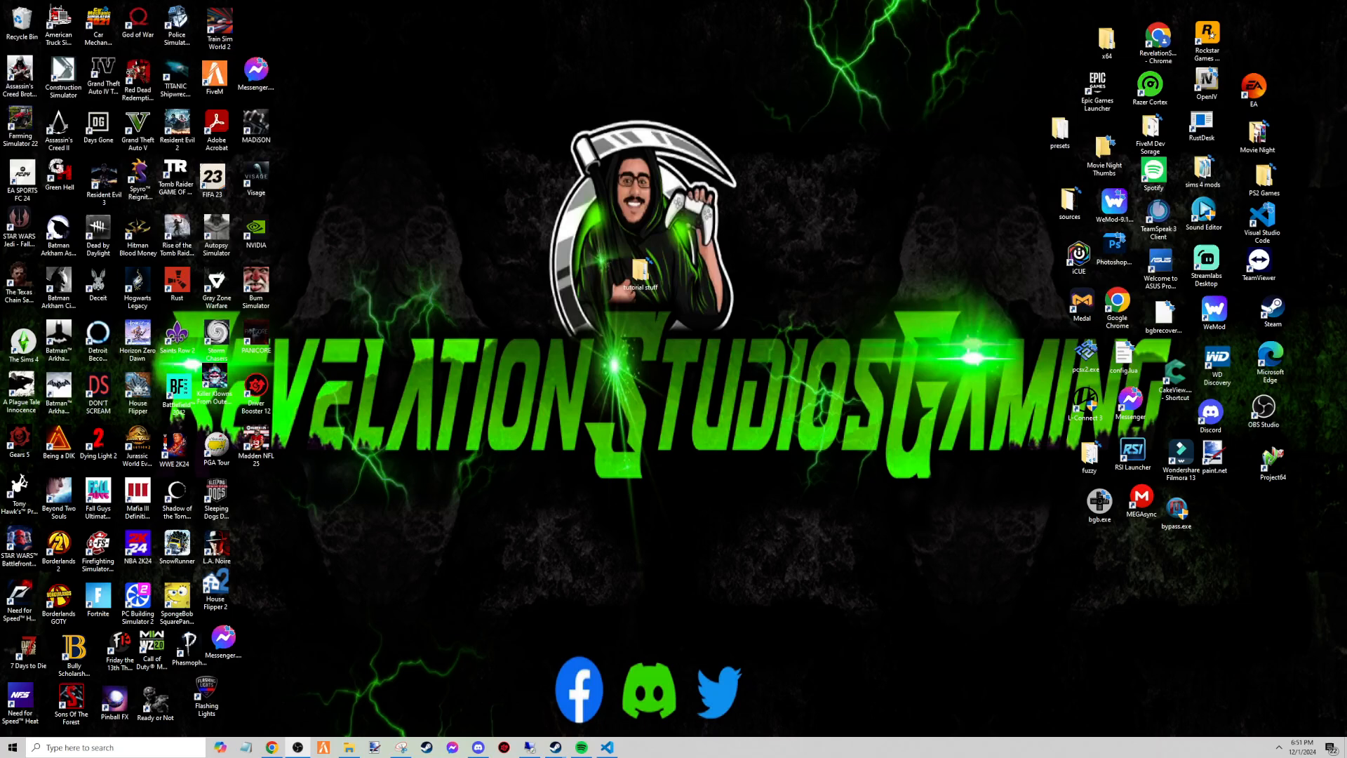
mouse_move(899, 493)
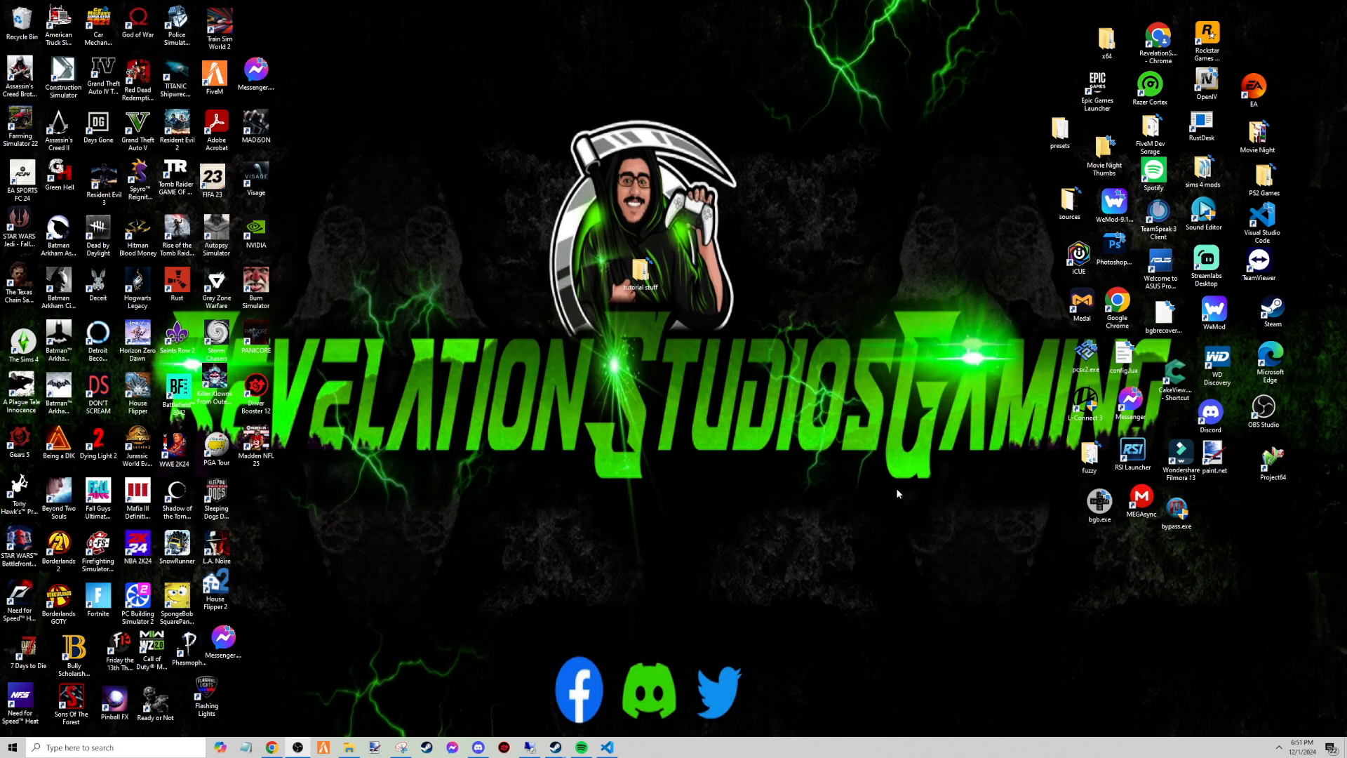
mouse_move(583, 288)
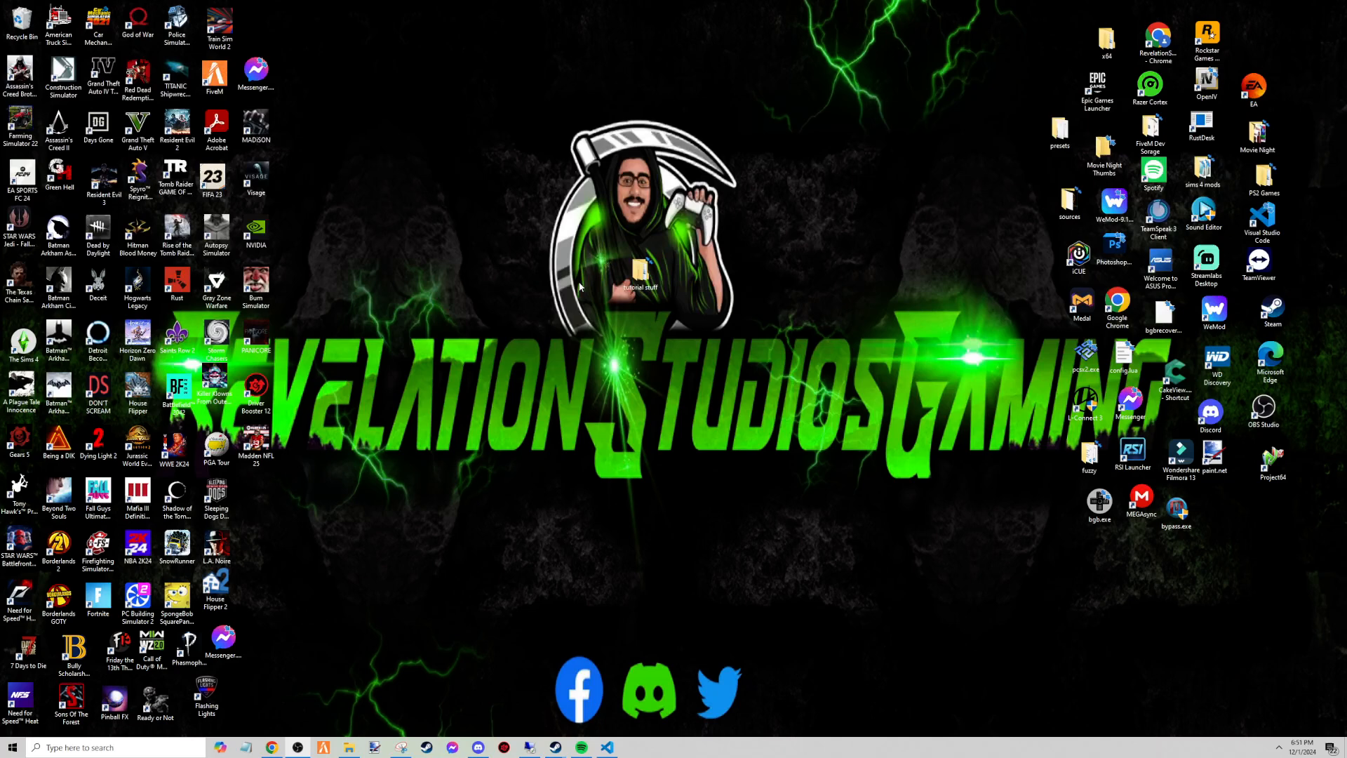
mouse_move(673, 320)
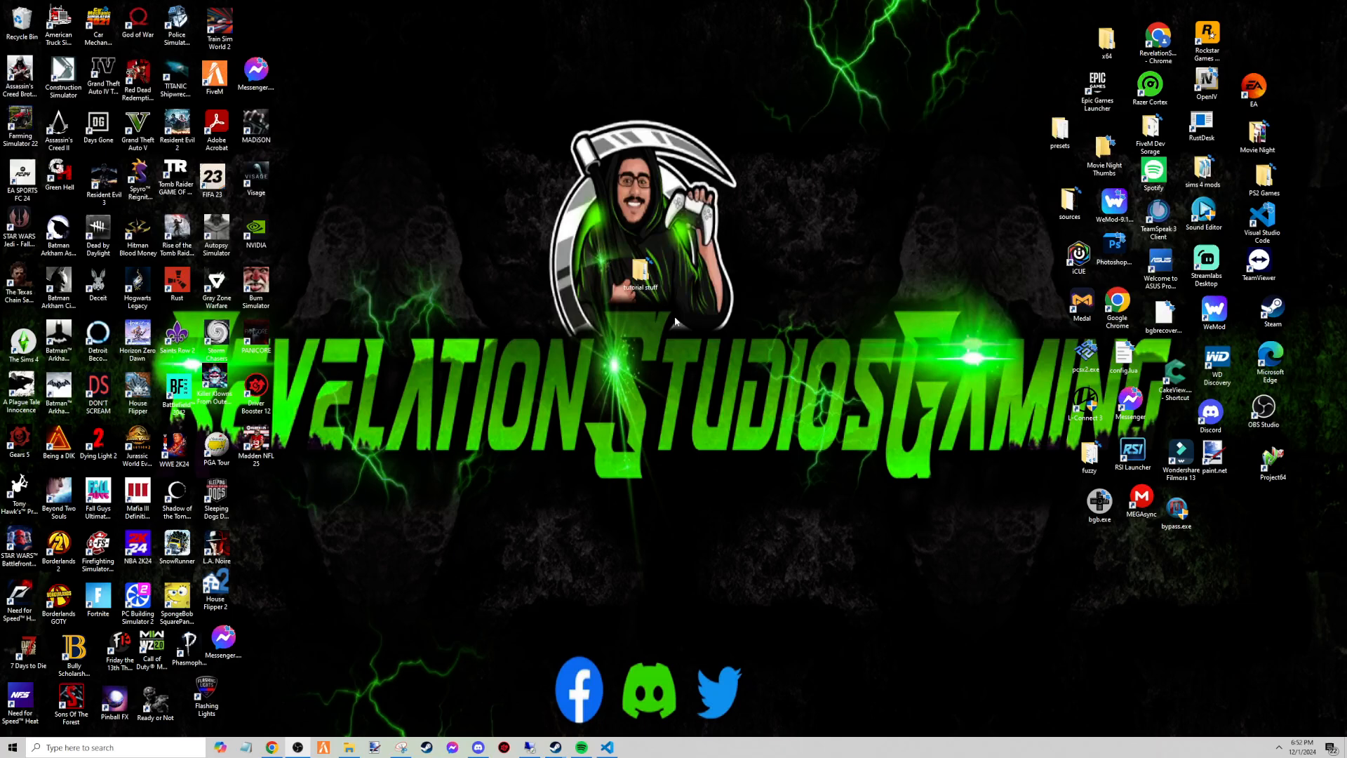
mouse_move(753, 252)
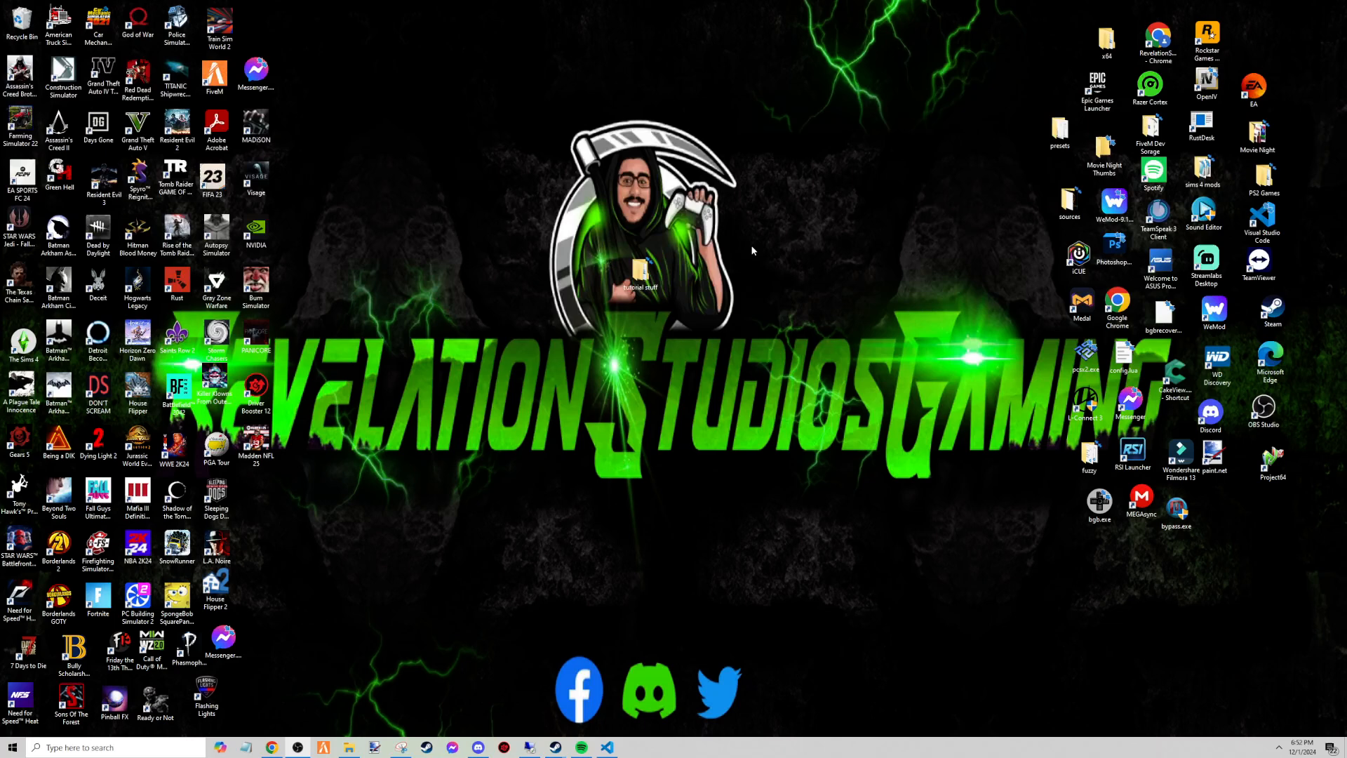
mouse_move(819, 356)
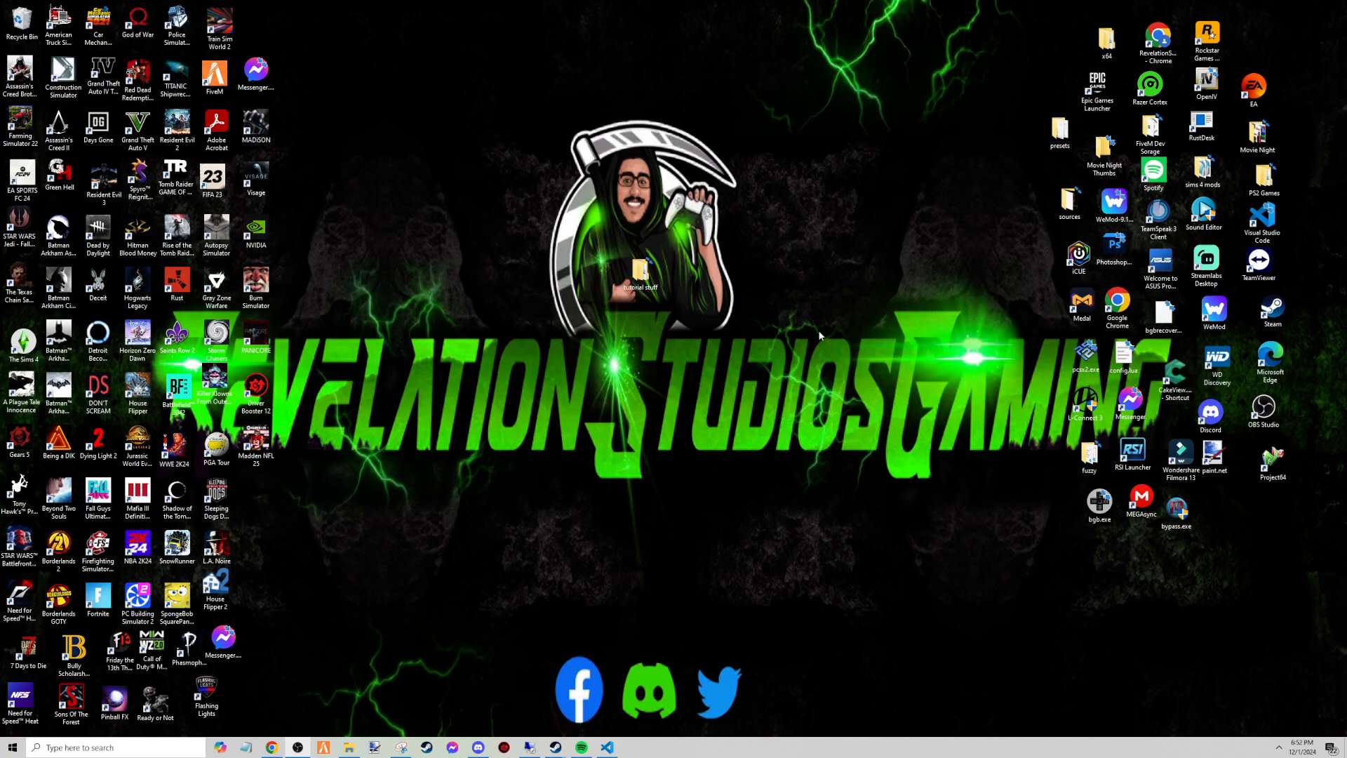
mouse_move(815, 332)
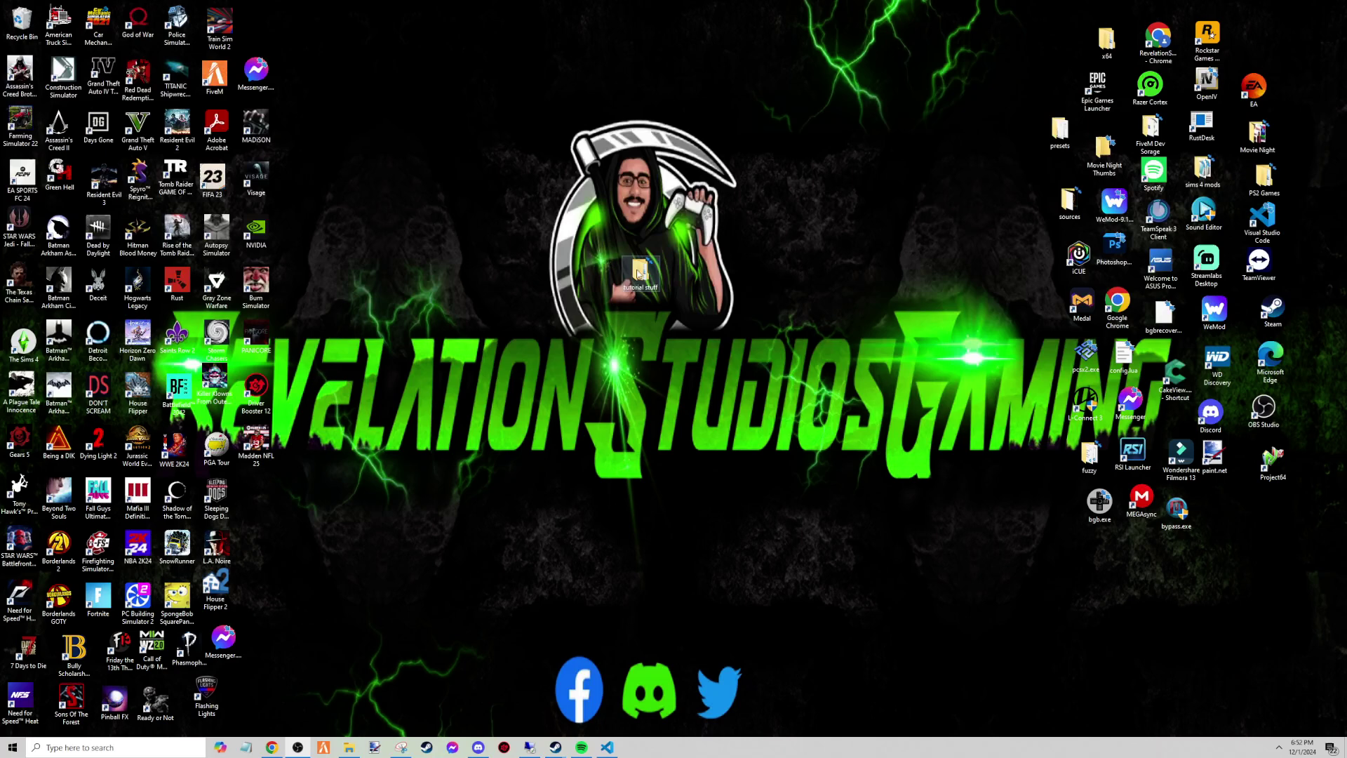
Browse into tutorial stuff > rpemotes-reborn > stream in File Explorer.
drag(639, 275, 477, 241)
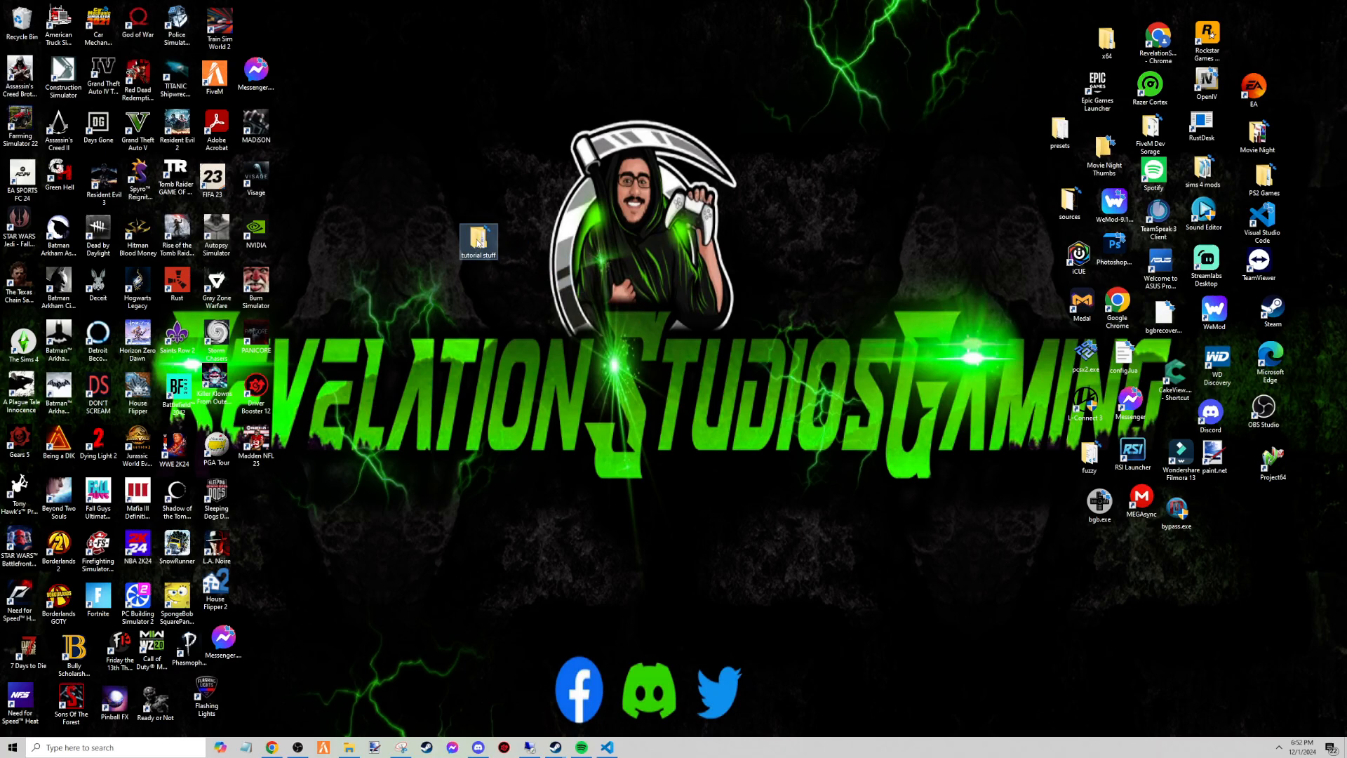
double_click(477, 233)
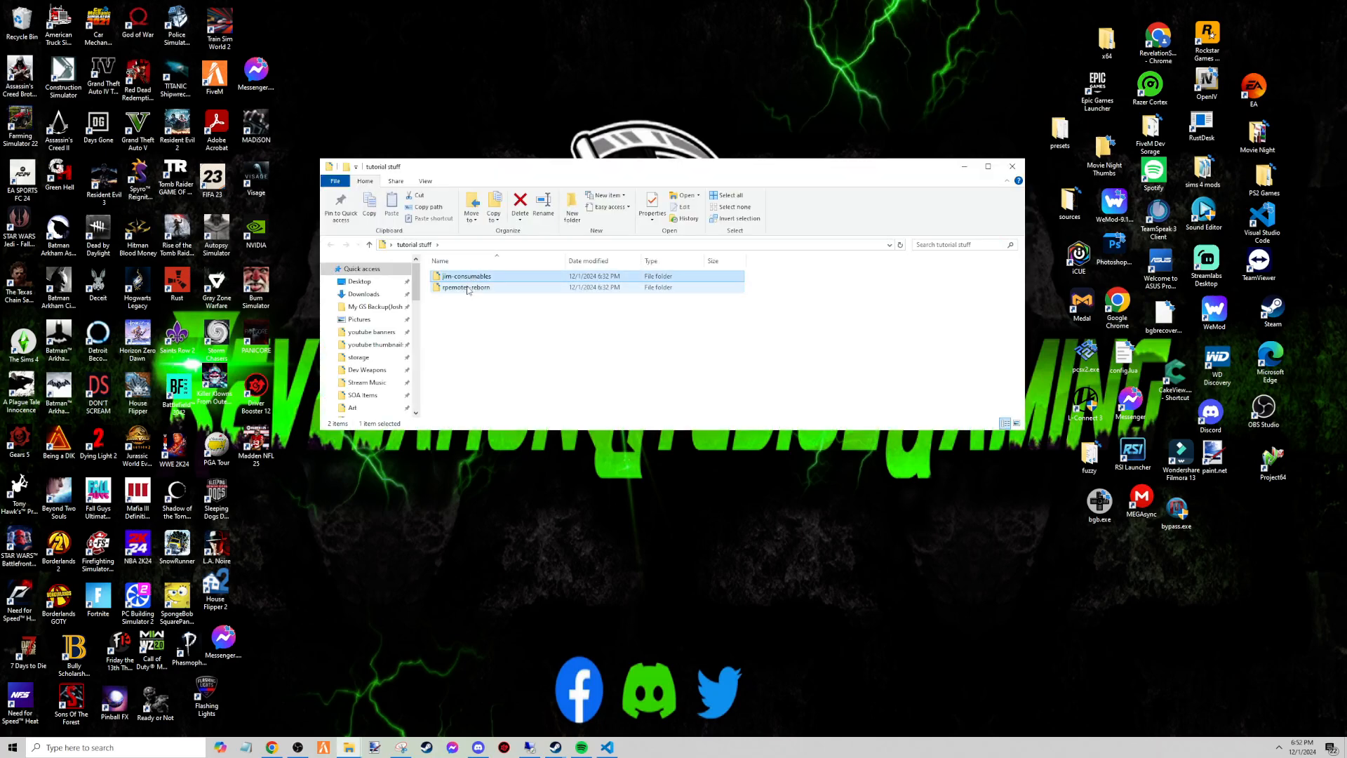
click(465, 286)
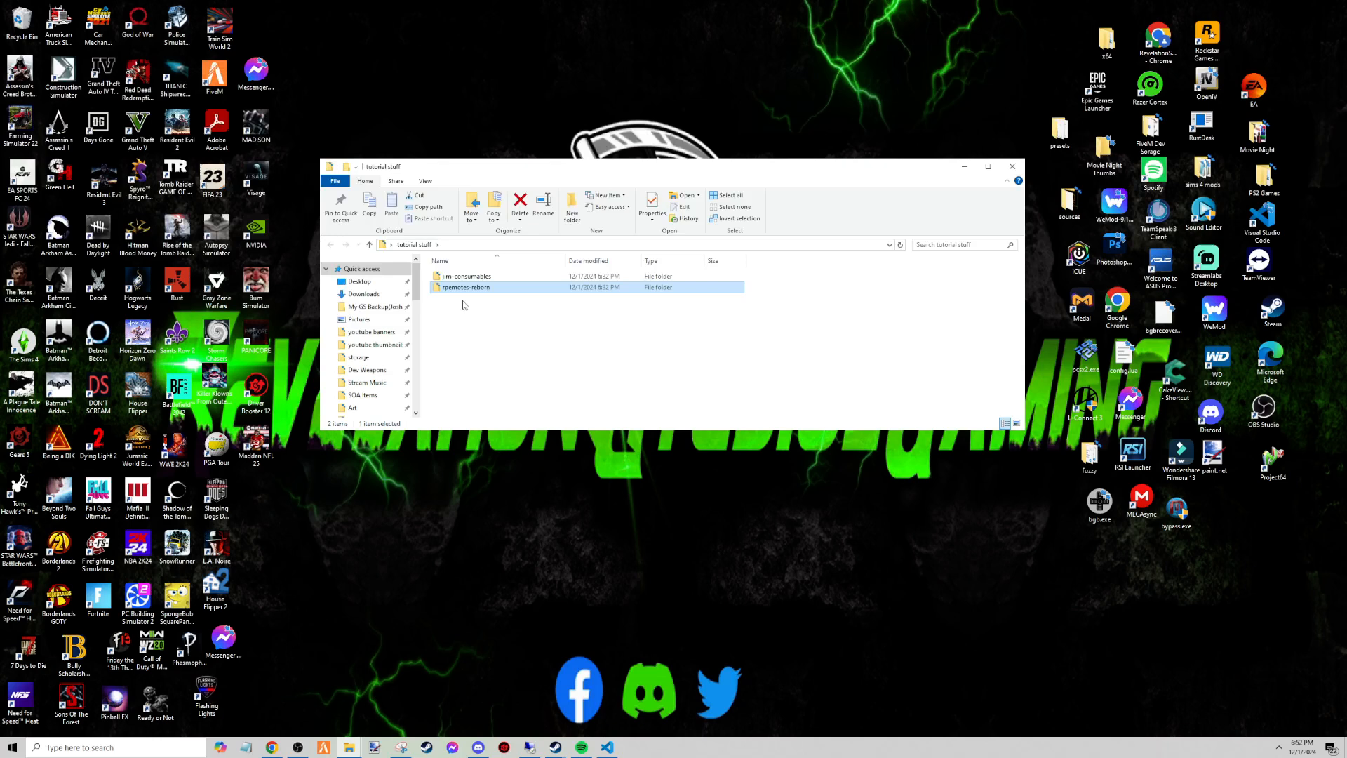
mouse_move(406, 589)
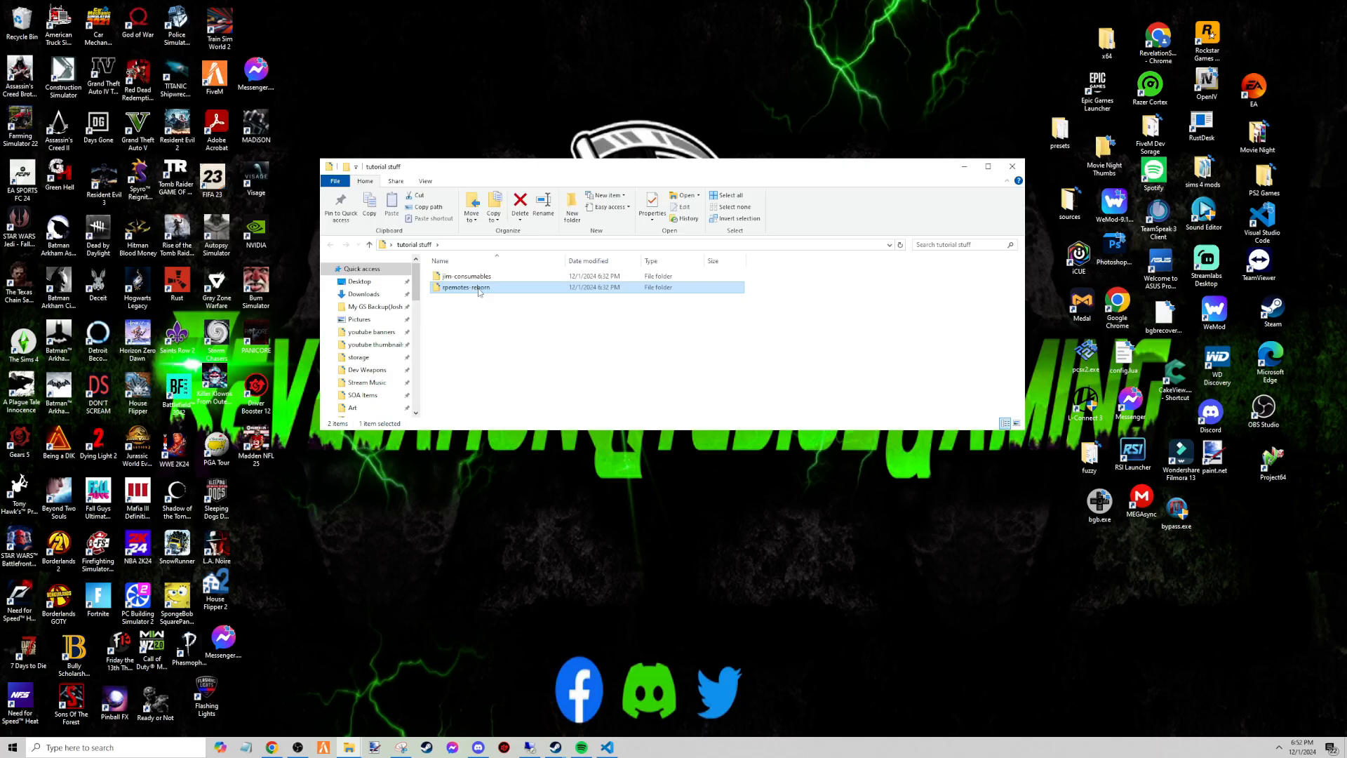
double_click(465, 286)
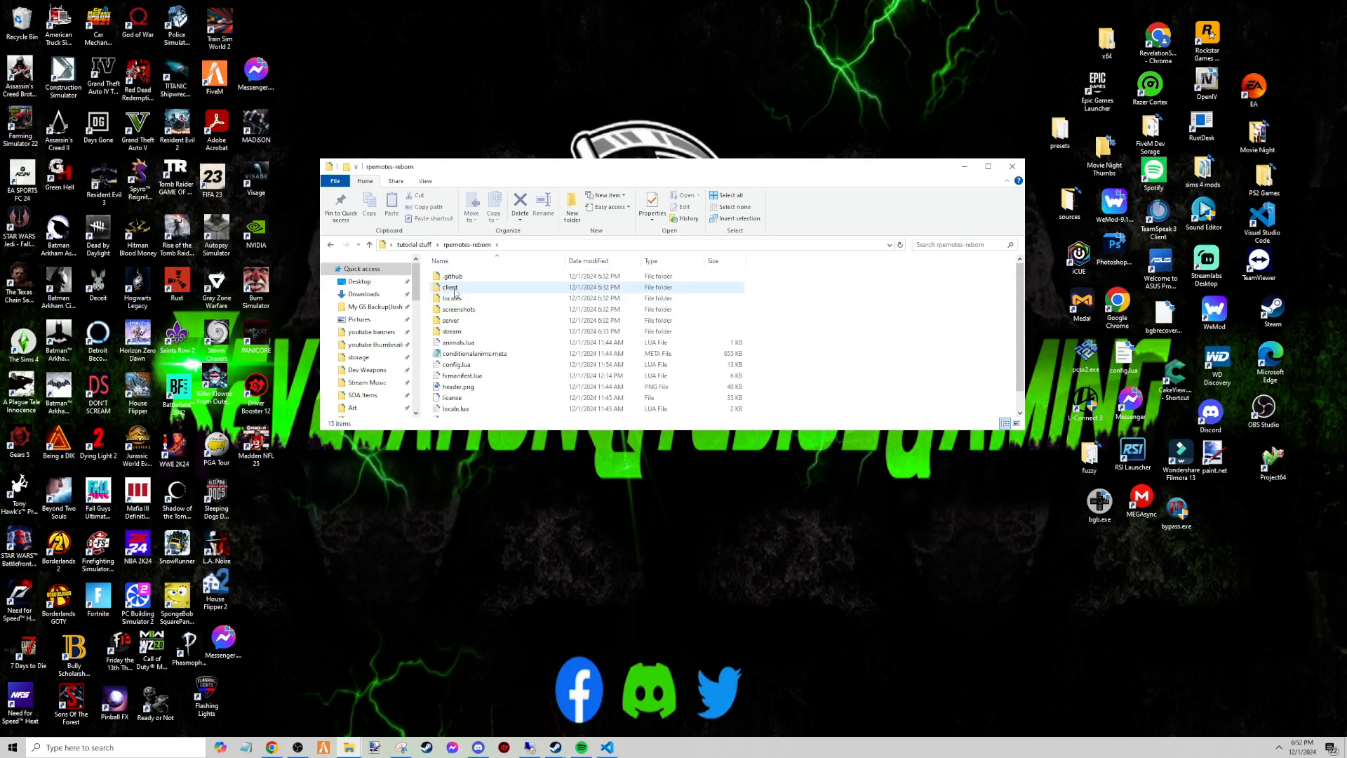
double_click(450, 287)
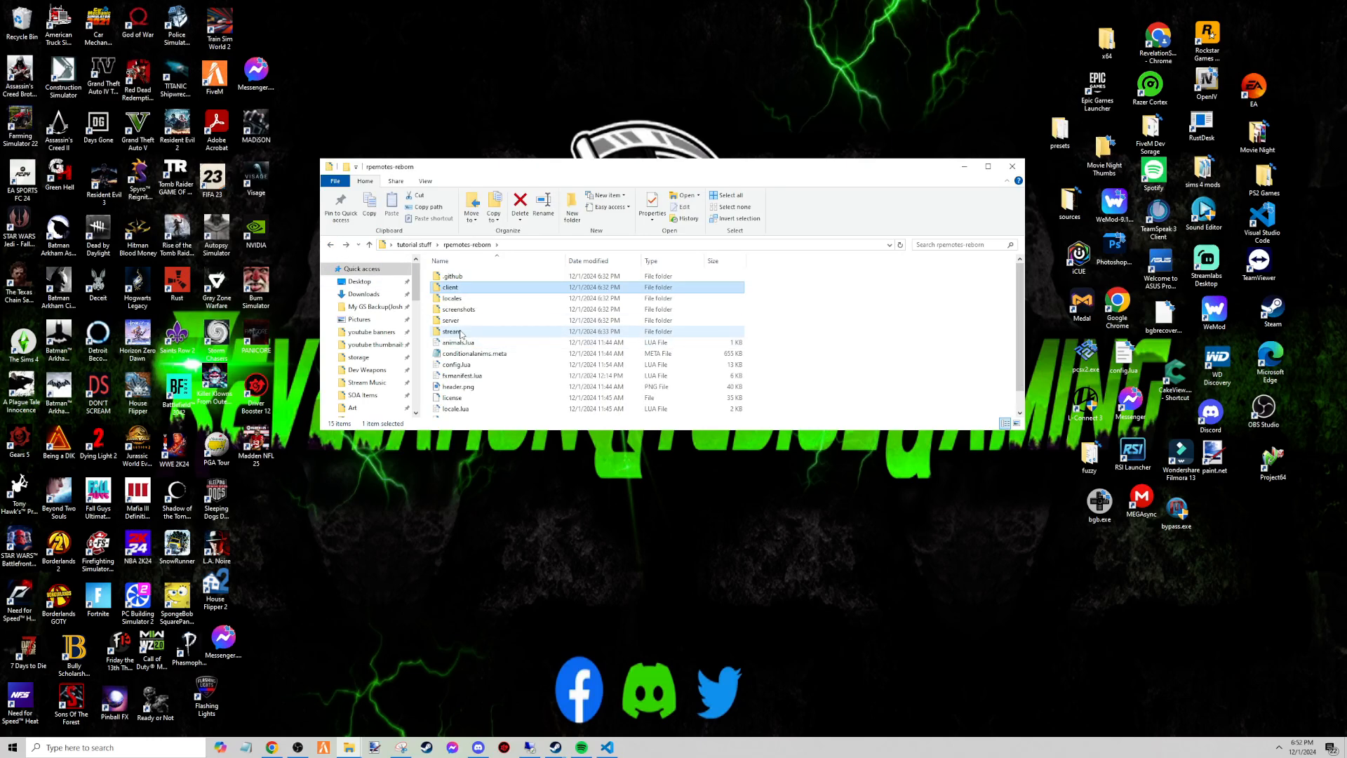
double_click(453, 331)
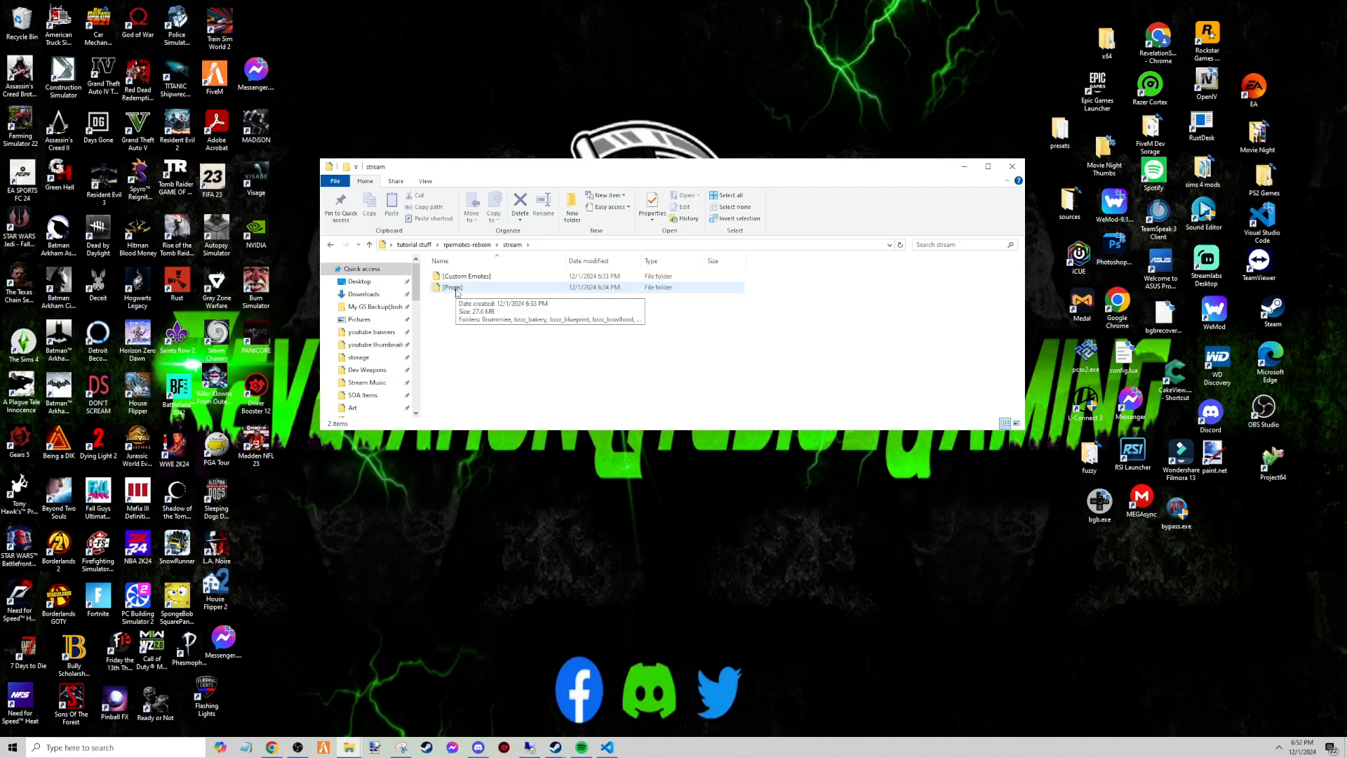
Peek into the [Props] folder and return to the stream folder.
double_click(451, 287)
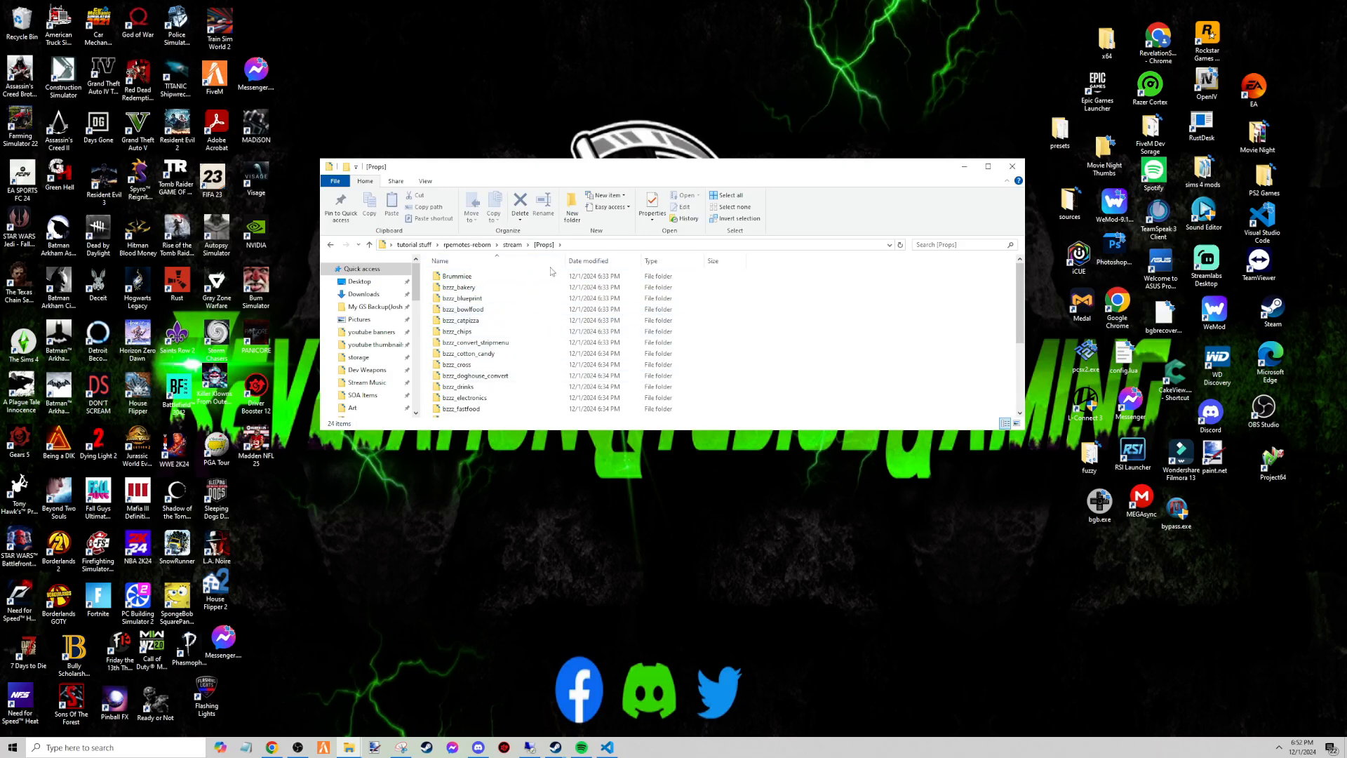
click(457, 276)
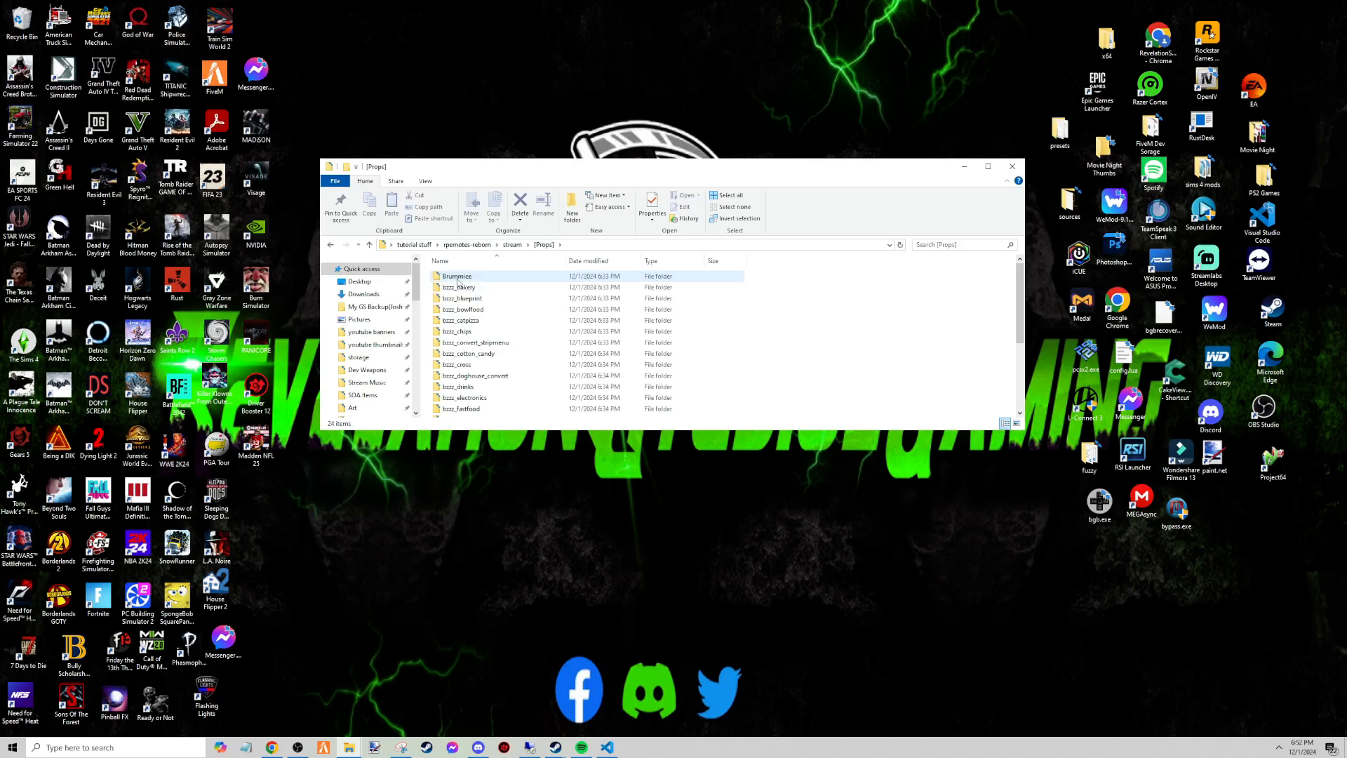
mouse_move(460, 320)
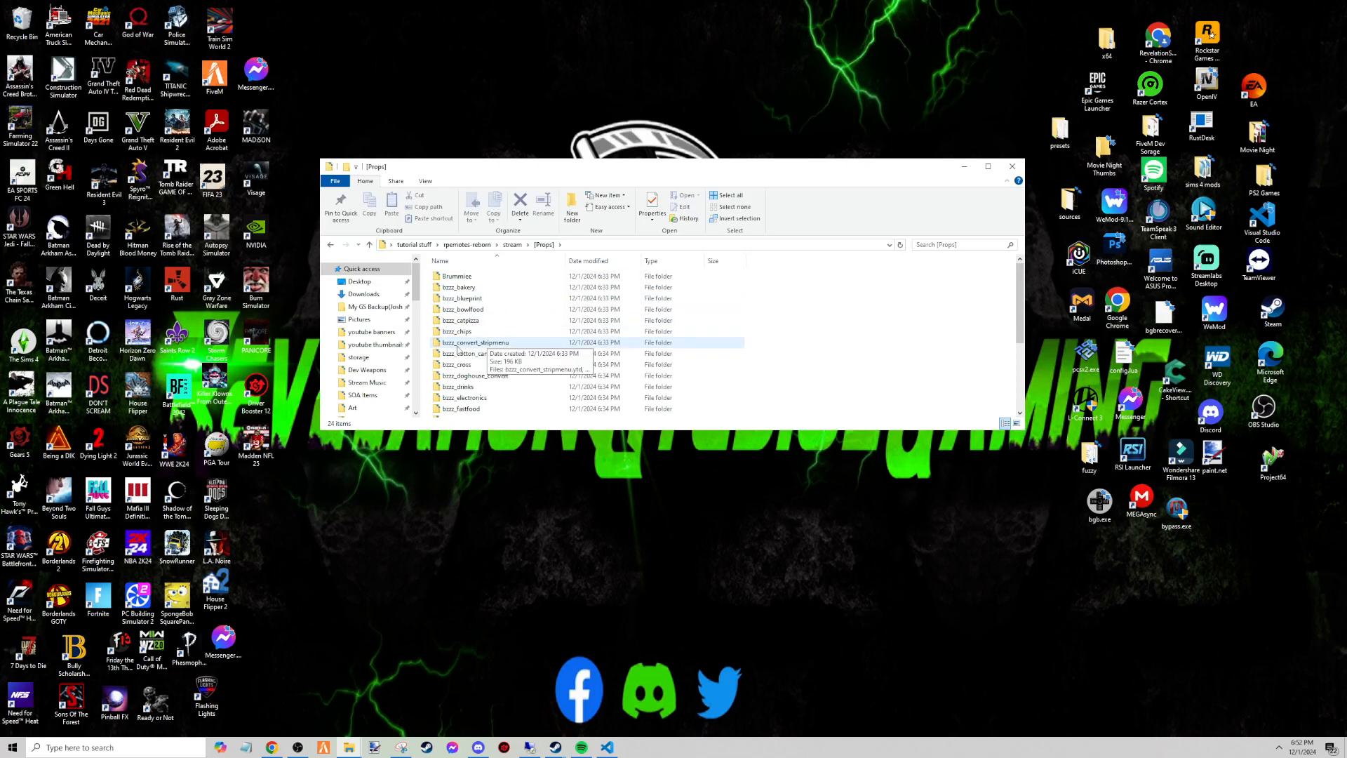
click(475, 375)
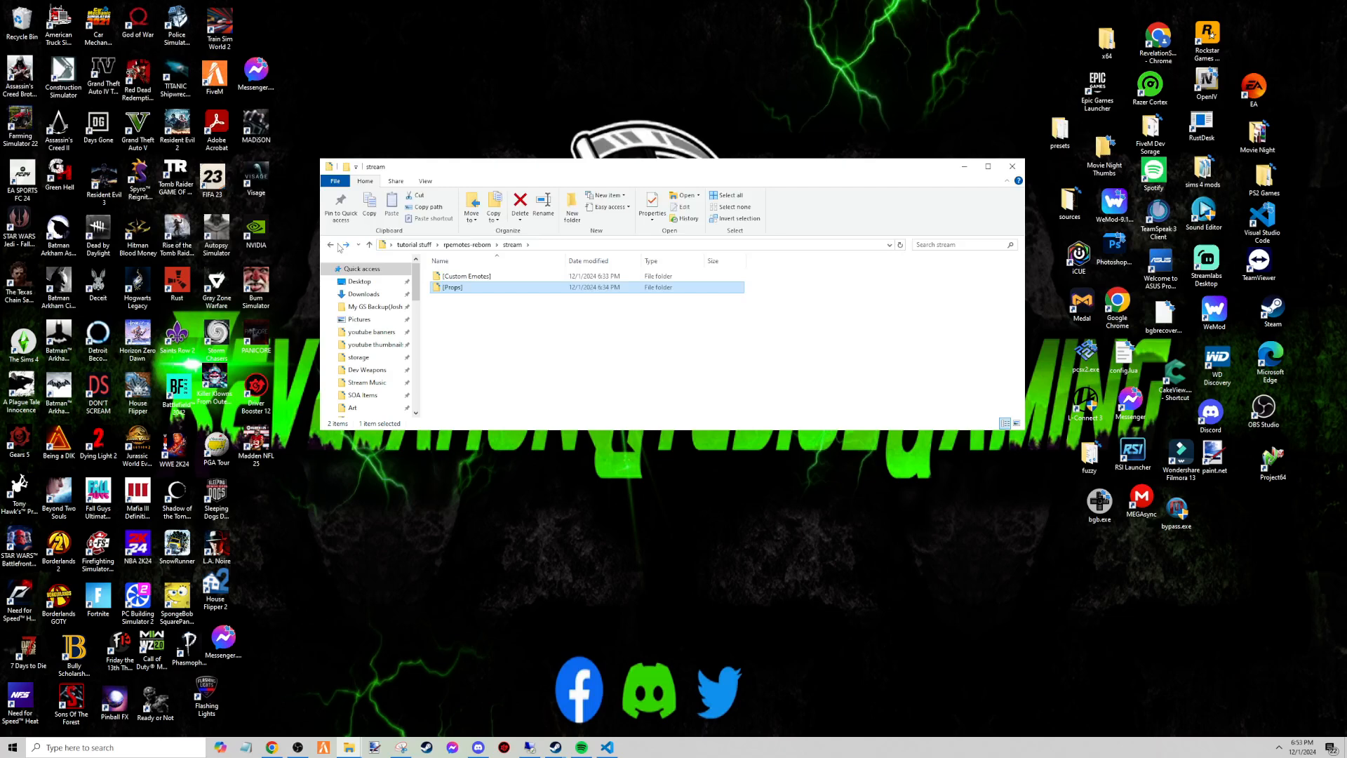
Browse the [Custom Emotes] folder's emote pack folders such as 41anims, Amnilka, BzZzEmotes.
double_click(466, 276)
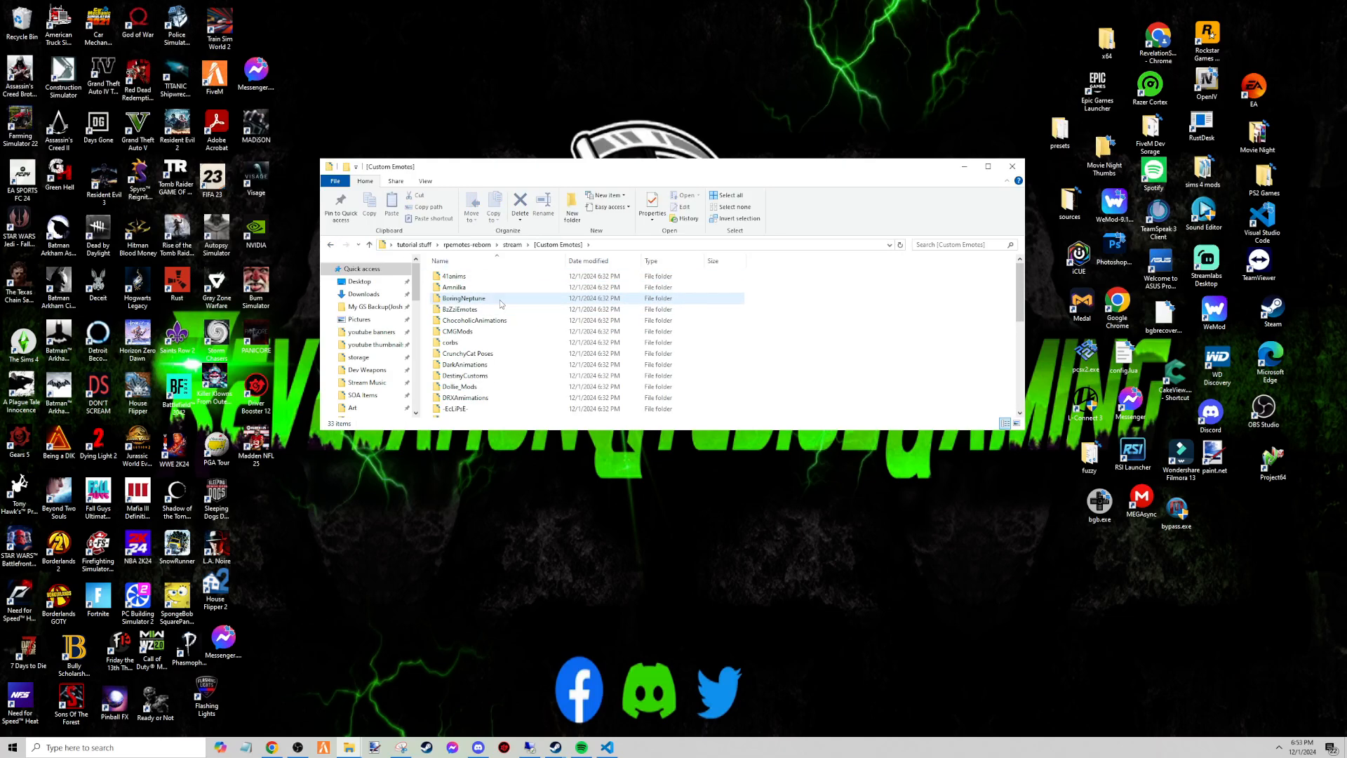
scroll(down, 3)
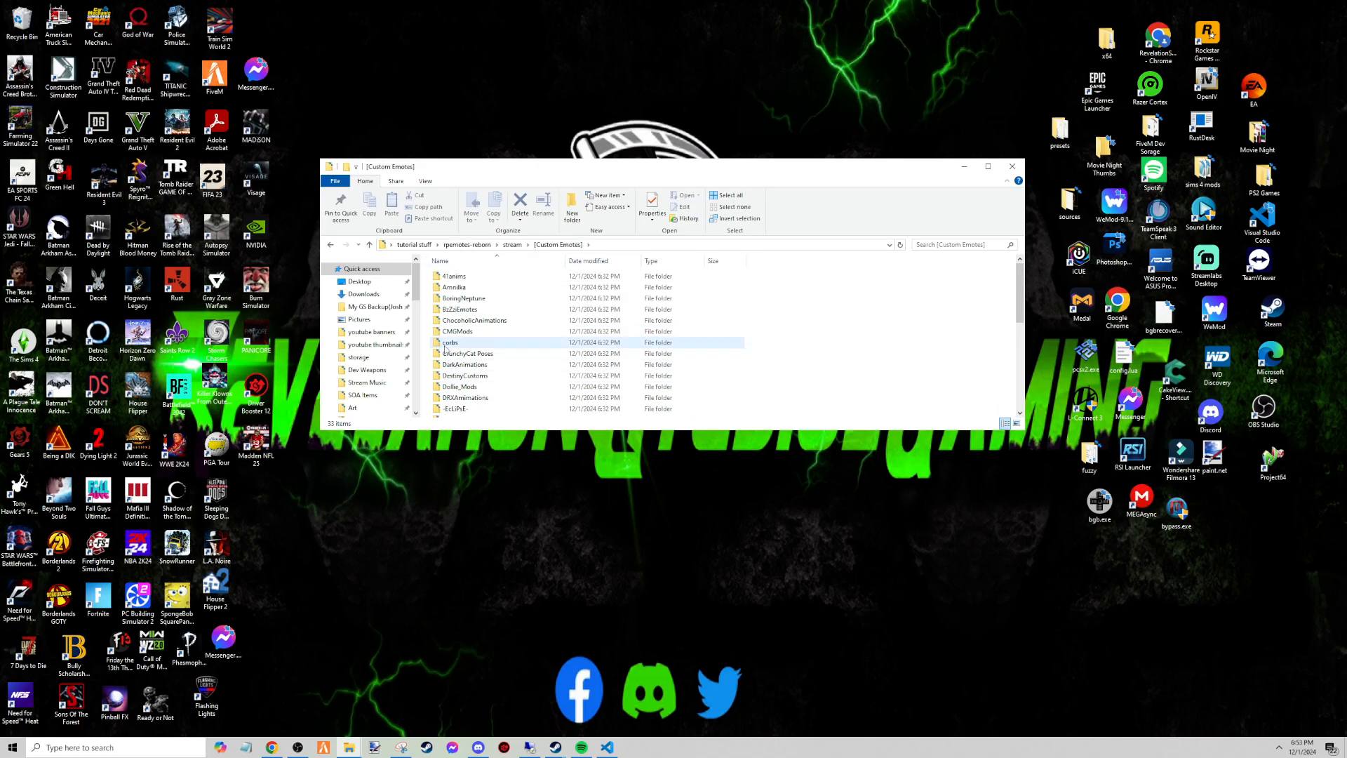
mouse_move(460, 308)
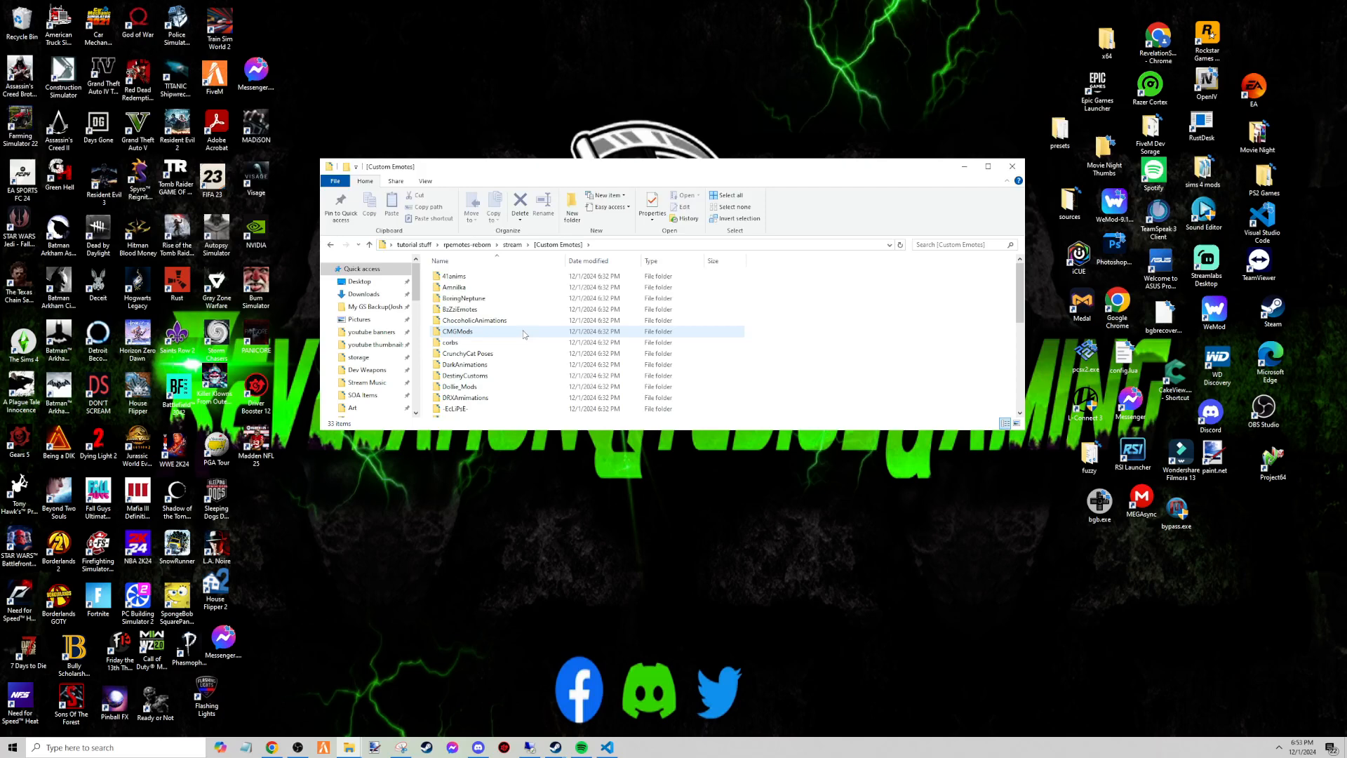
mouse_move(459, 309)
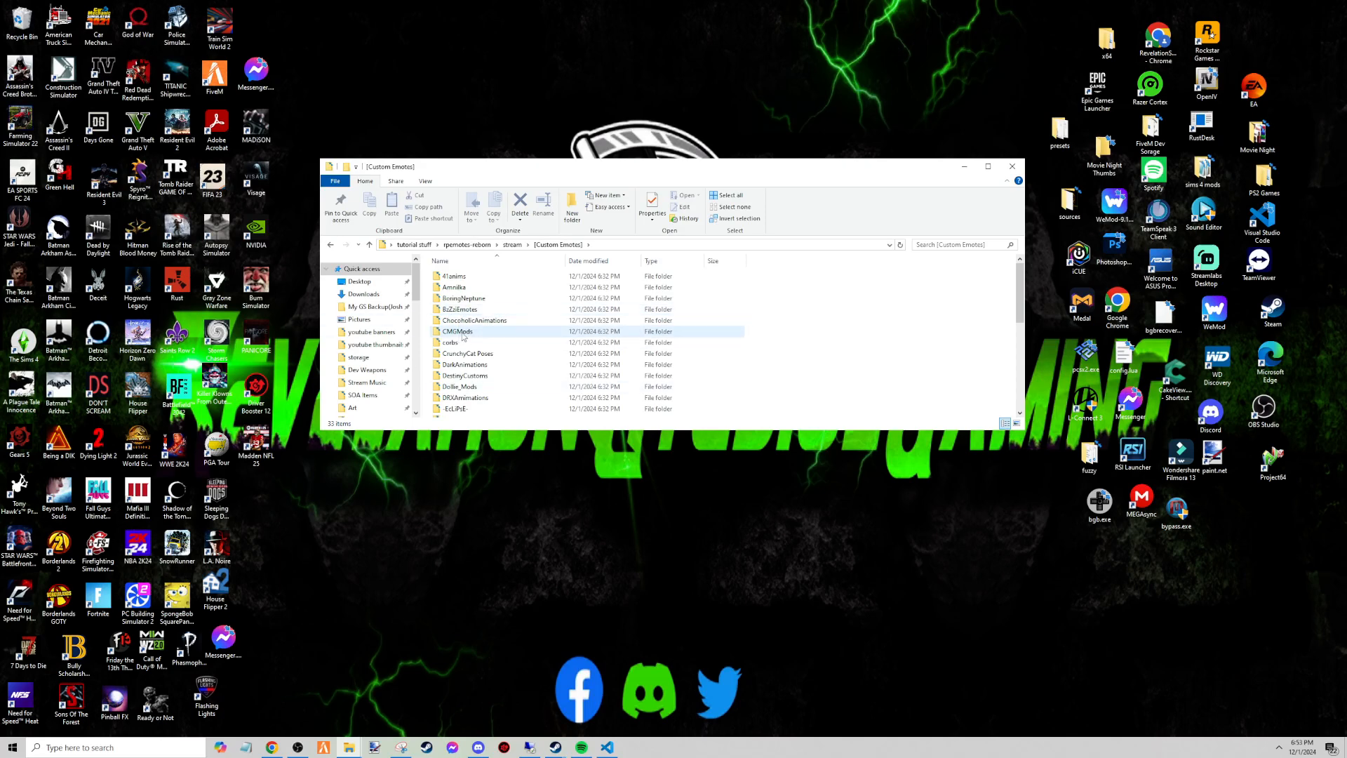
mouse_move(546, 320)
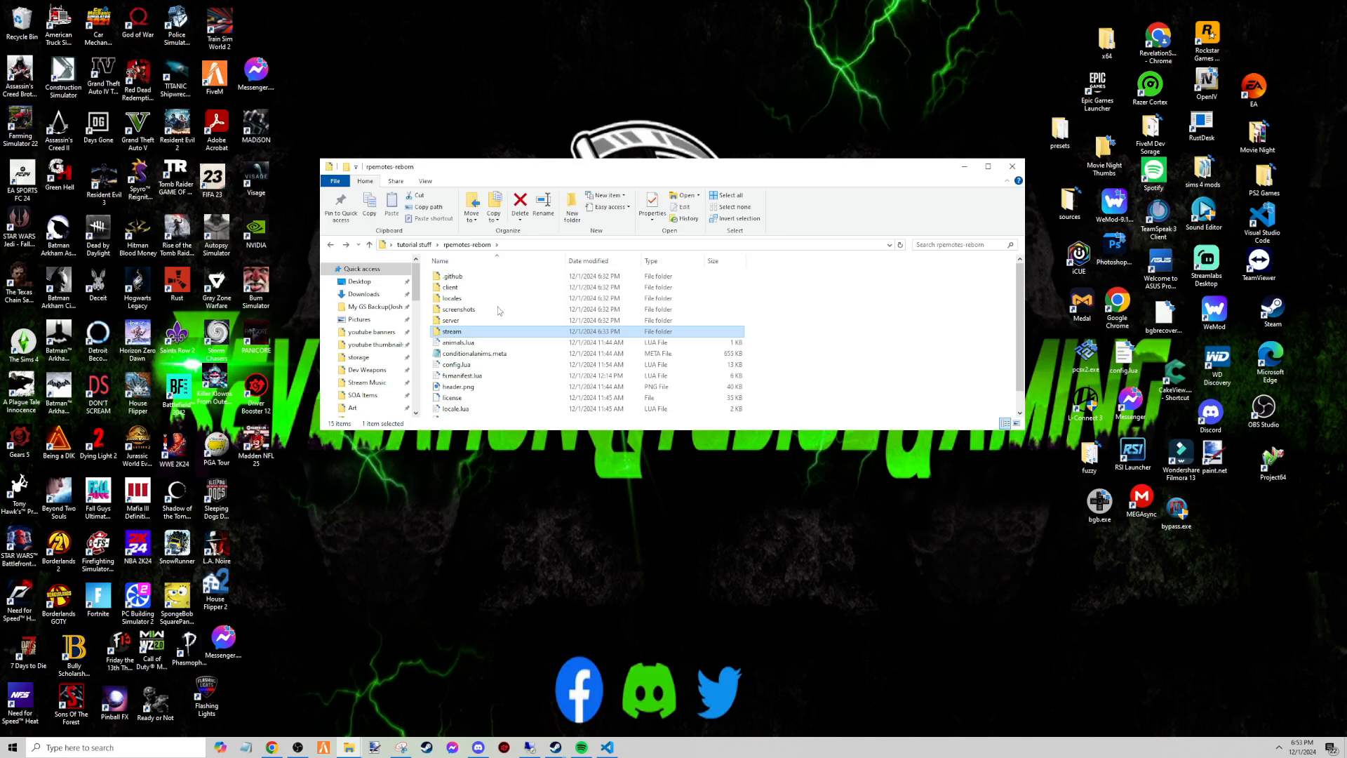
mouse_move(461, 375)
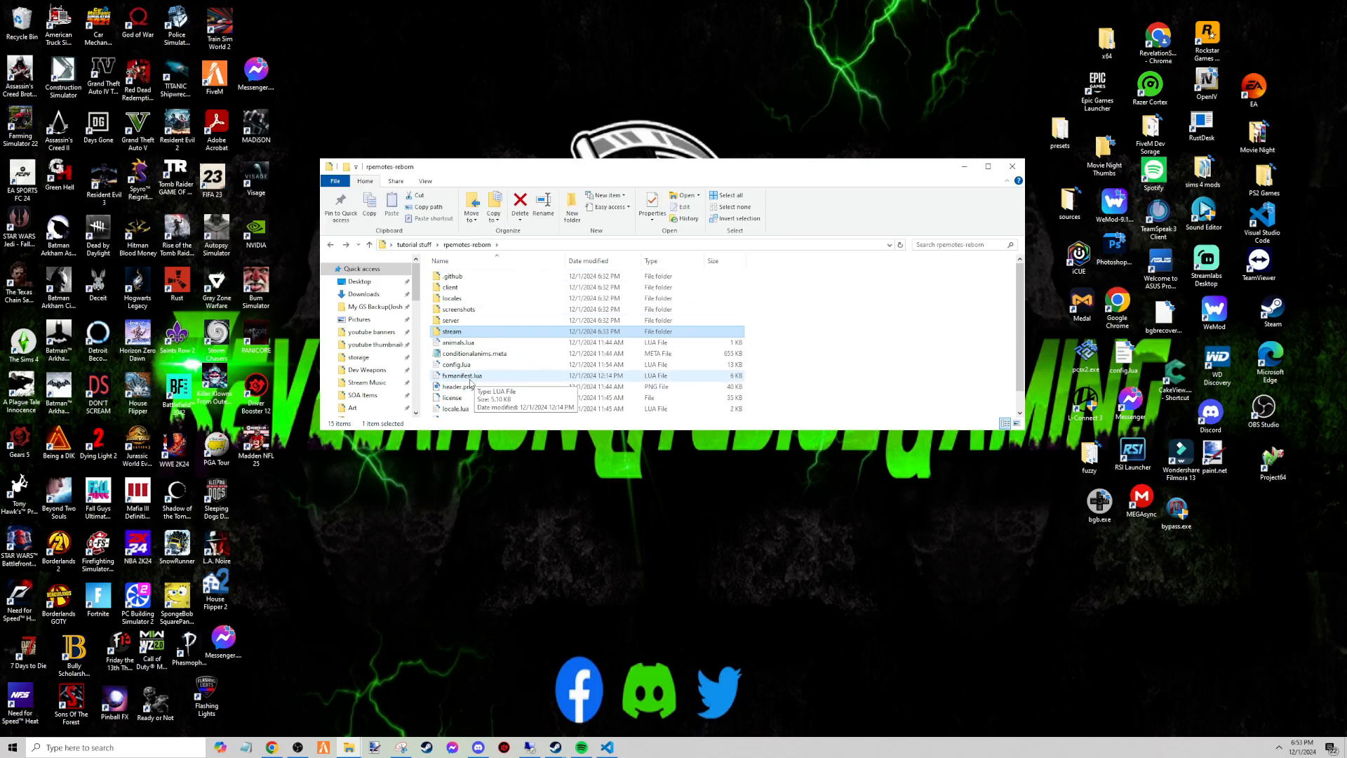
View fxmanifest.lua's data_file 'DLC_ITYP_REQUEST' bzzz prop entries in VS Code.
double_click(461, 376)
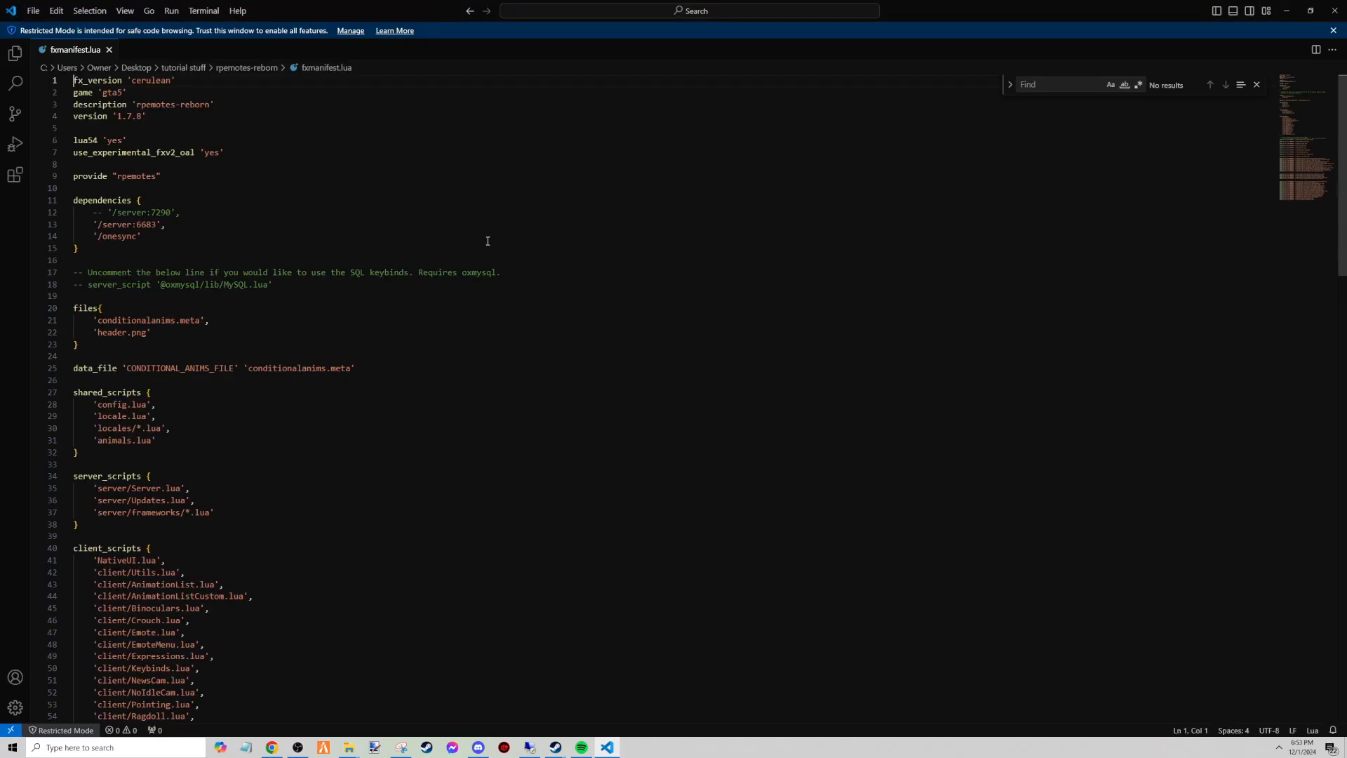
scroll(down, 3)
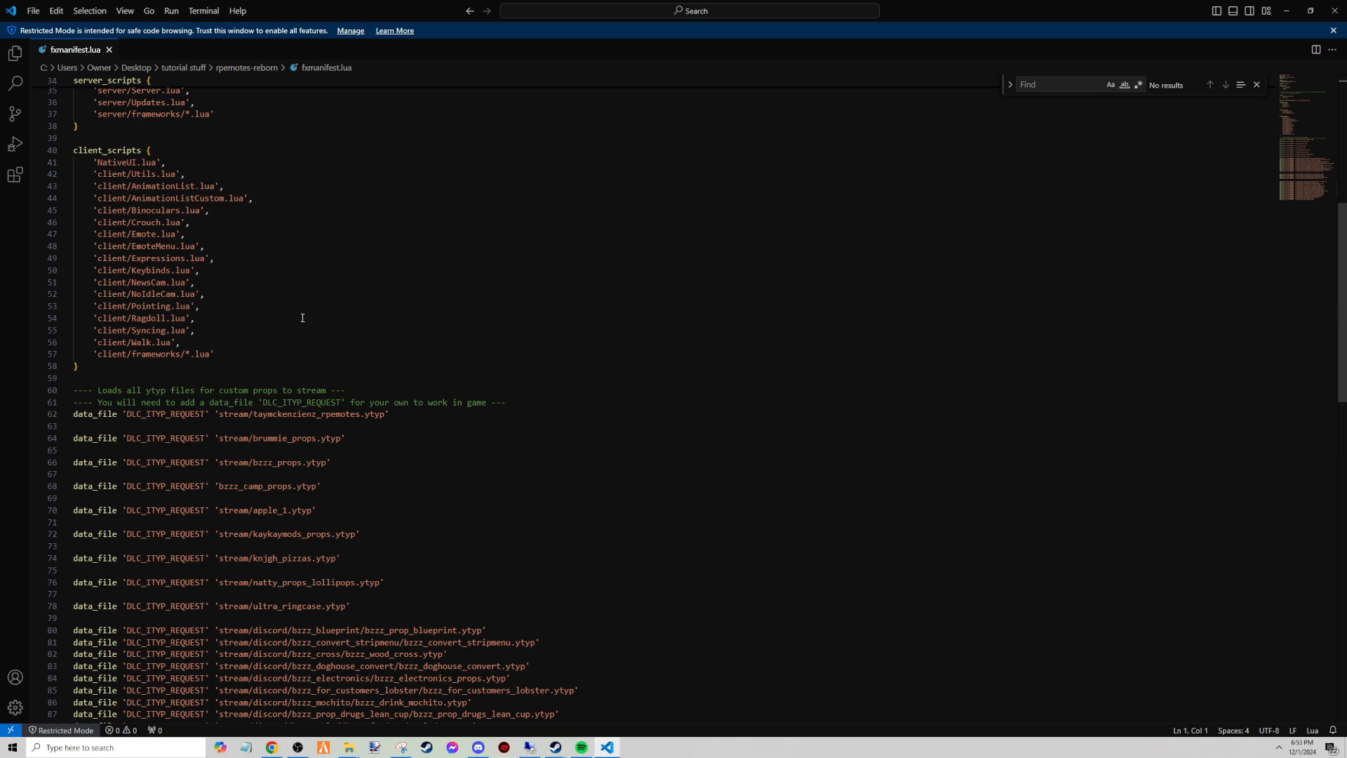
scroll(down, 3)
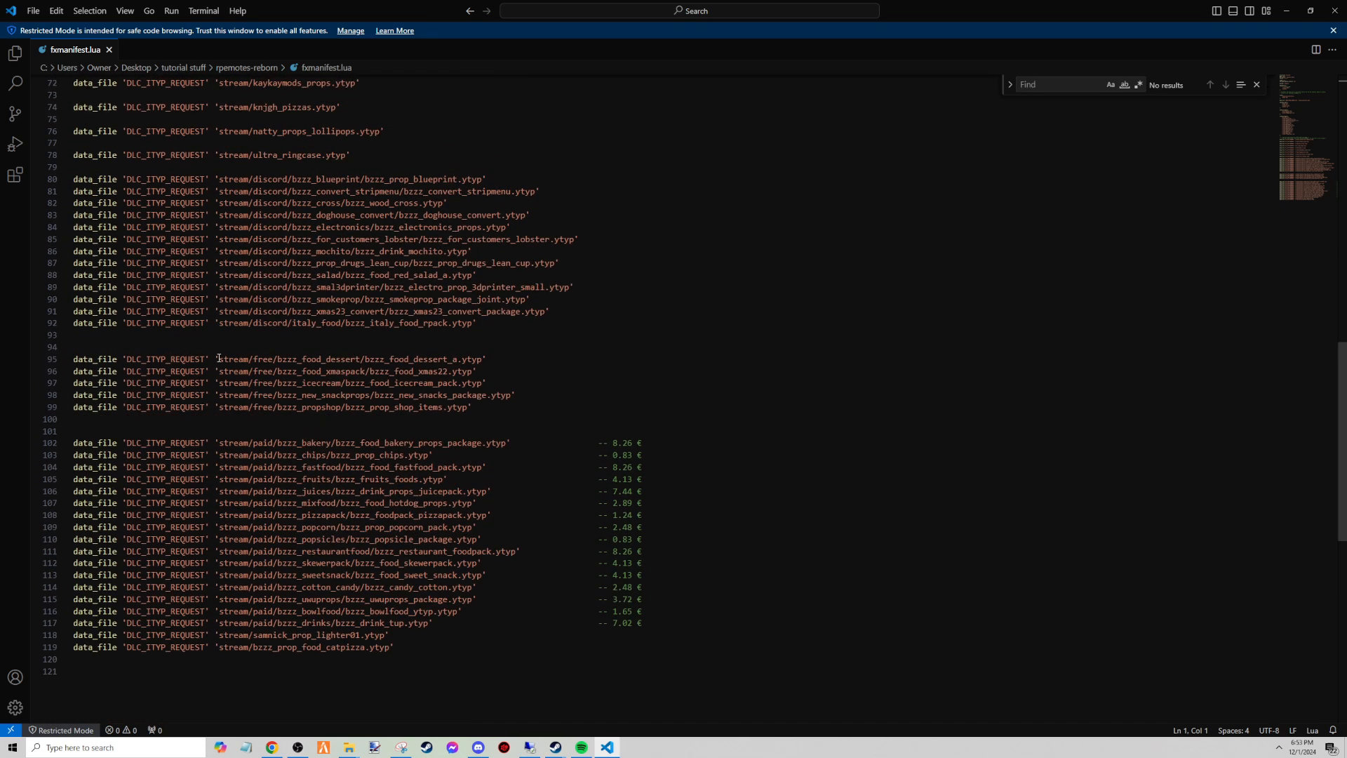
scroll(down, 3)
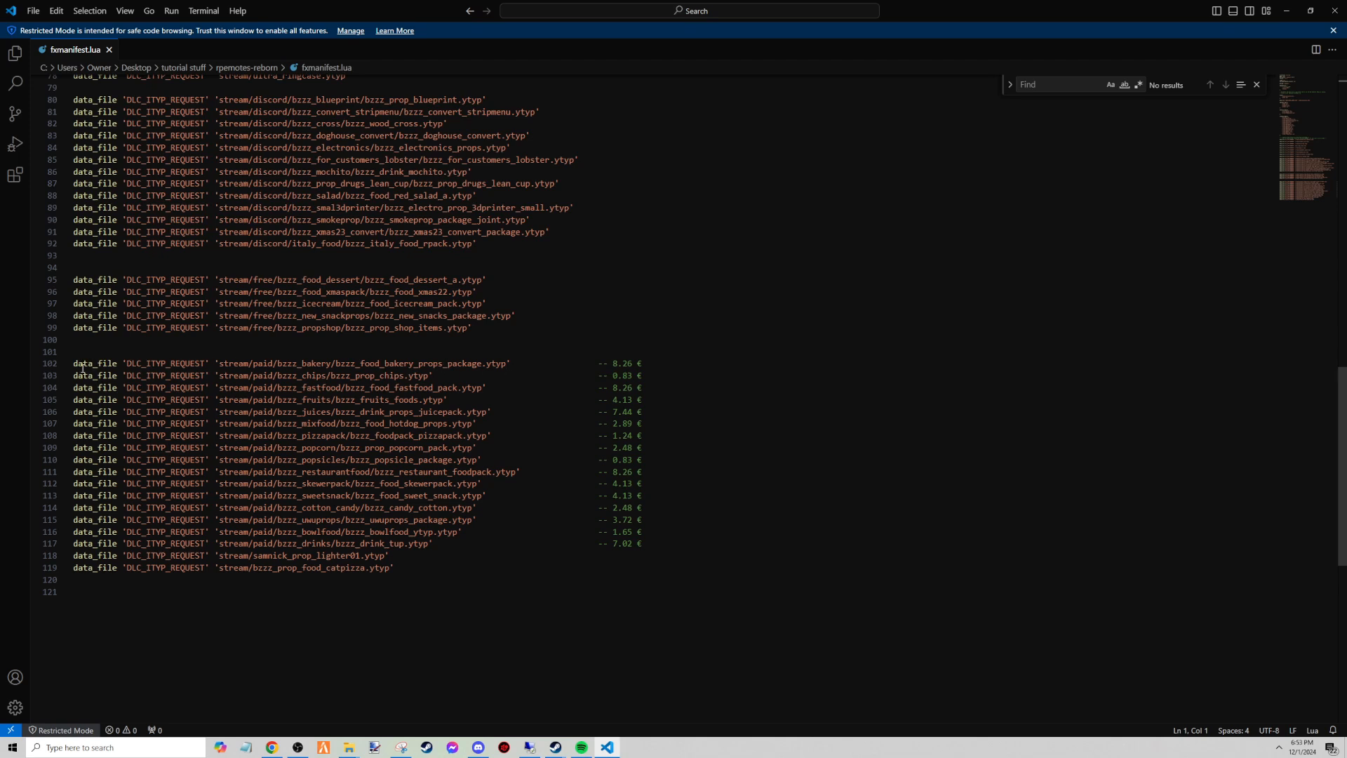
mouse_move(162, 375)
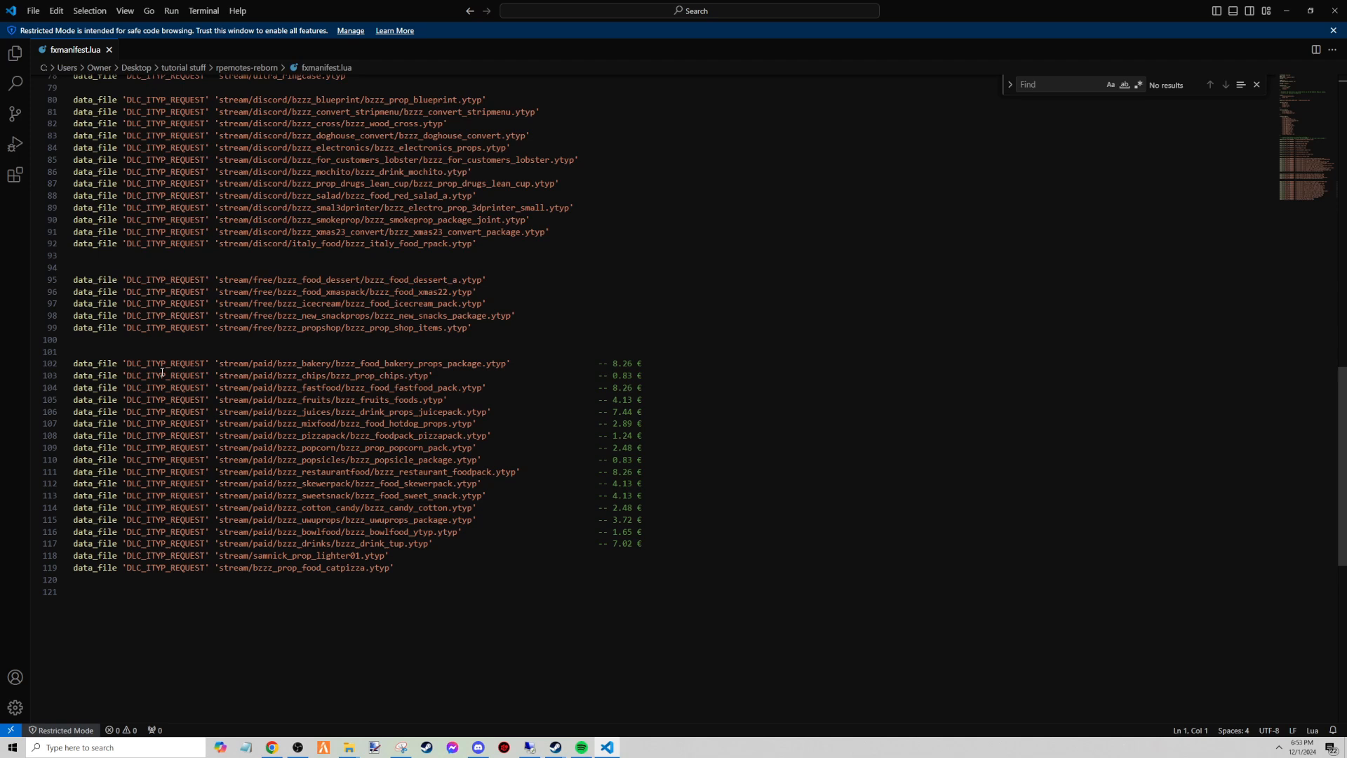
mouse_move(155, 375)
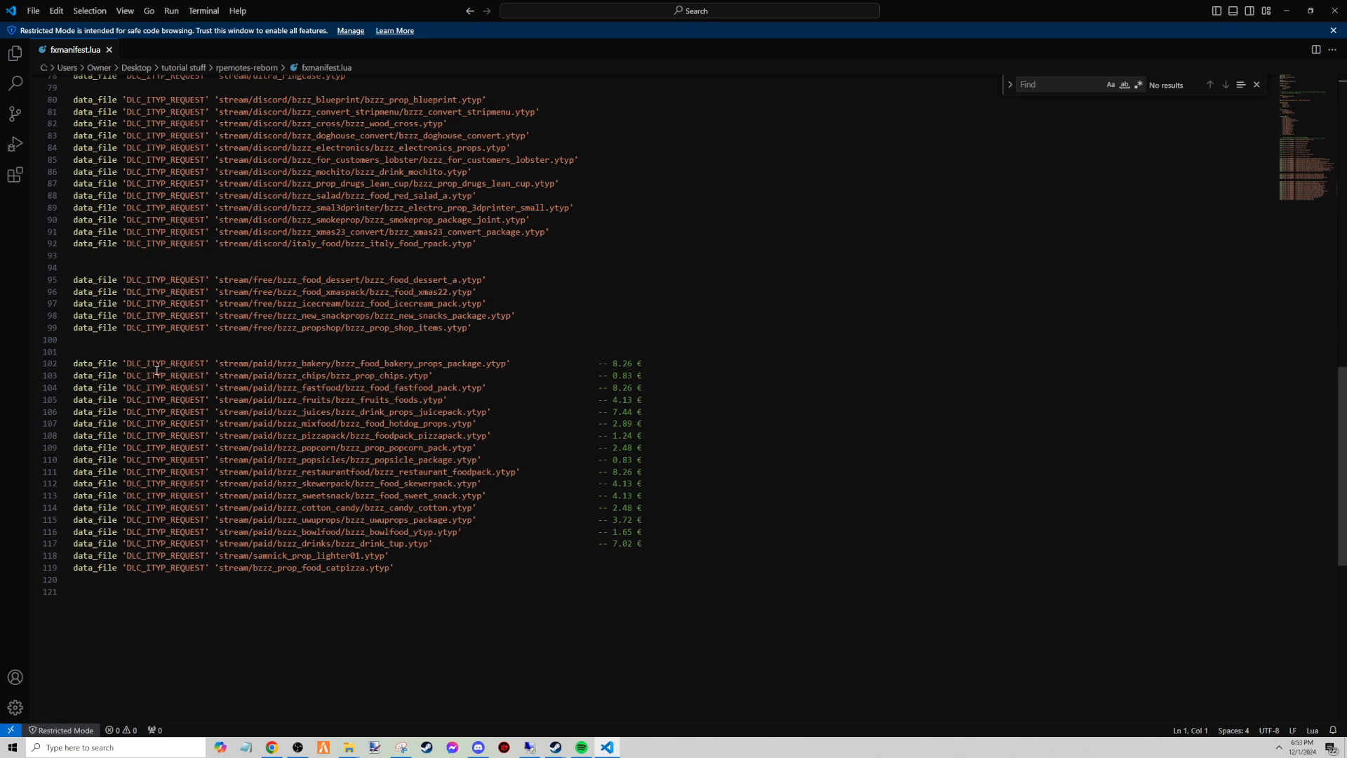
mouse_move(233, 362)
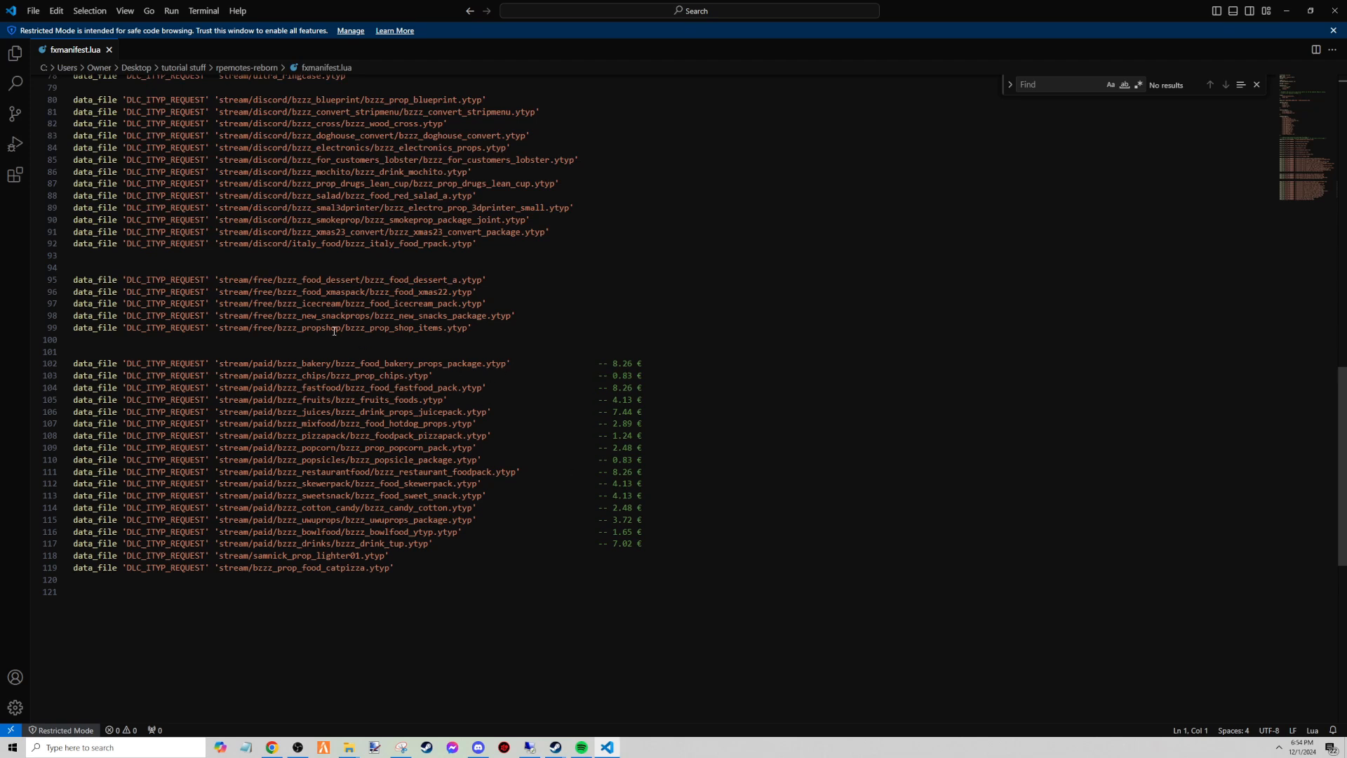
mouse_move(48, 338)
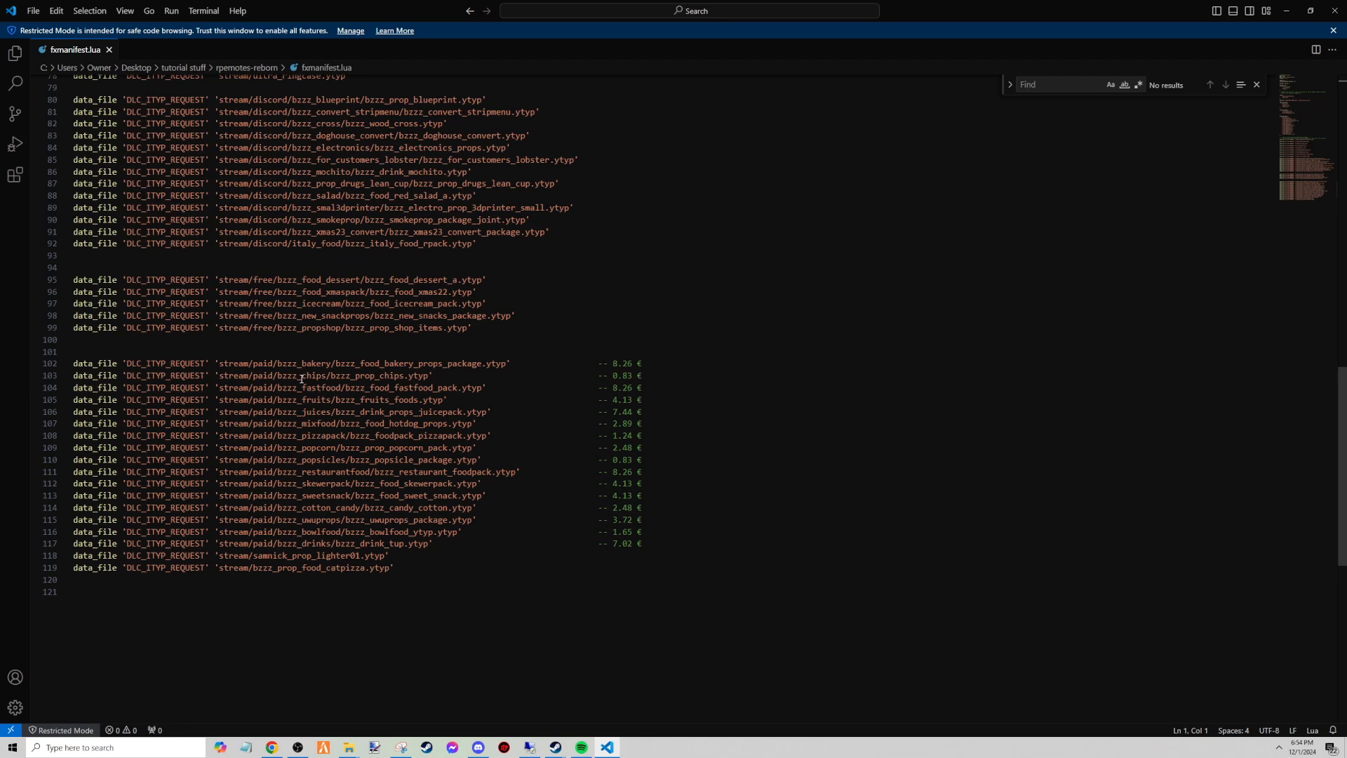
drag(72, 362, 341, 387)
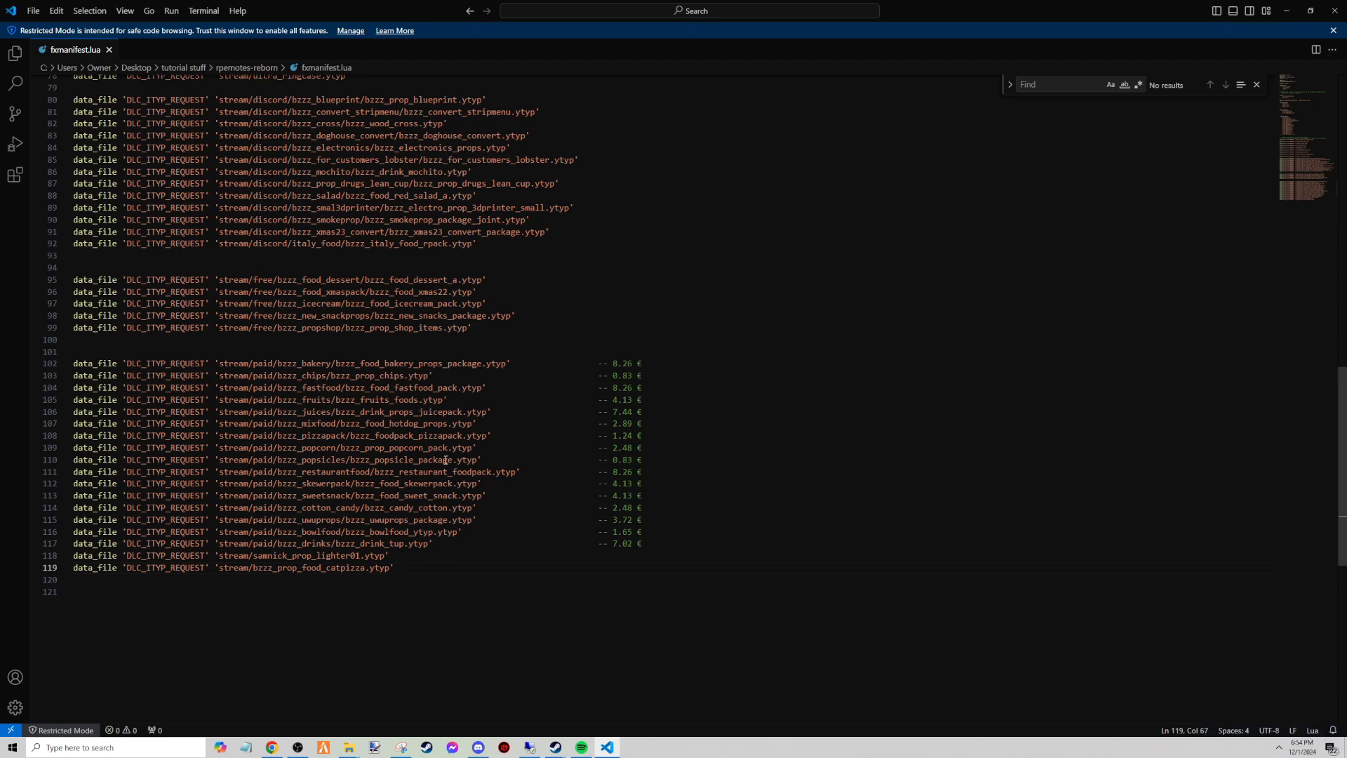
mouse_move(509, 479)
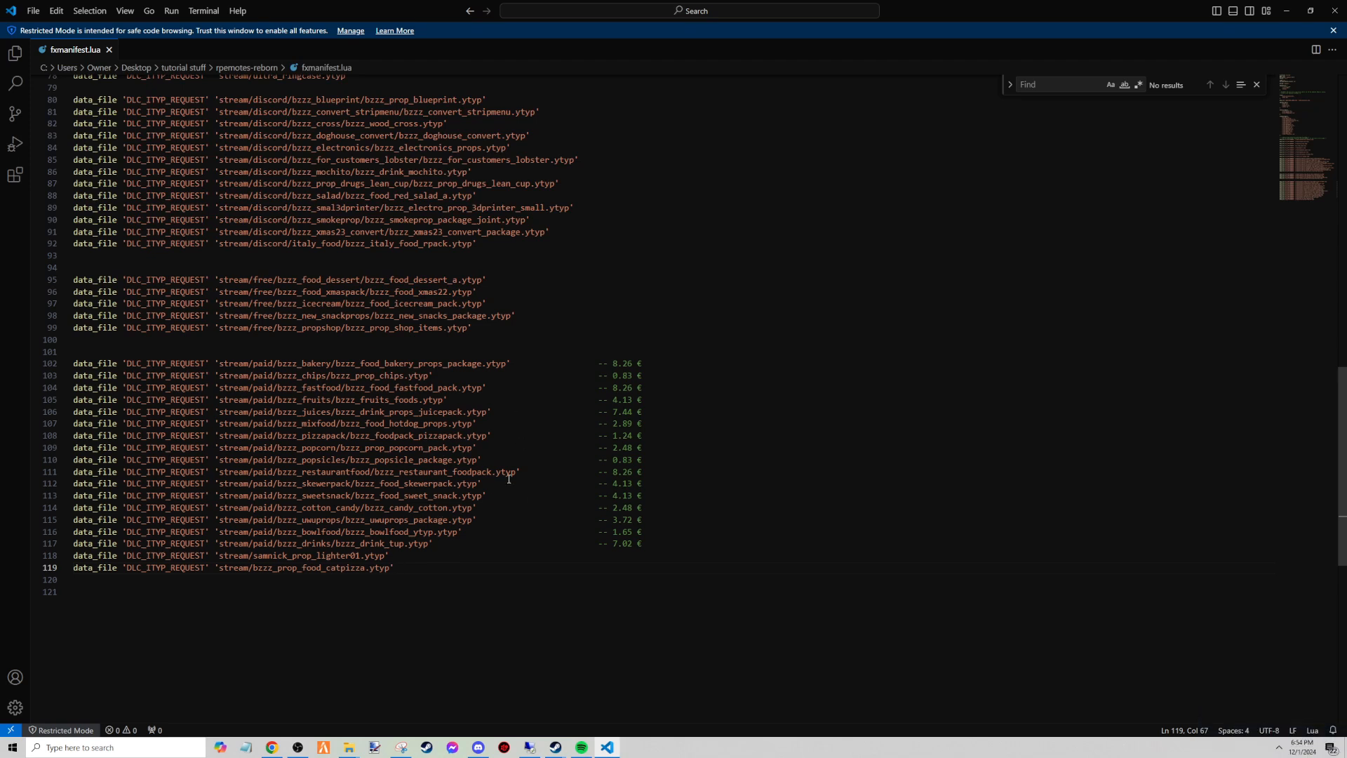
mouse_move(36, 143)
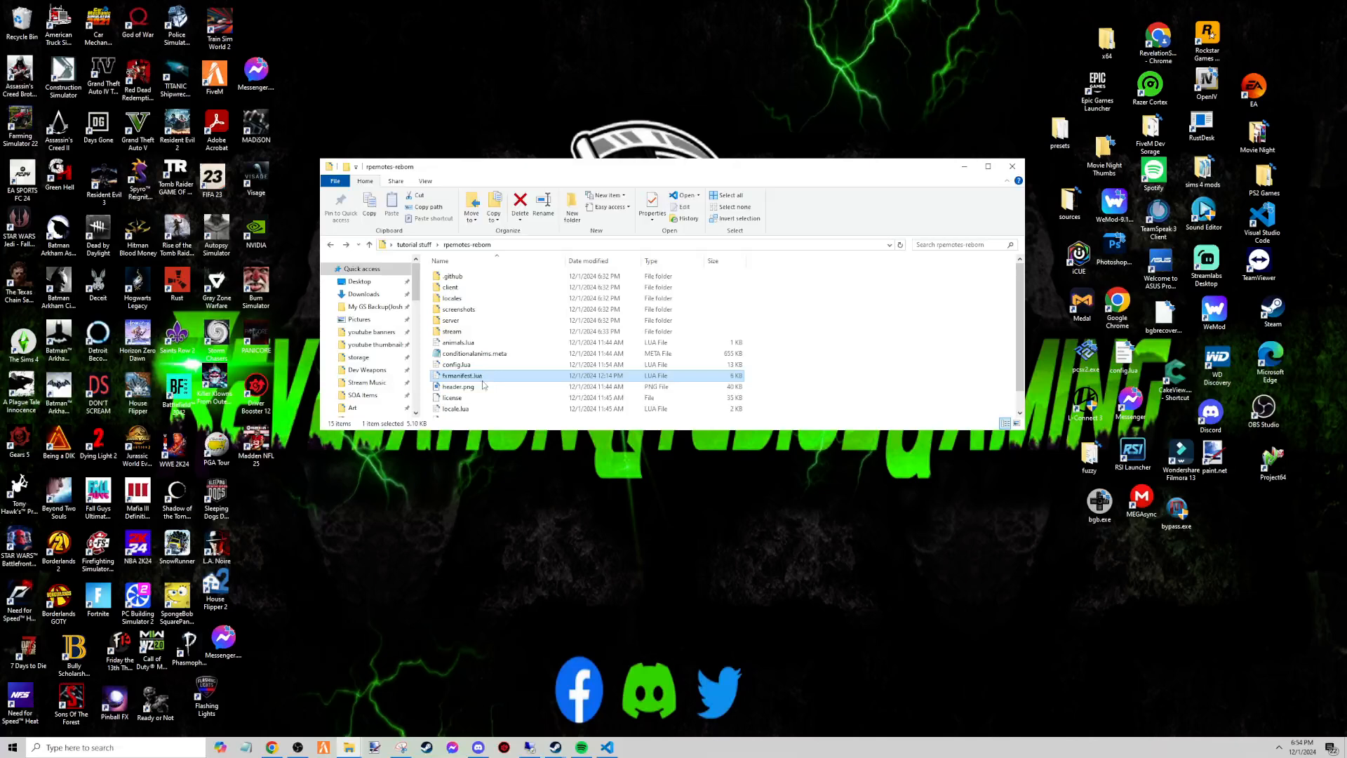
mouse_move(520, 231)
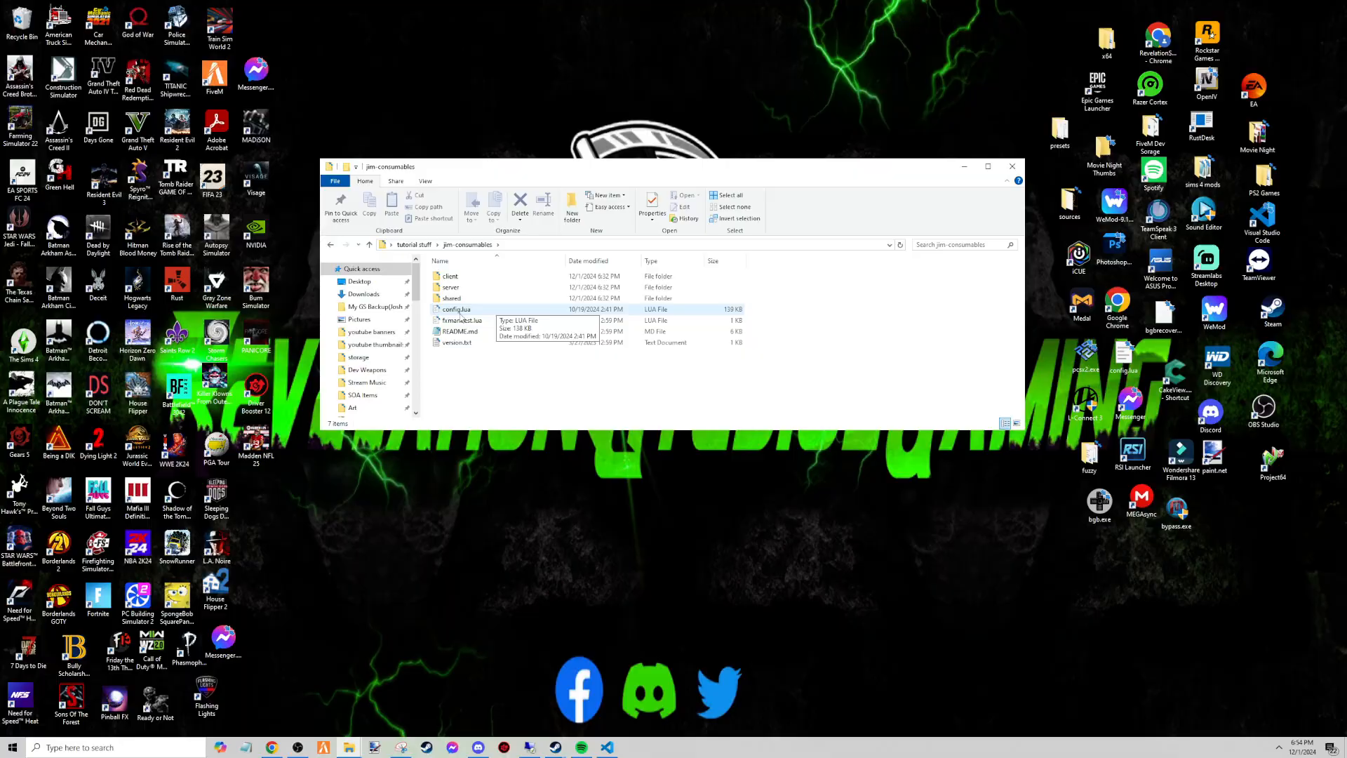
Load jim-consumables' config.lua into VS Code at the BAKERY emote section.
double_click(452, 309)
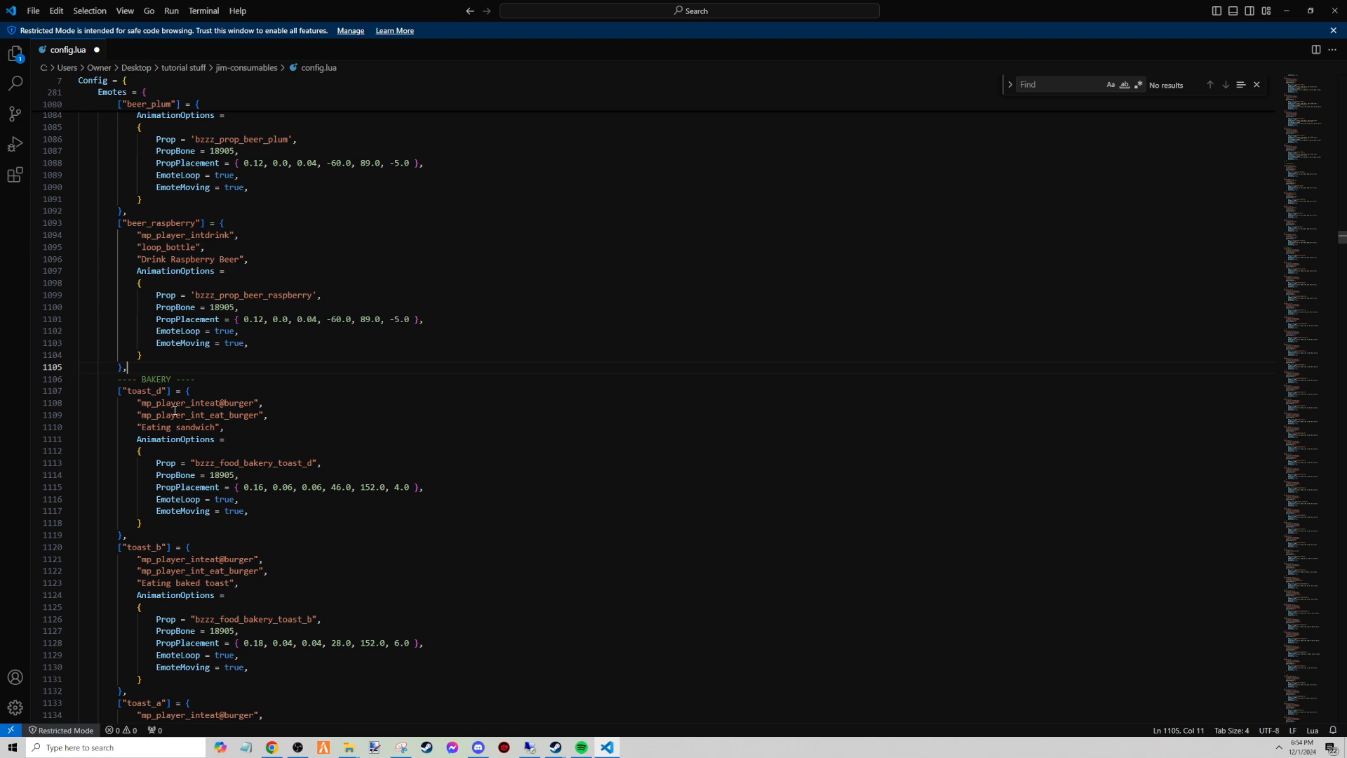
mouse_move(389, 259)
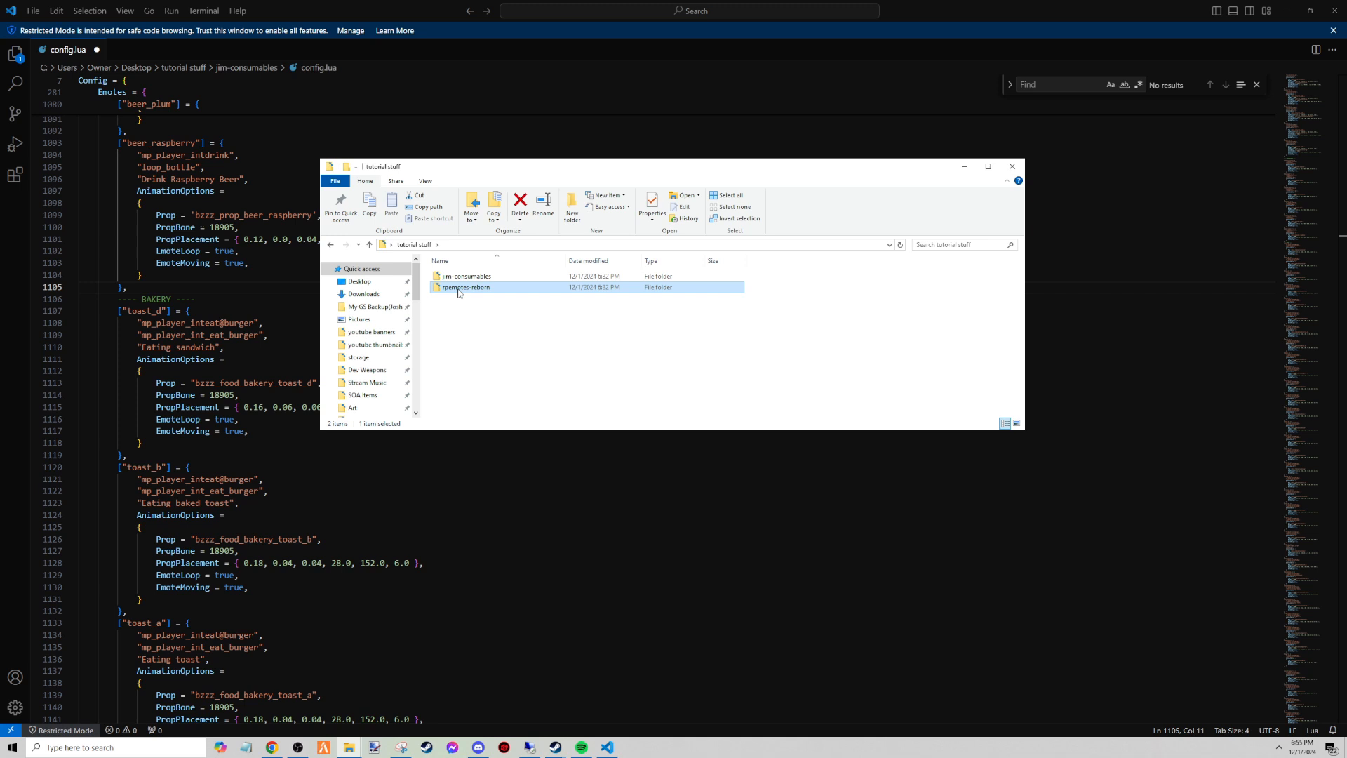
Browse rpemotes-reborn's stream [Props] folder to the bzzz_bakery prop folder.
double_click(465, 287)
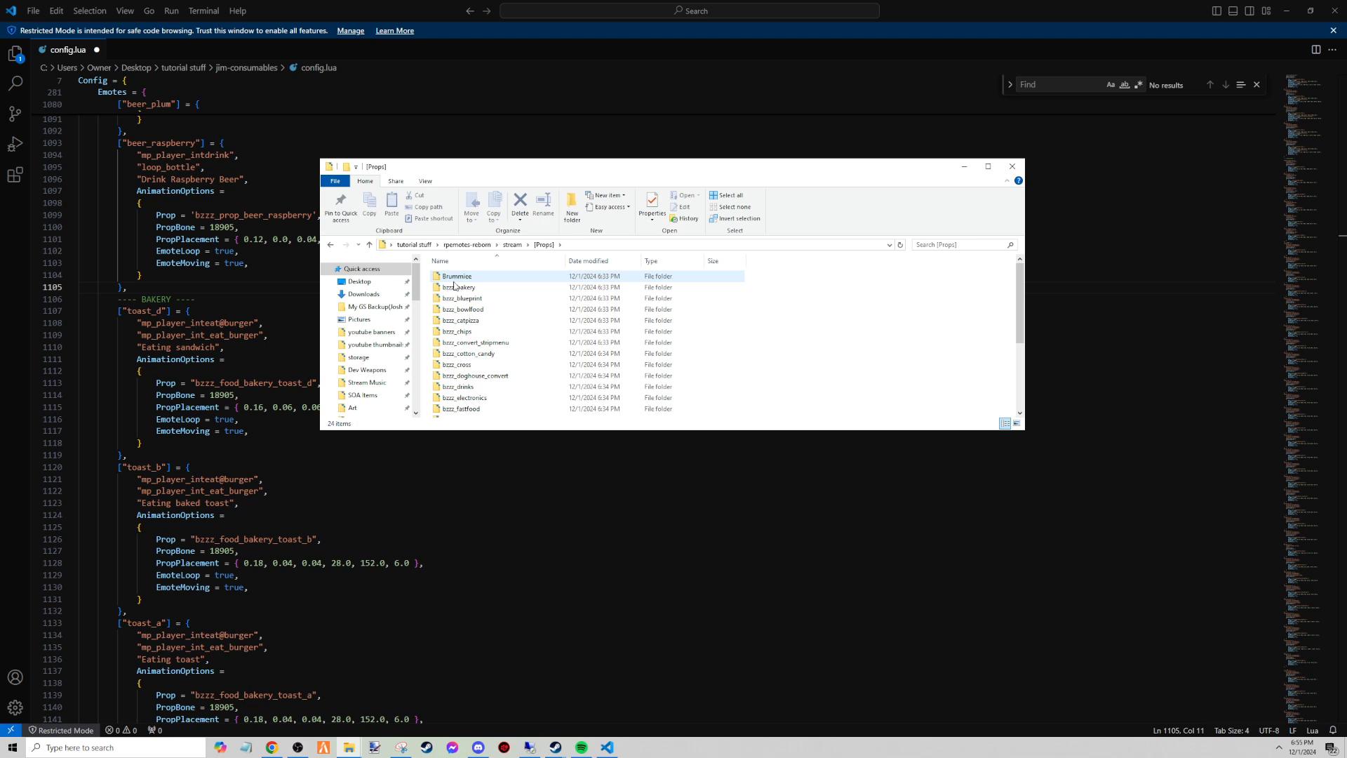
scroll(down, 3)
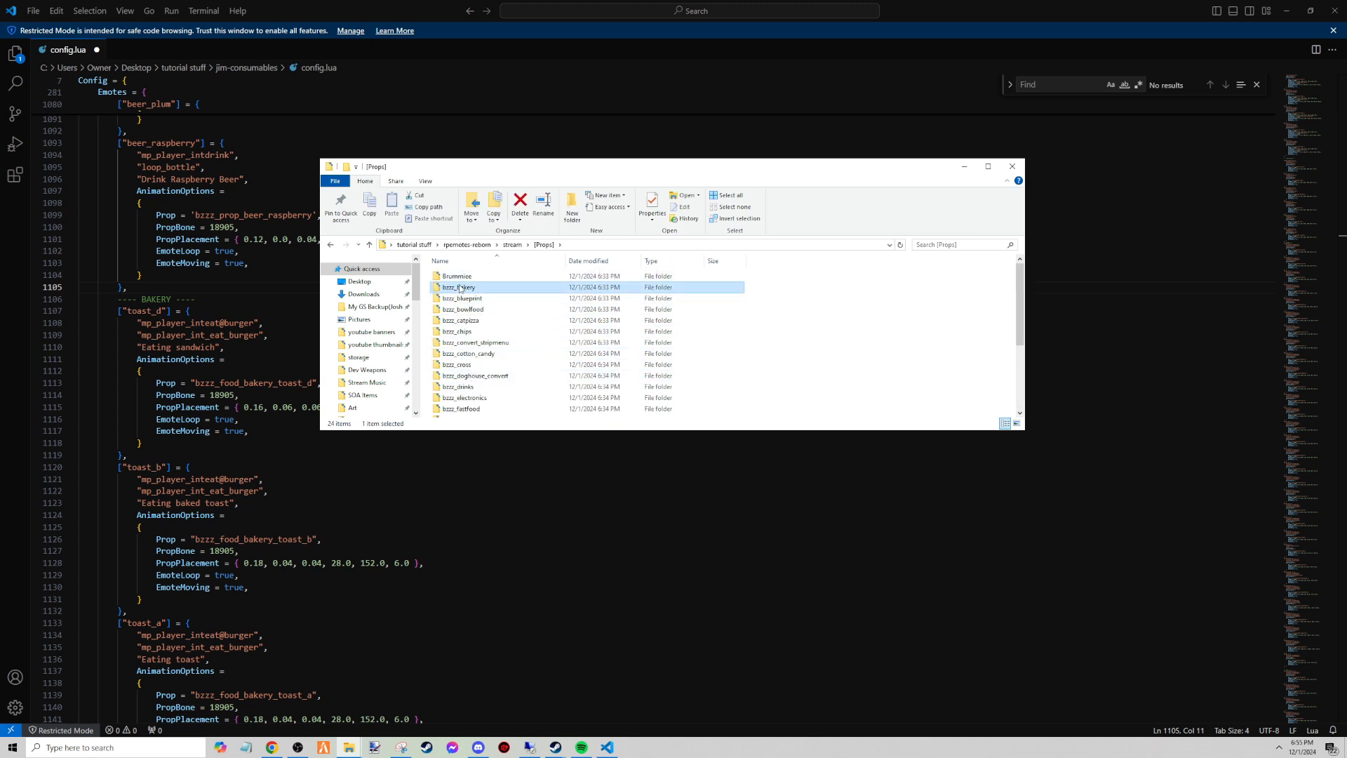
double_click(457, 287)
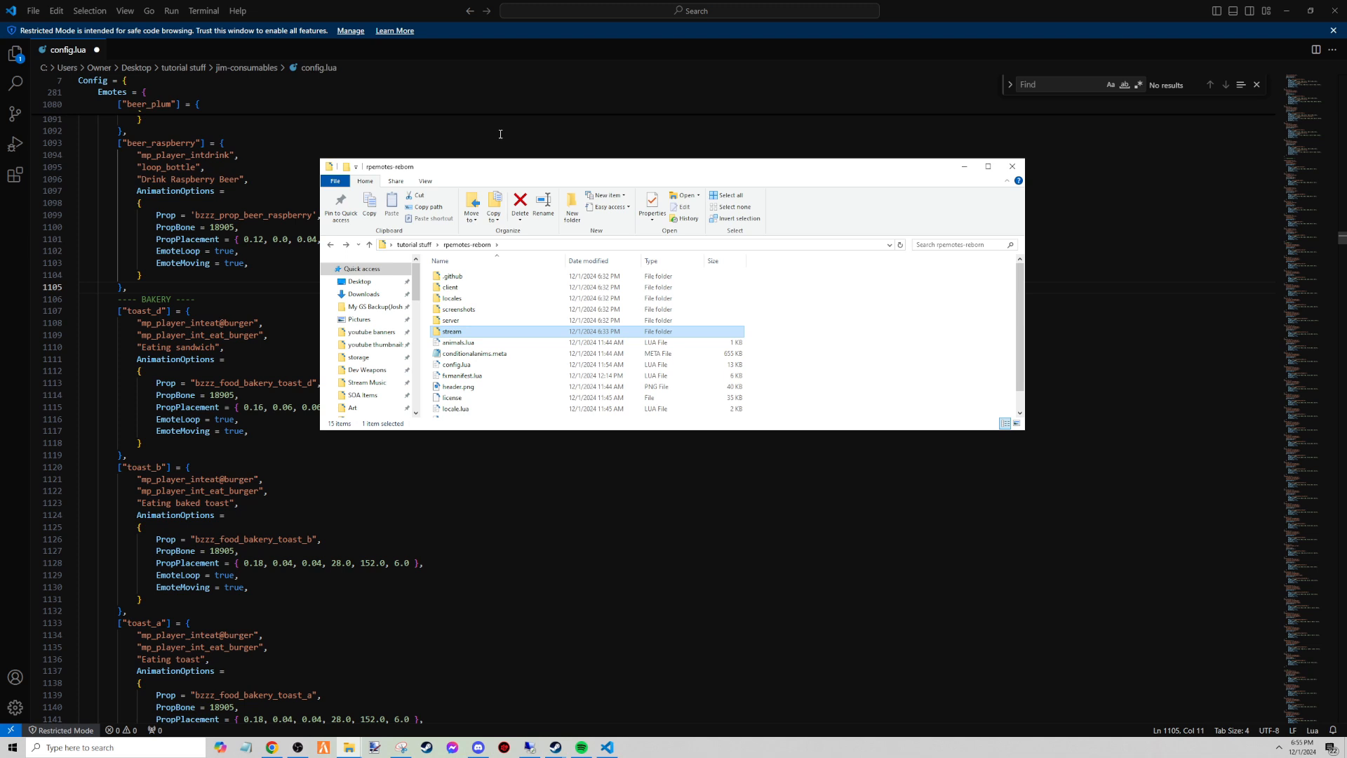
Inspect conditionalanims.meta in Notepad, close it, and return to the config.lua editor.
double_click(475, 353)
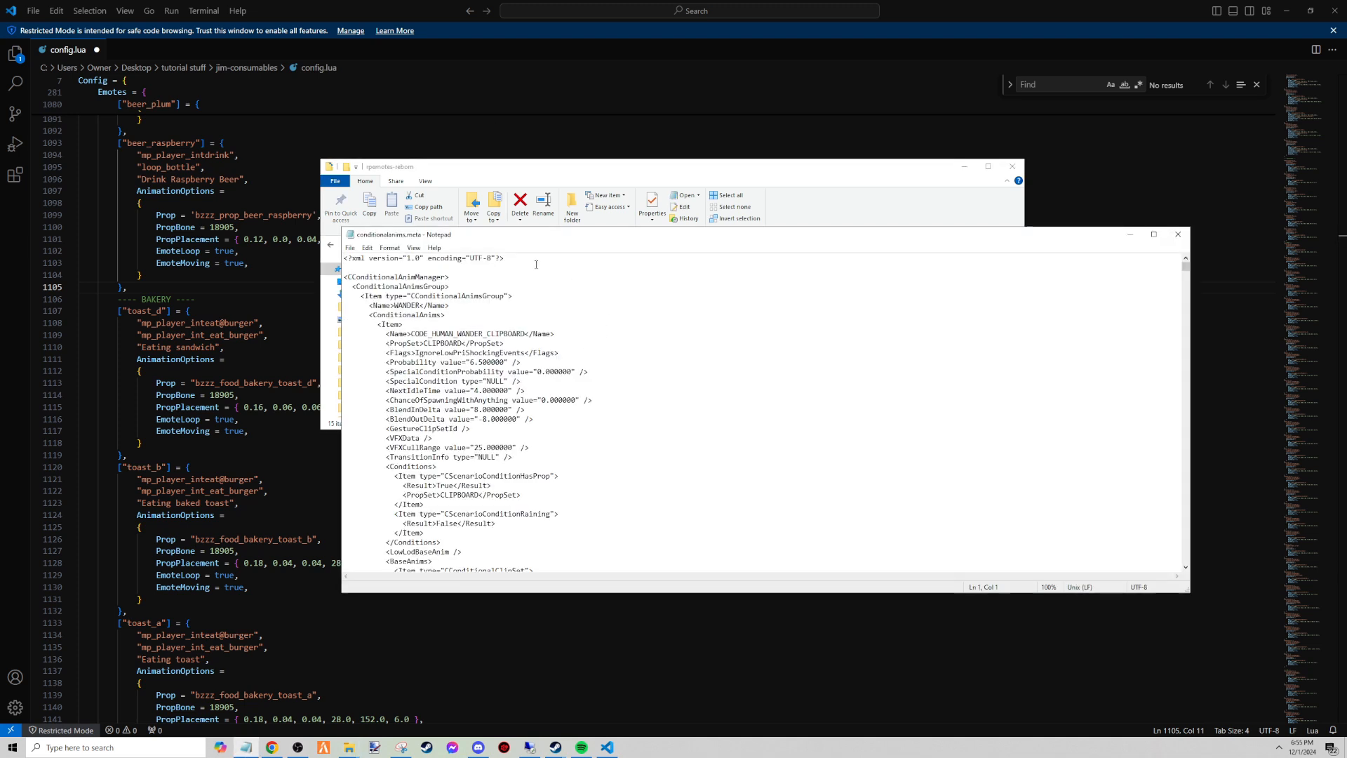
scroll(down, 3)
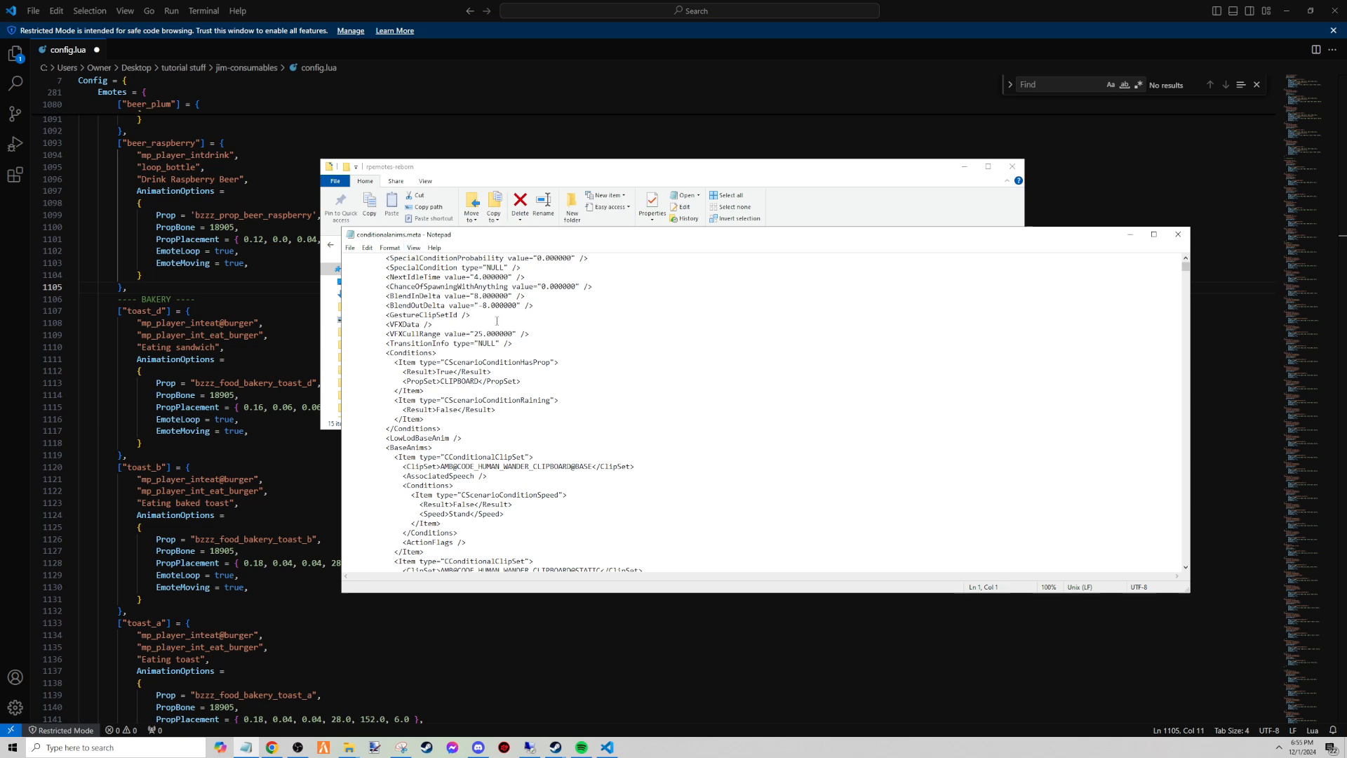
click(1178, 235)
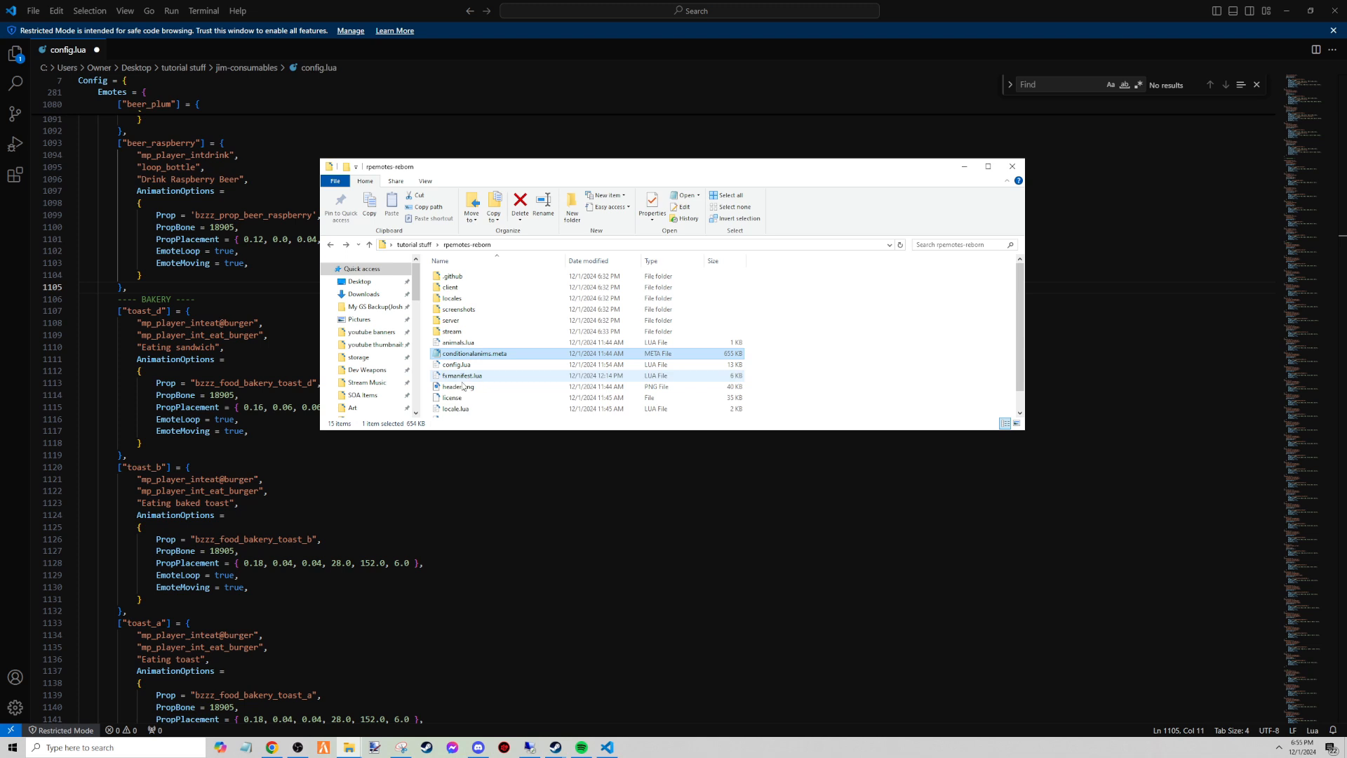
click(1012, 166)
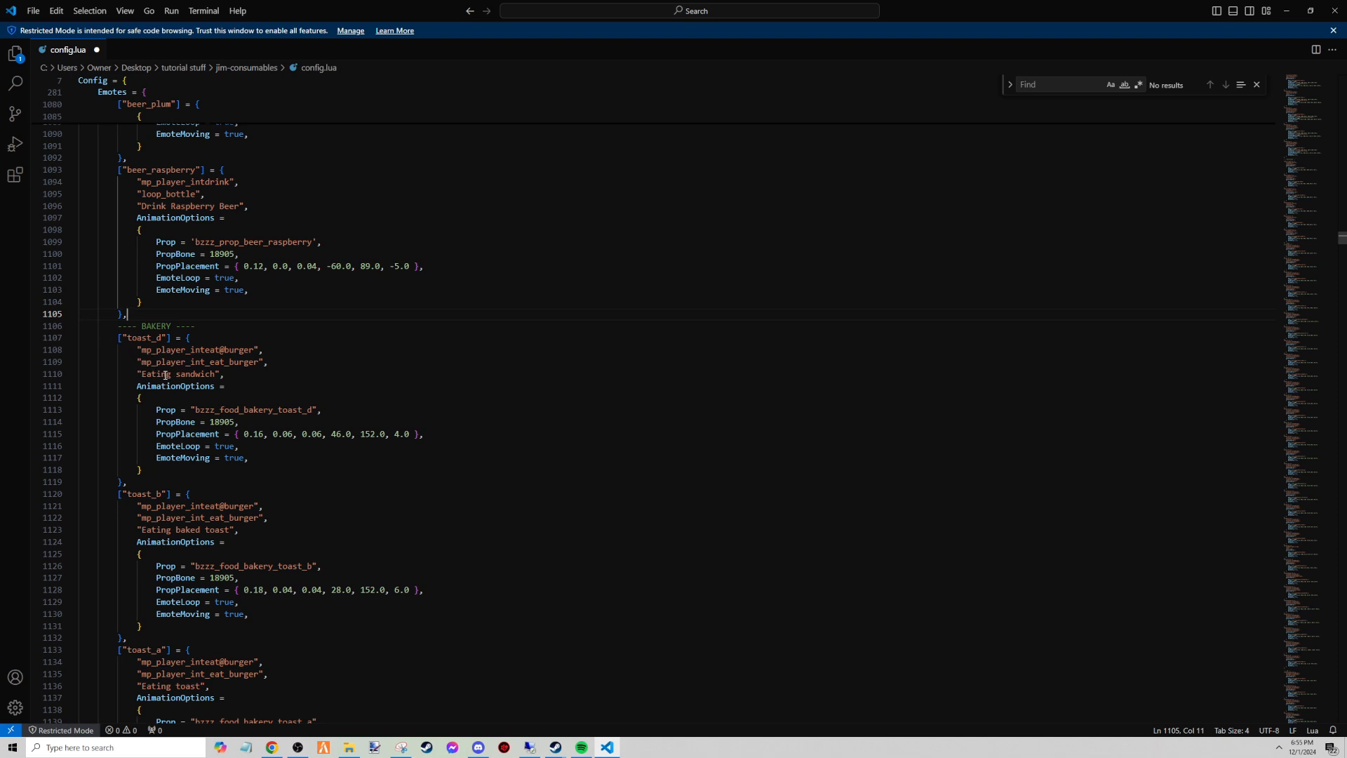
mouse_move(246, 503)
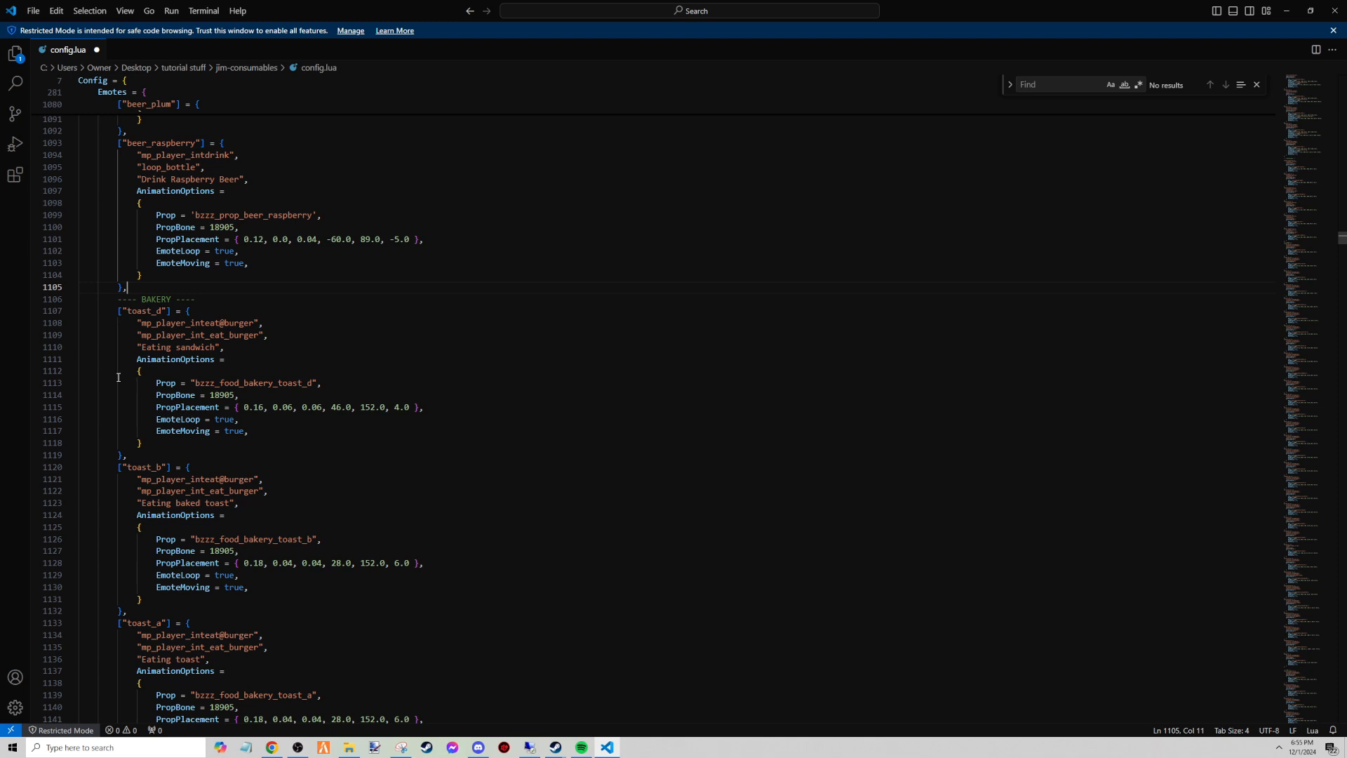
Review the pretzel emote's burger animation name and PropBone value 18905.
scroll(down, 3)
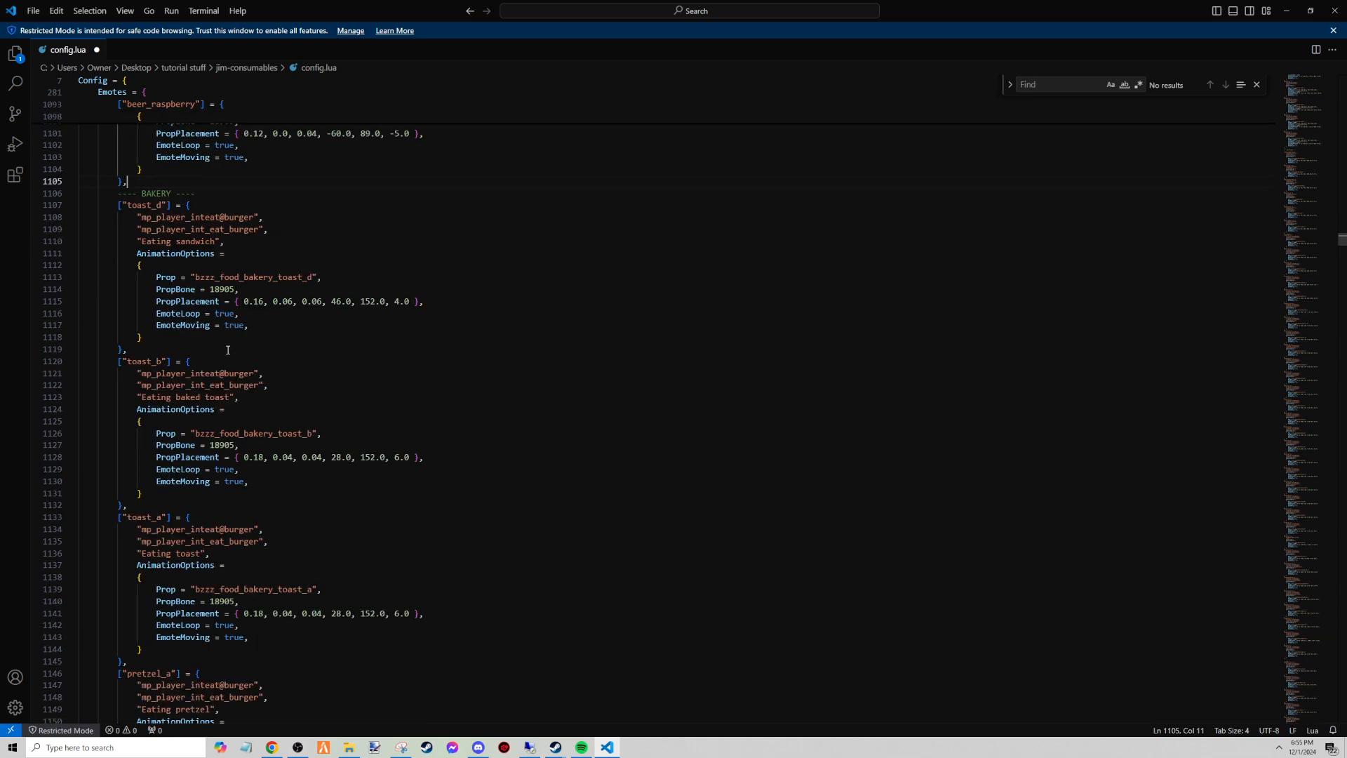
mouse_move(241, 319)
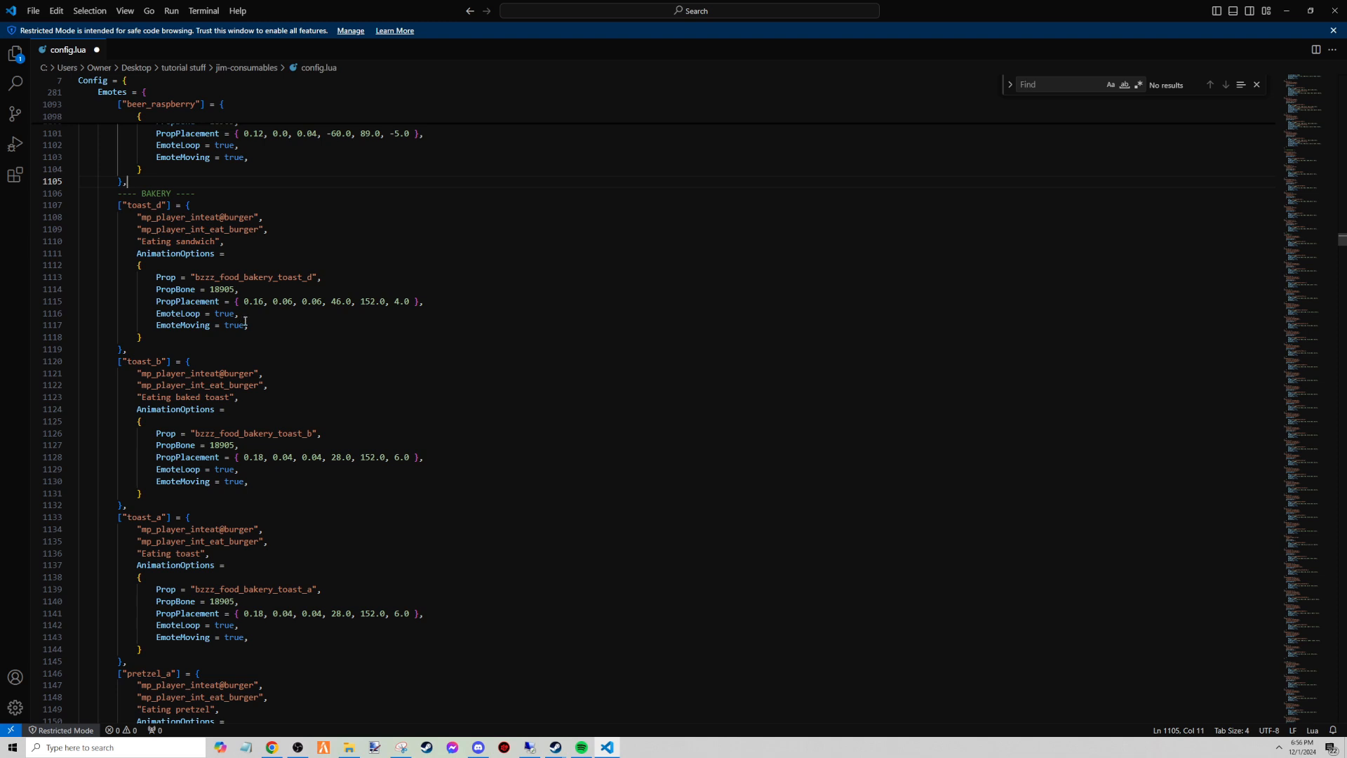
mouse_move(251, 337)
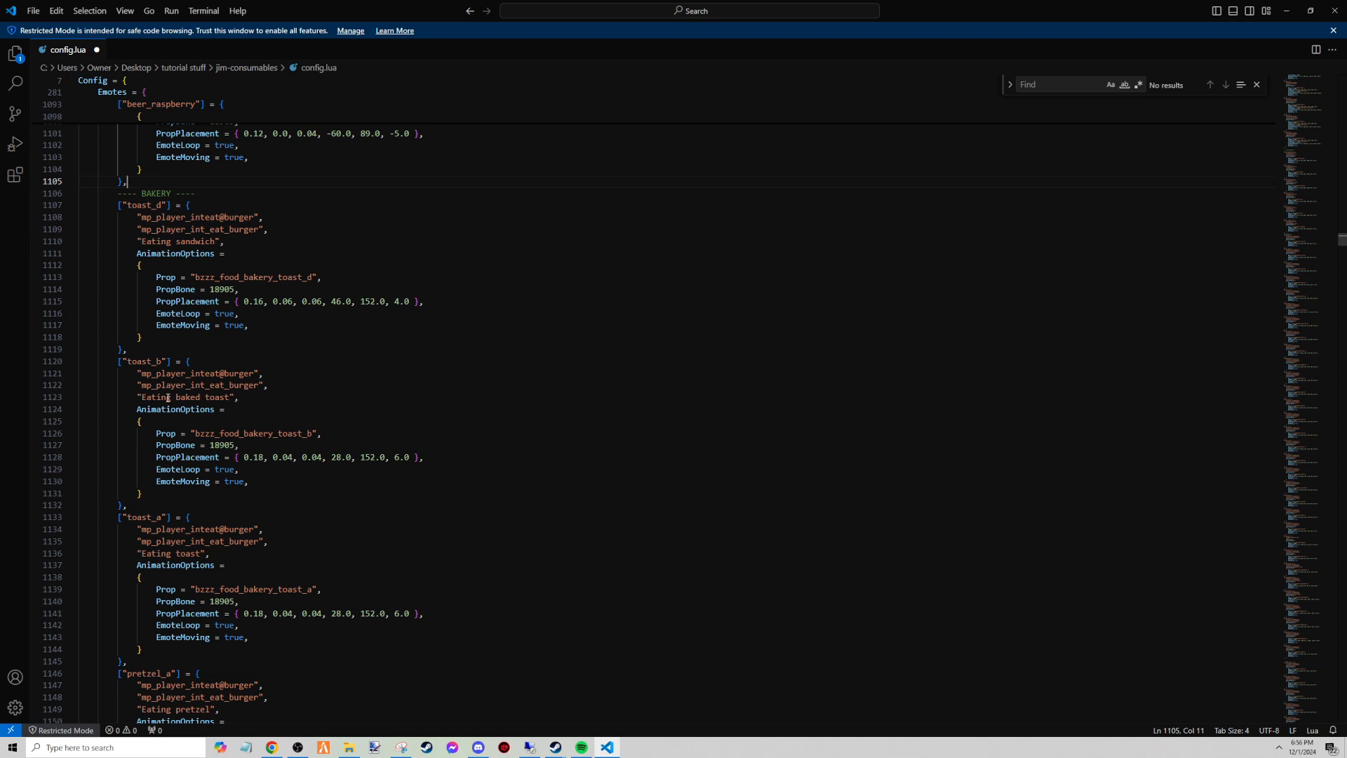
scroll(down, 3)
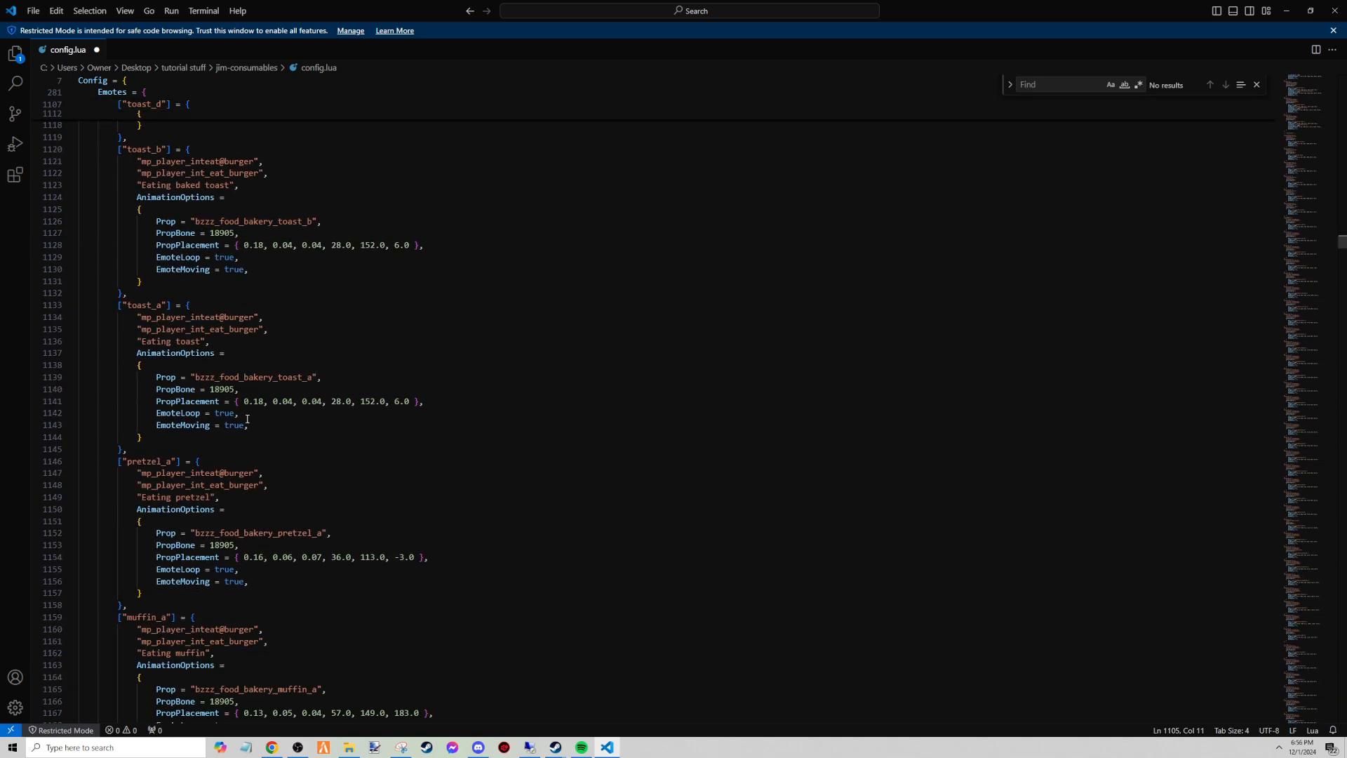
scroll(down, 3)
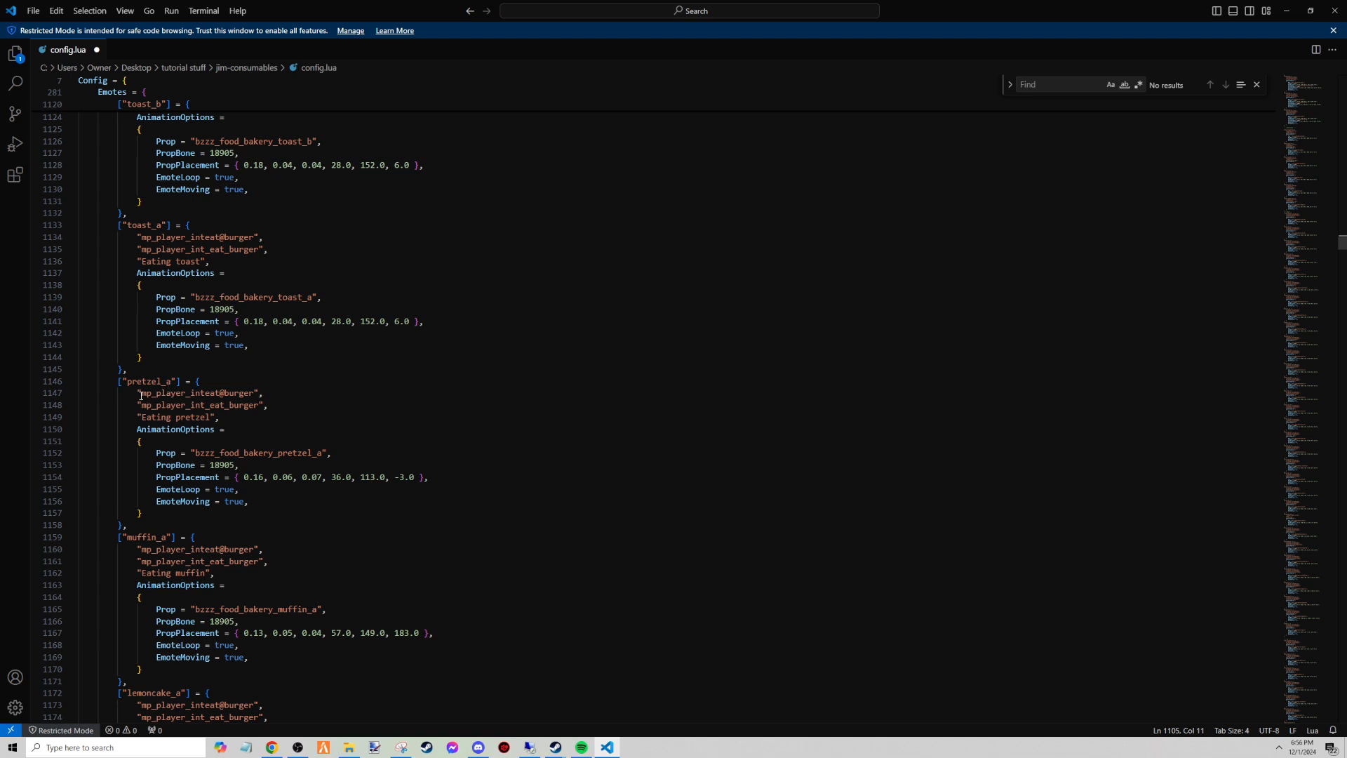
double_click(196, 393)
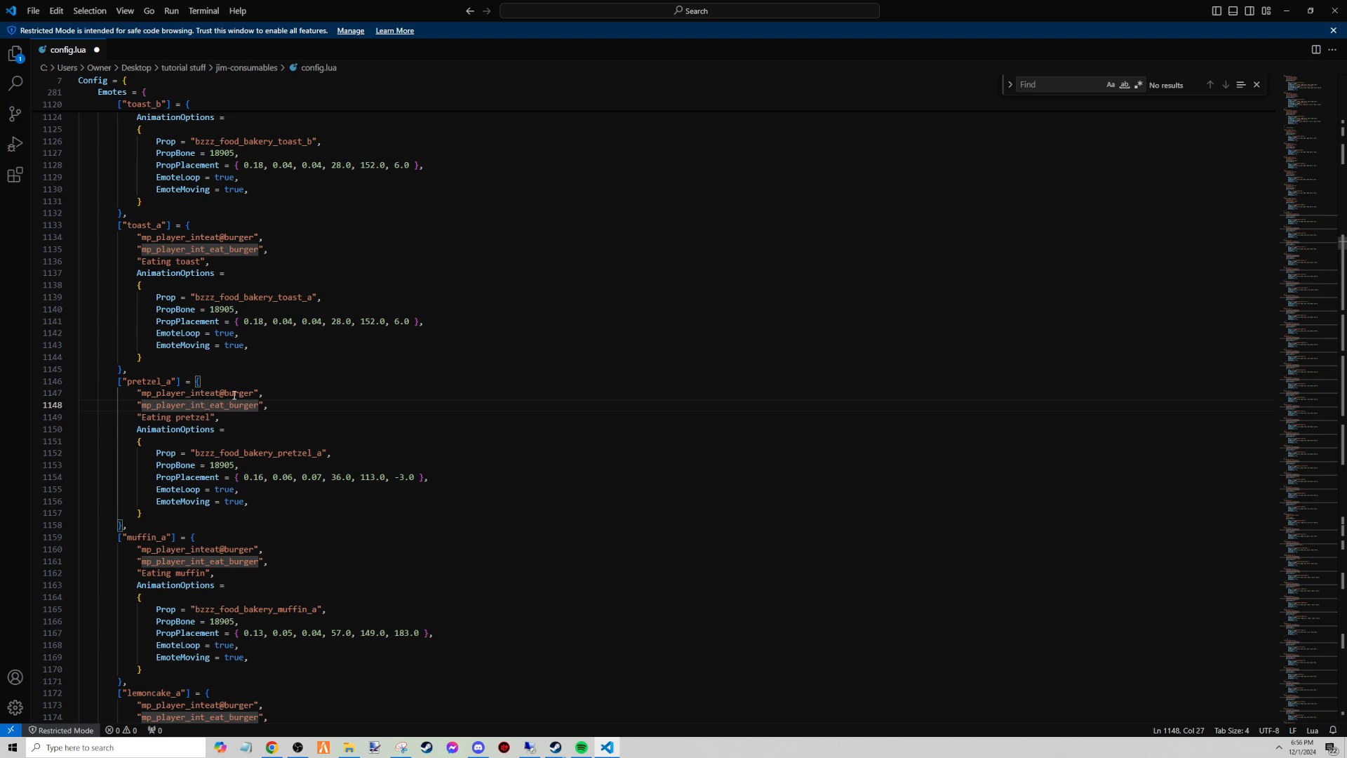
mouse_move(177, 404)
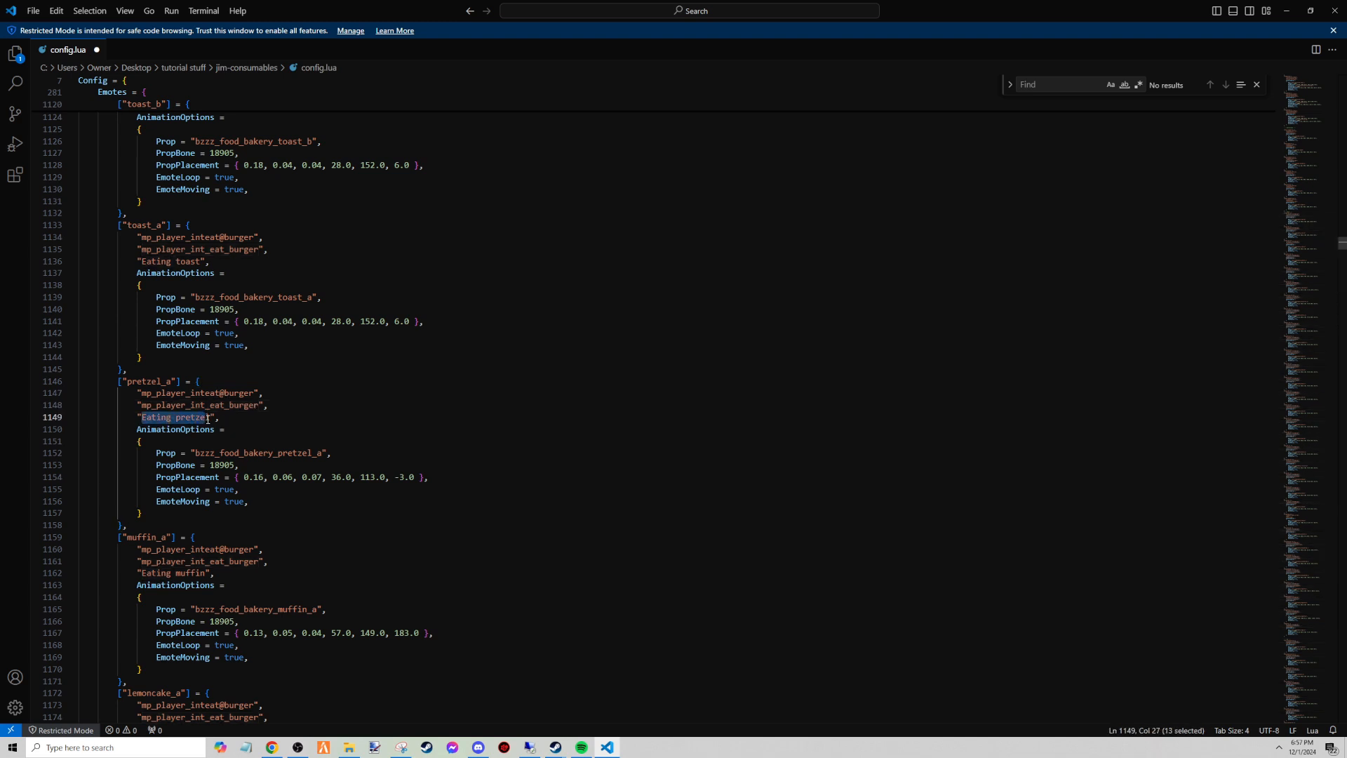
mouse_move(197, 452)
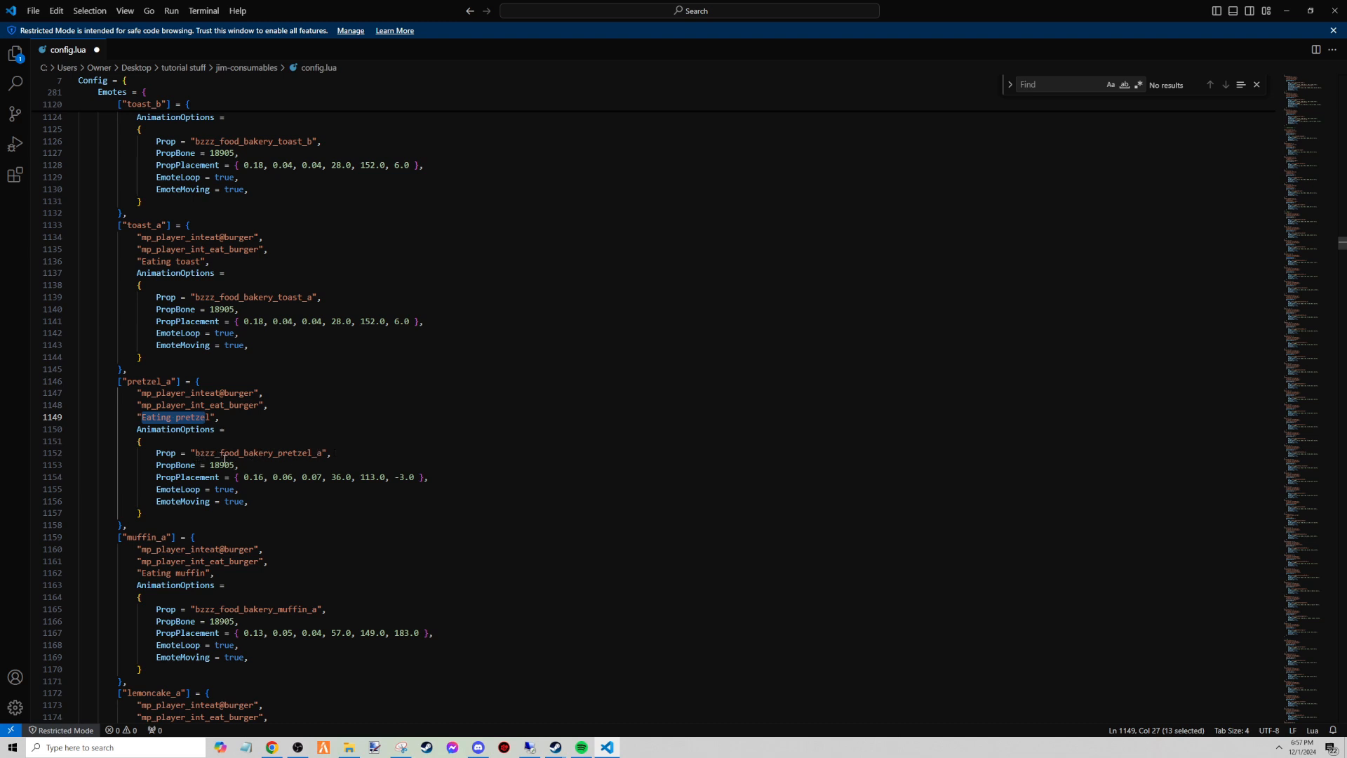
double_click(220, 464)
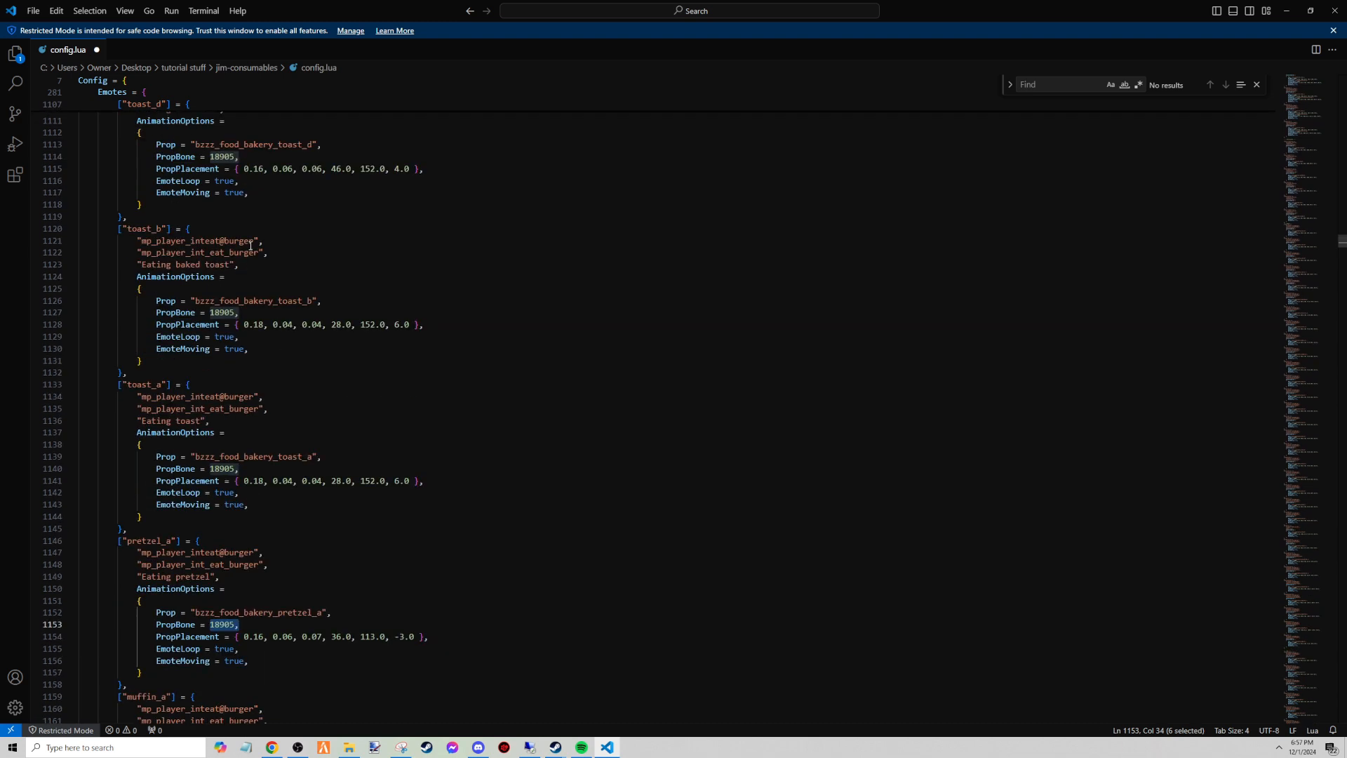
Scroll to the donut_g, danish_a and croissant_a entries and focus inside danish_a.
scroll(up, 3)
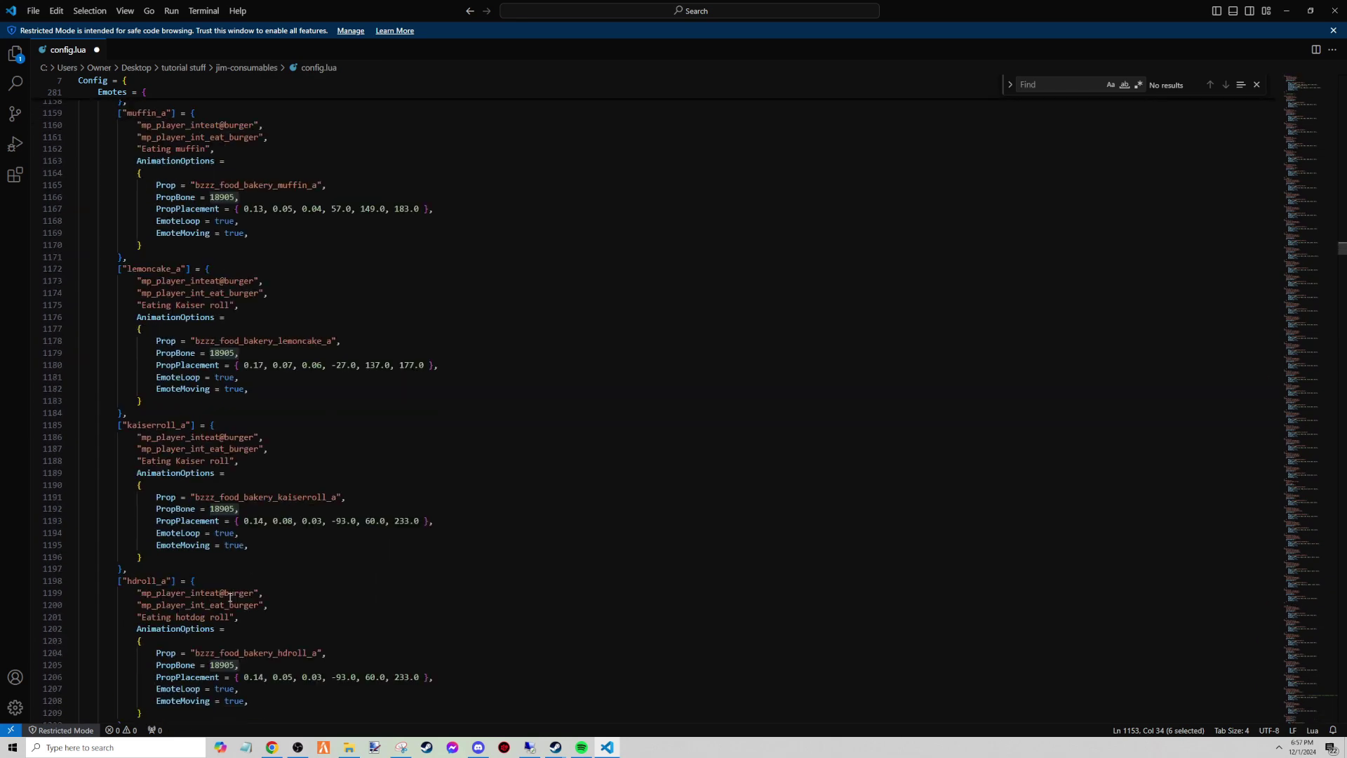
scroll(down, 3)
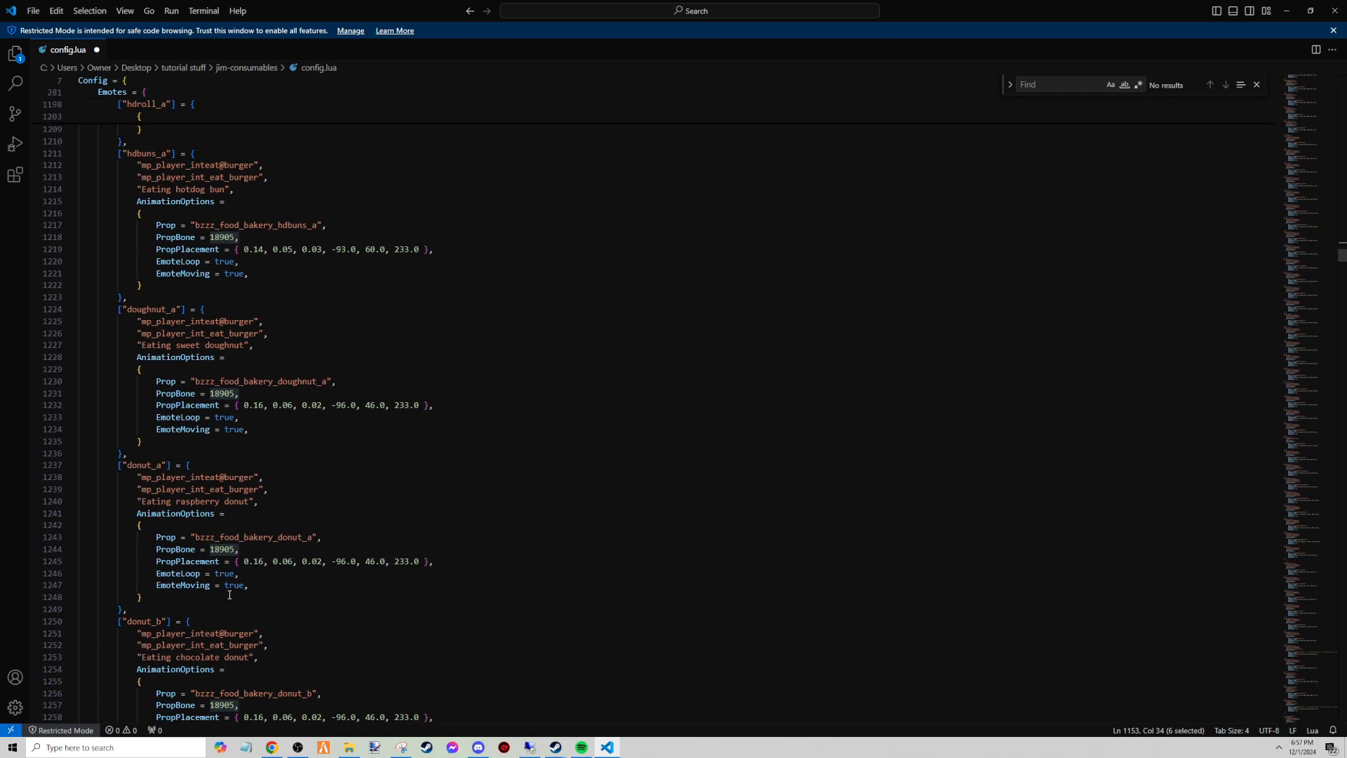
scroll(down, 3)
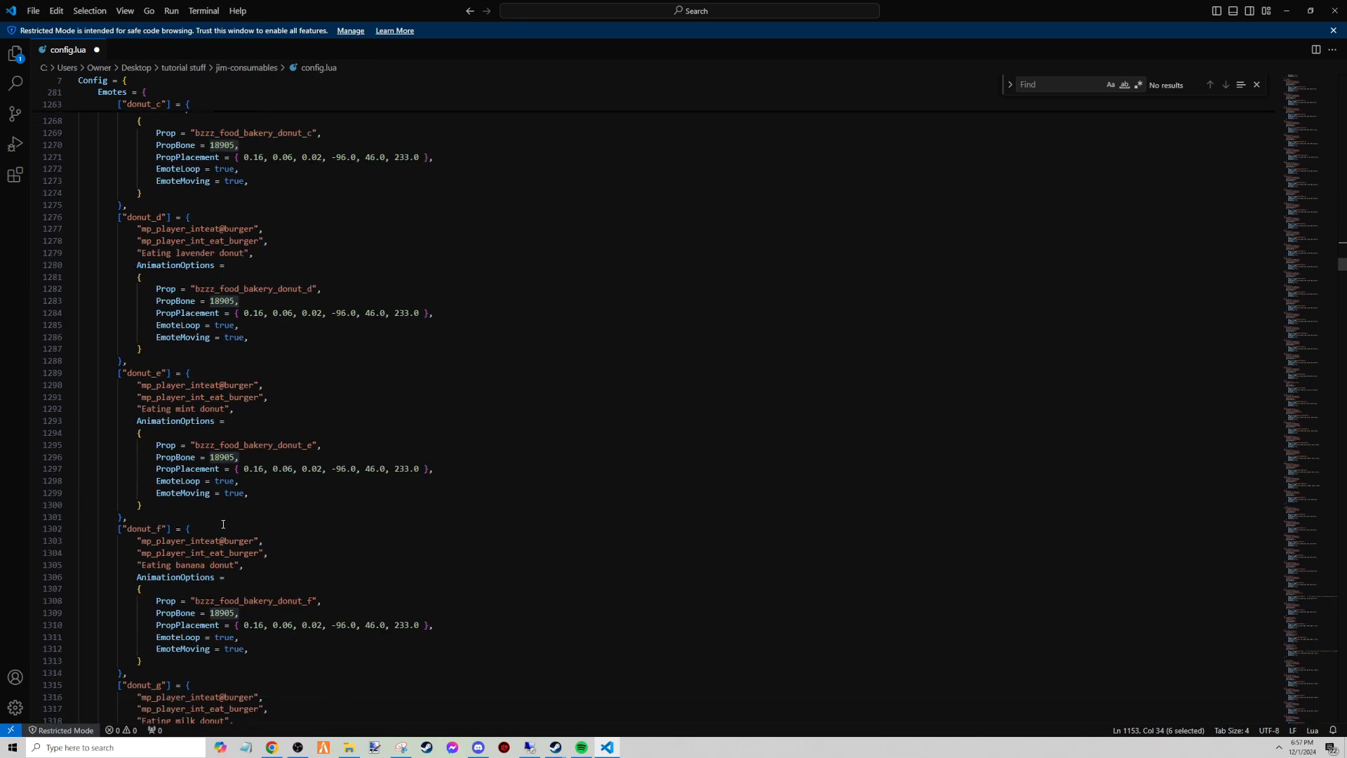
scroll(down, 3)
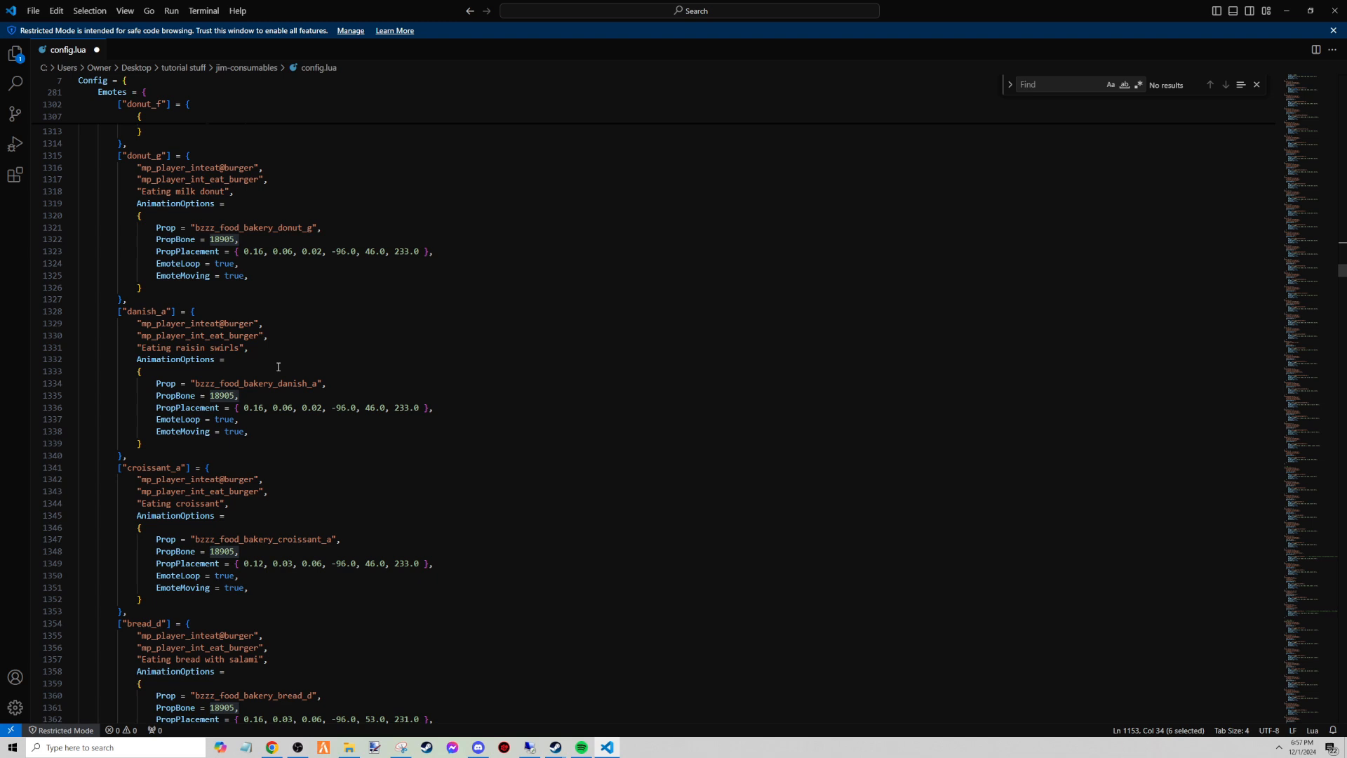
mouse_move(228, 432)
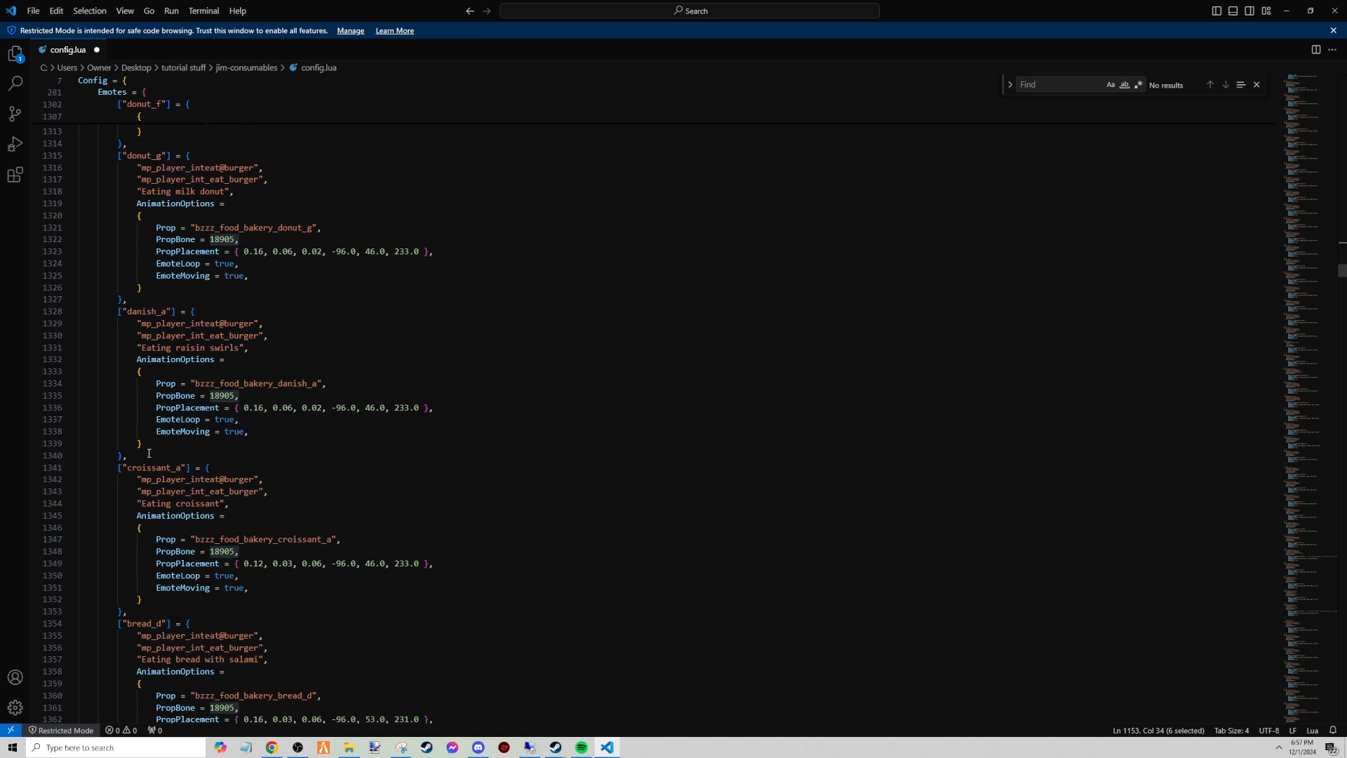
mouse_move(99, 295)
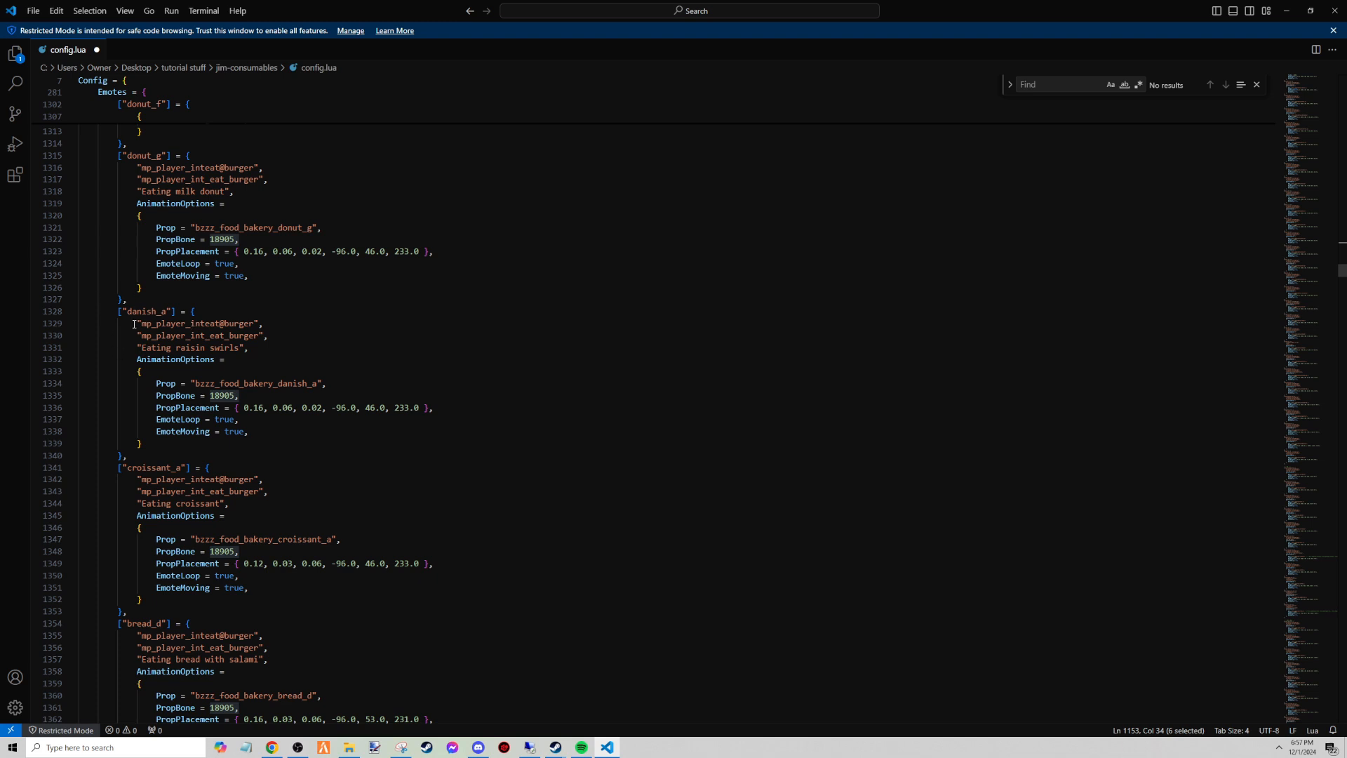
click(118, 310)
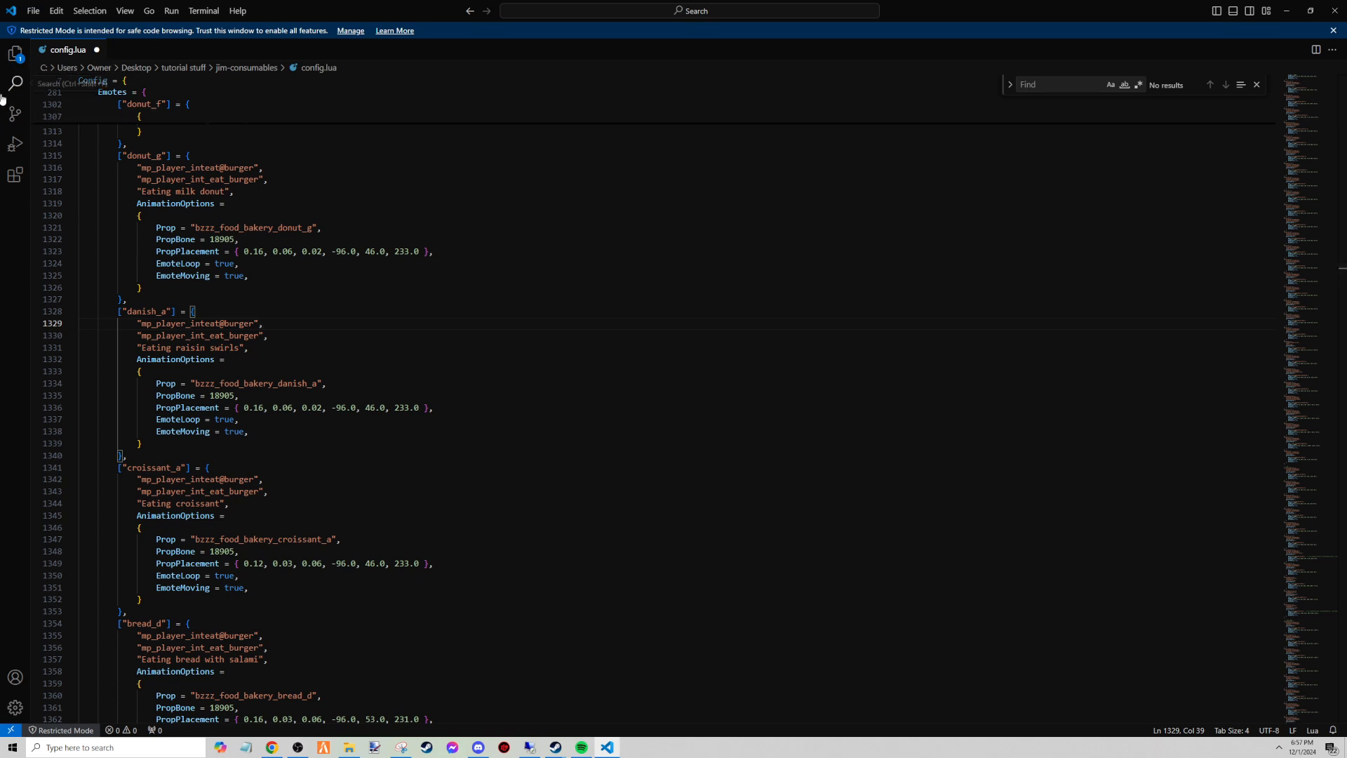
Show the Source Control and Explorer side panels, which report no folder opened, then hide them.
click(11, 114)
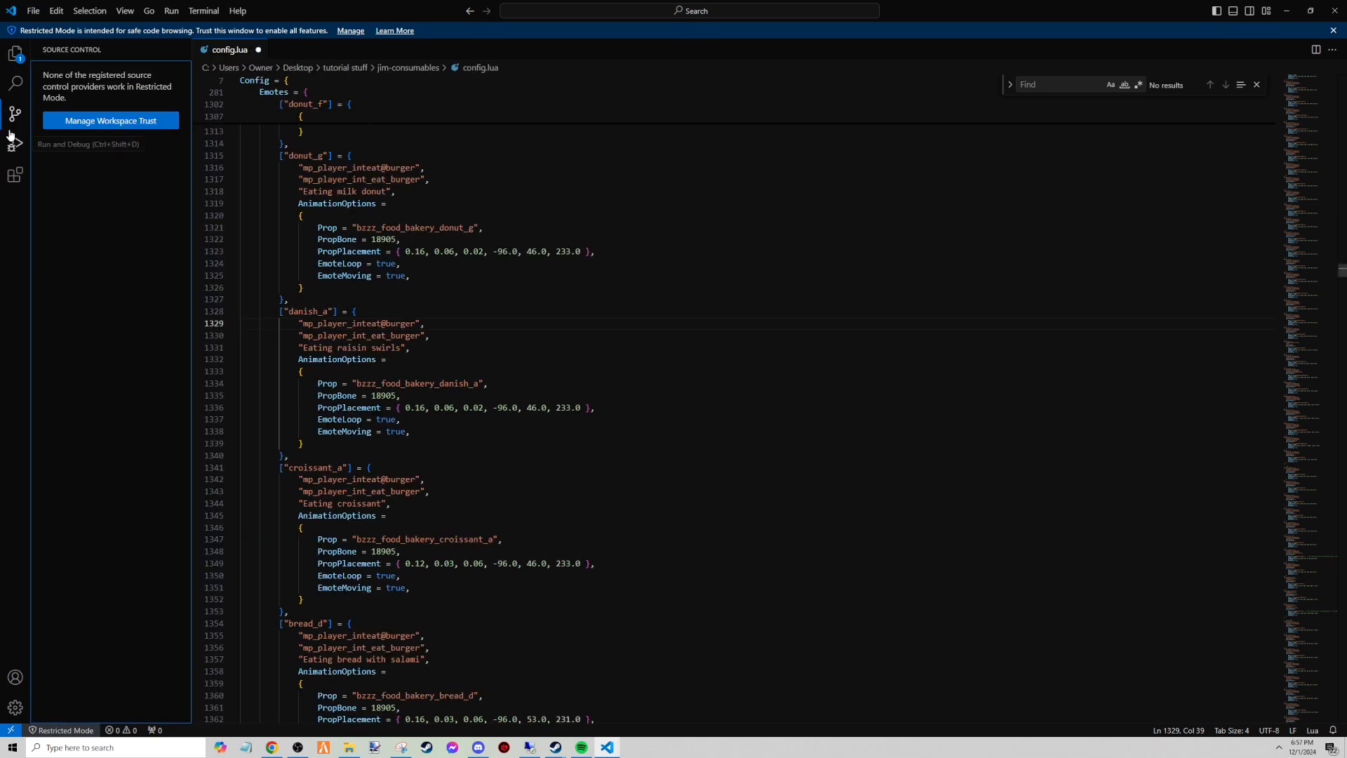
click(9, 51)
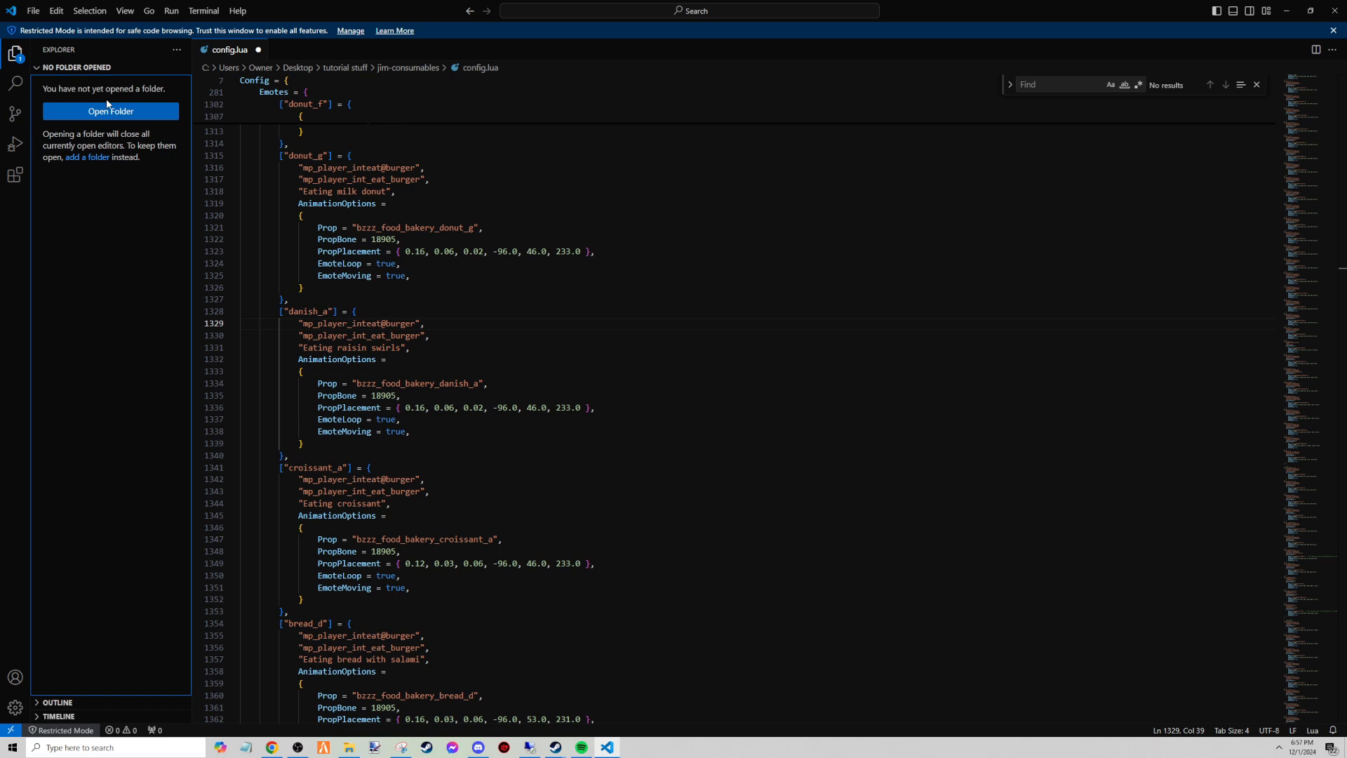
click(177, 50)
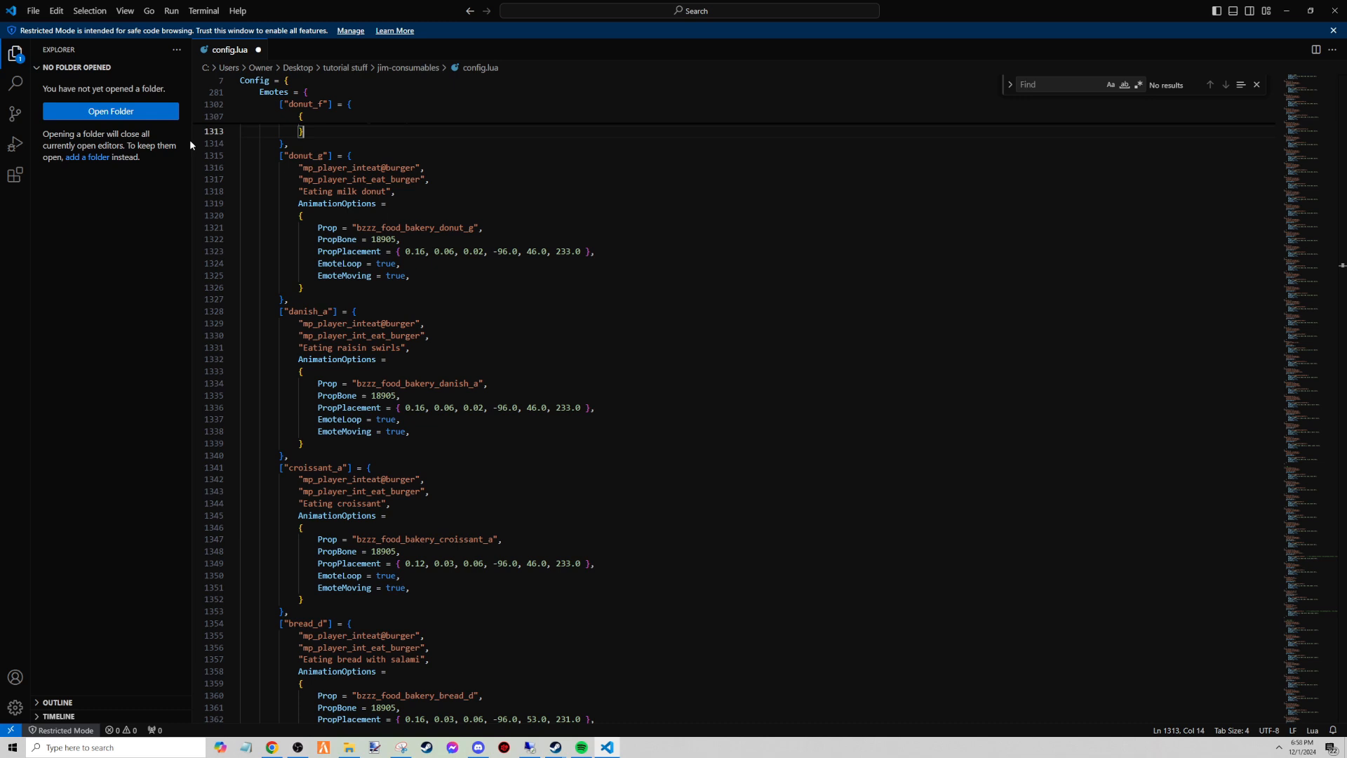
click(15, 55)
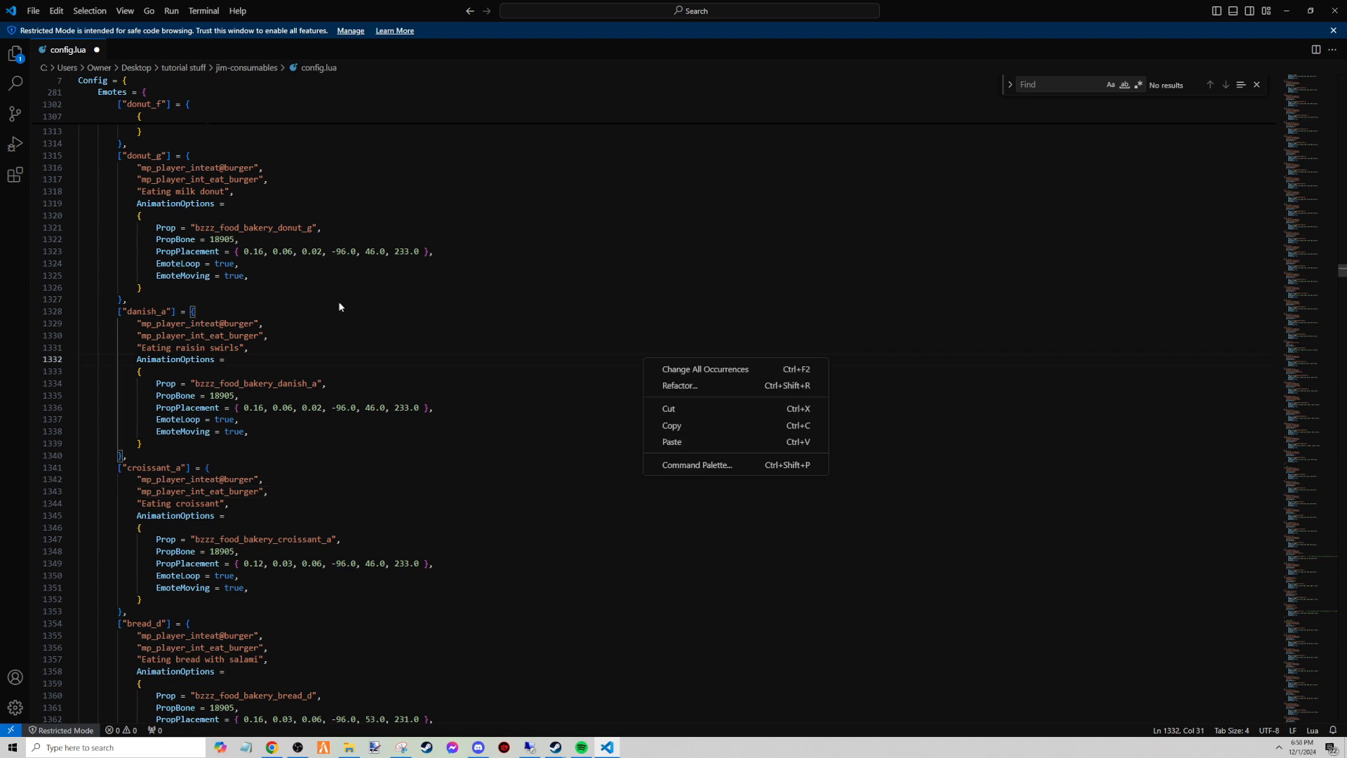
Dismiss the editor context menus and scroll through the beer and toast emote entries.
click(476, 364)
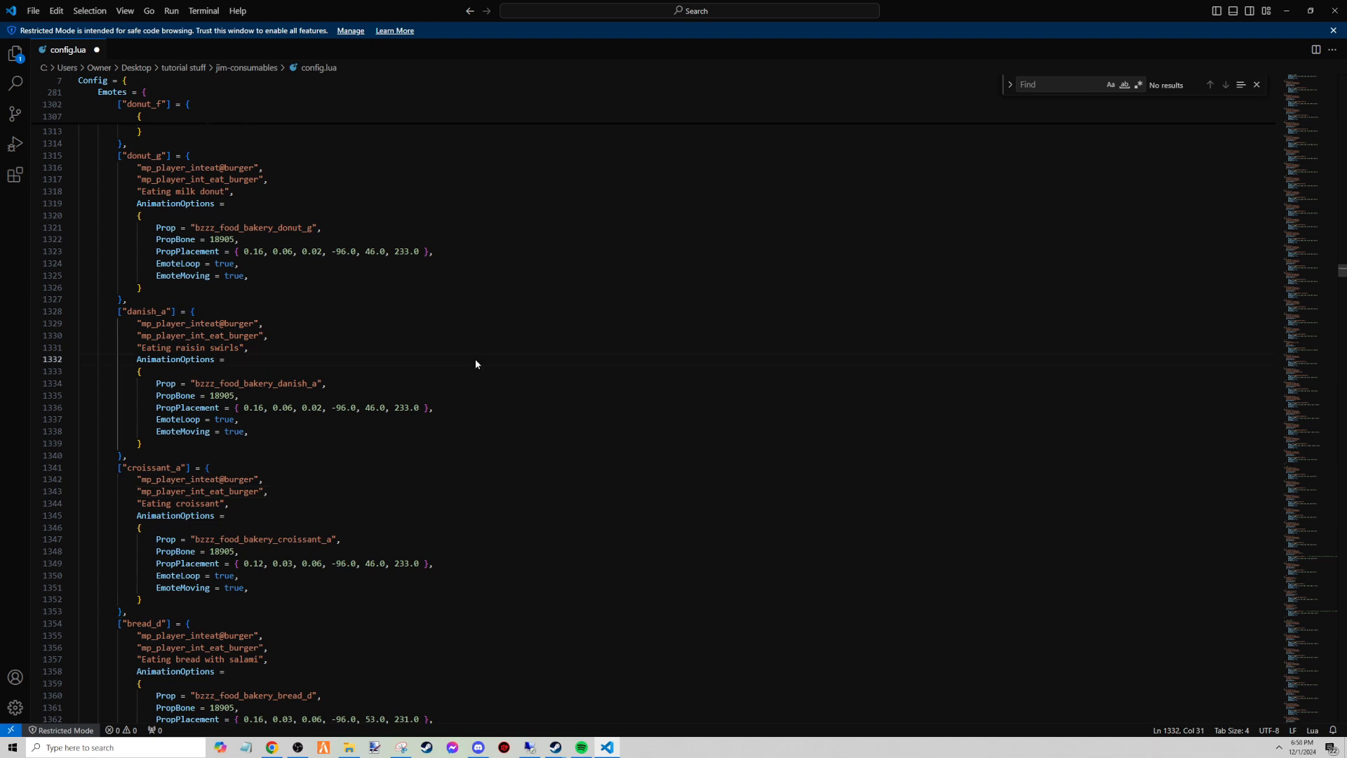
mouse_move(567, 284)
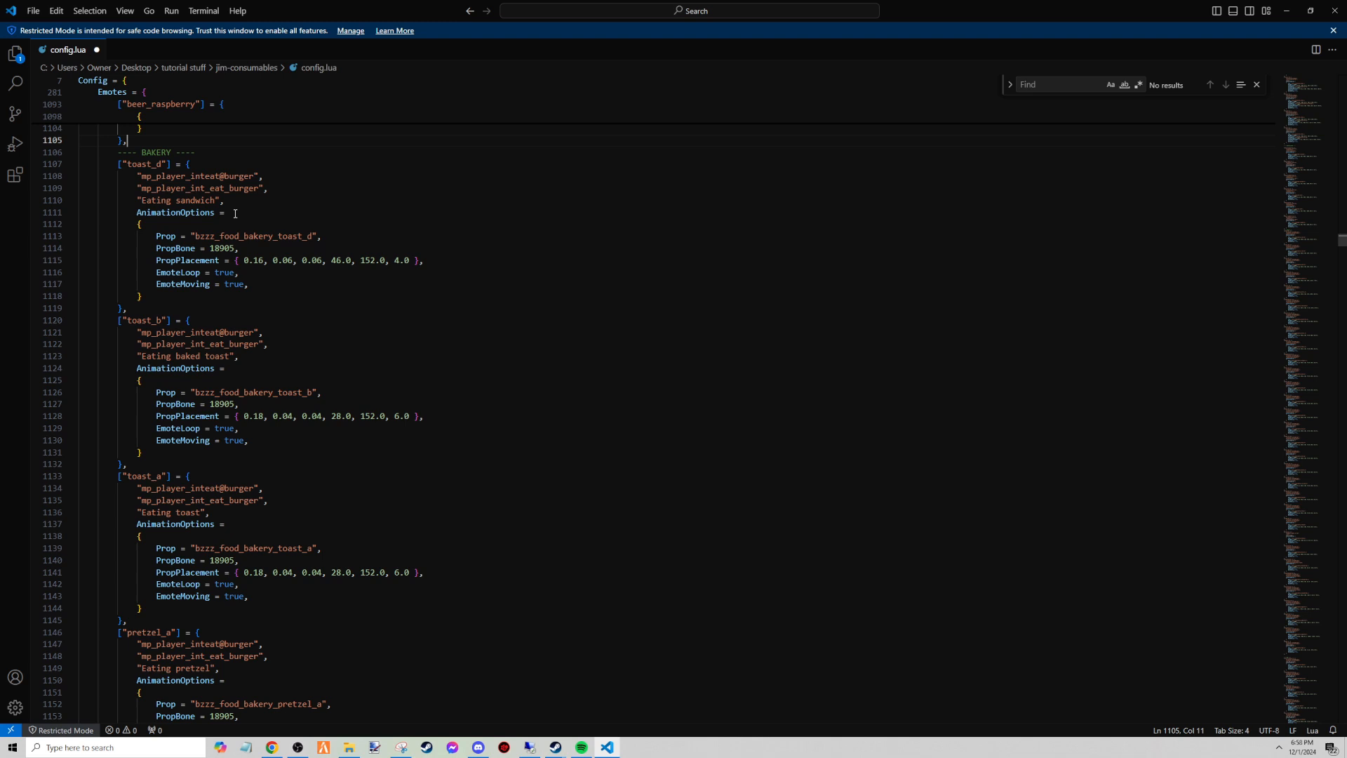
mouse_move(244, 211)
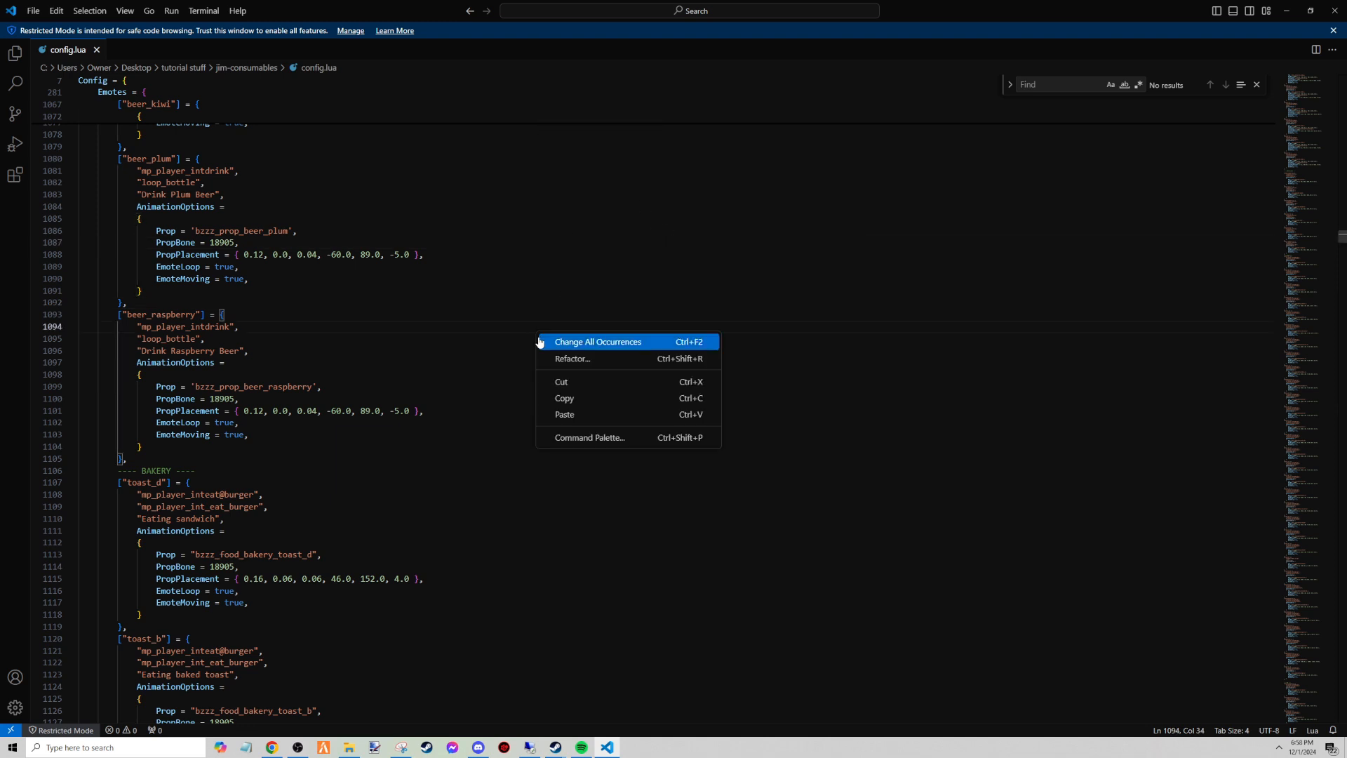
click(471, 289)
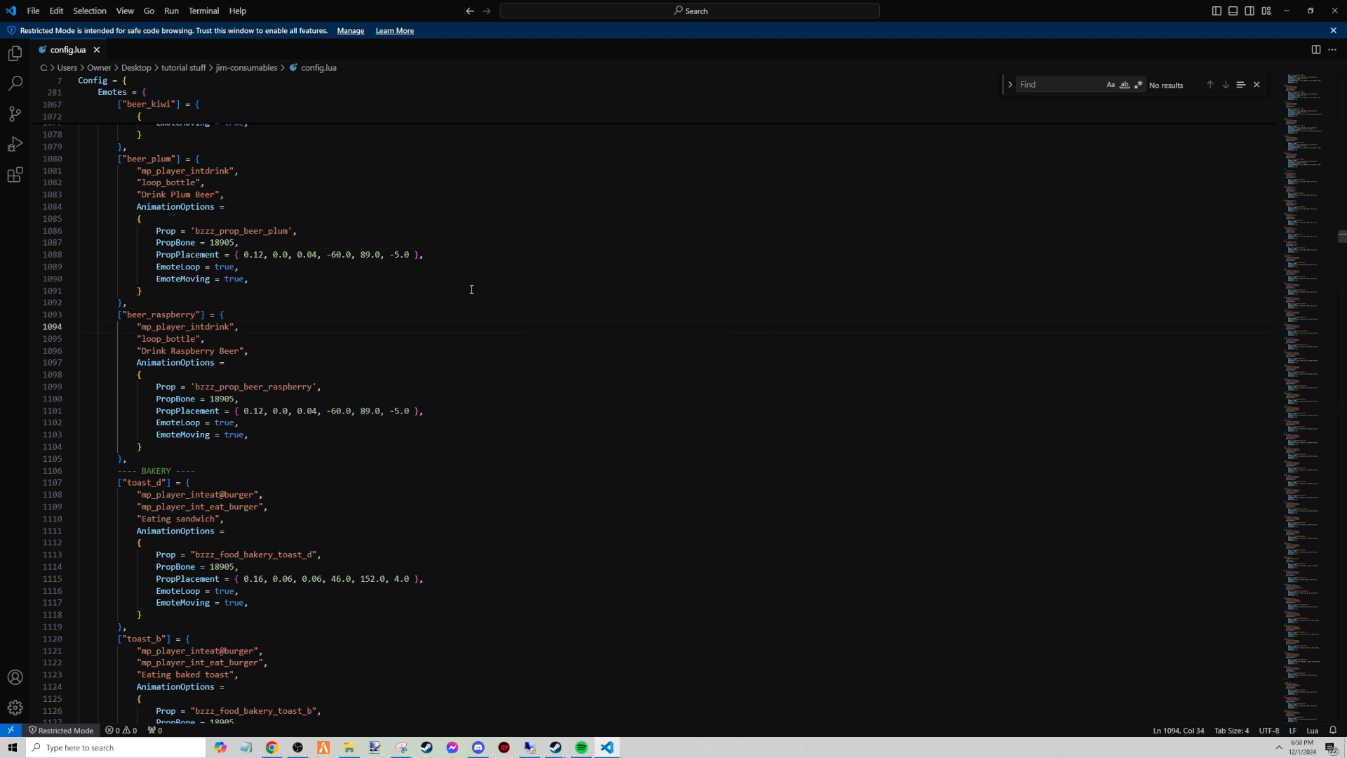
mouse_move(203, 389)
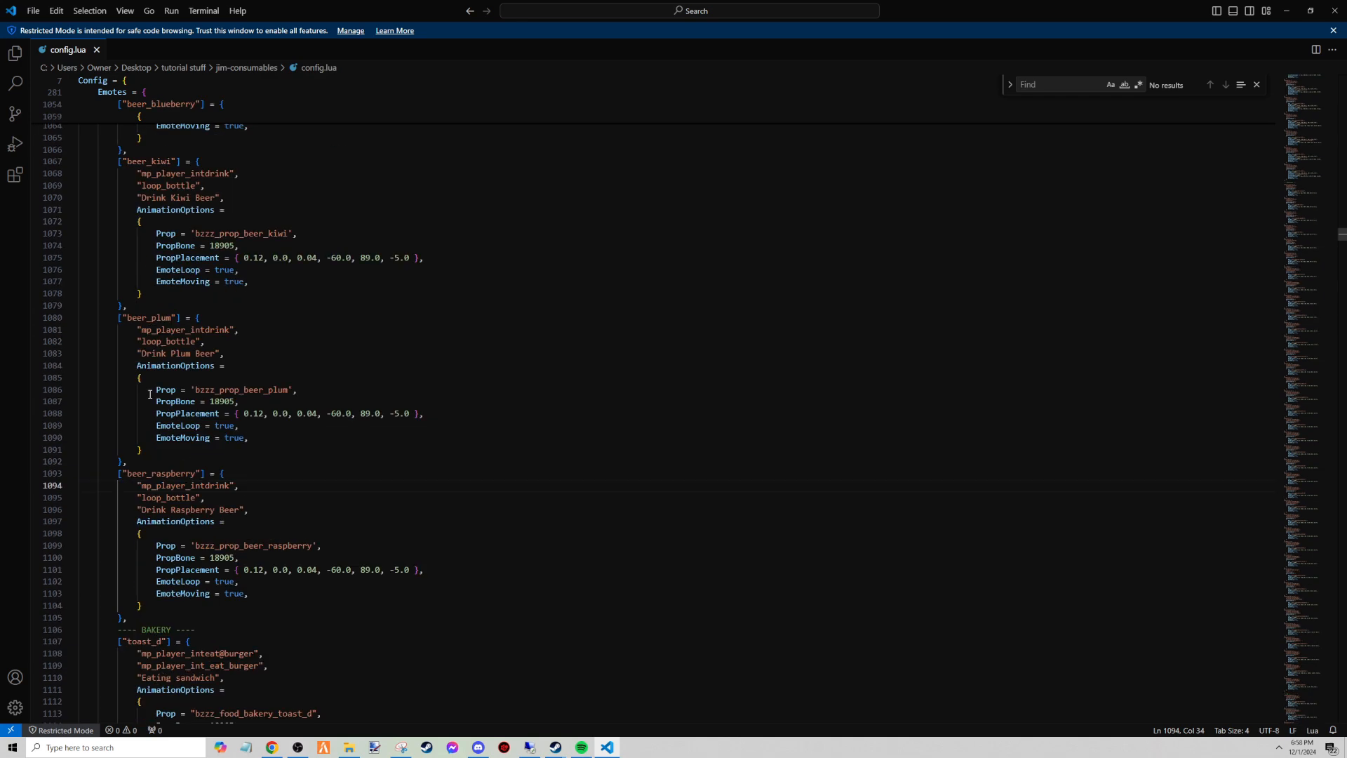
scroll(down, 3)
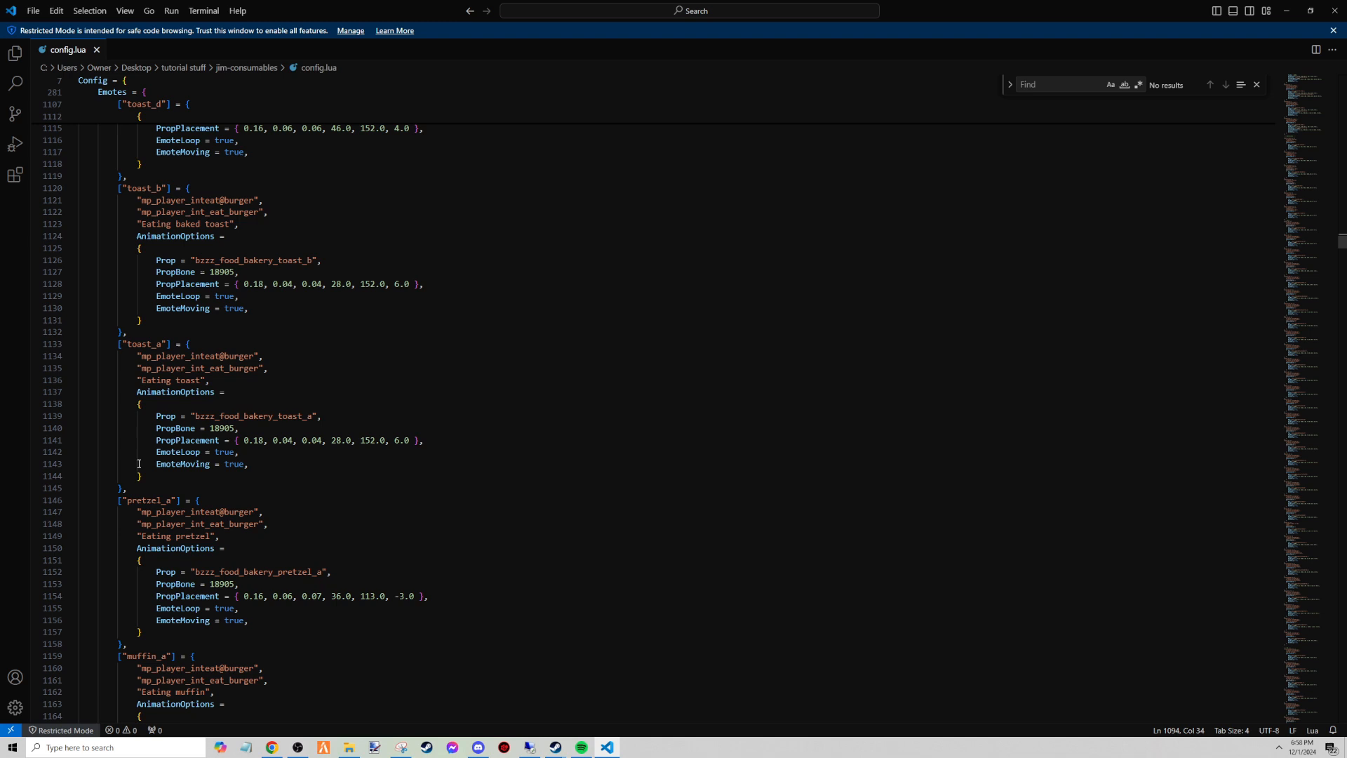
mouse_move(416, 616)
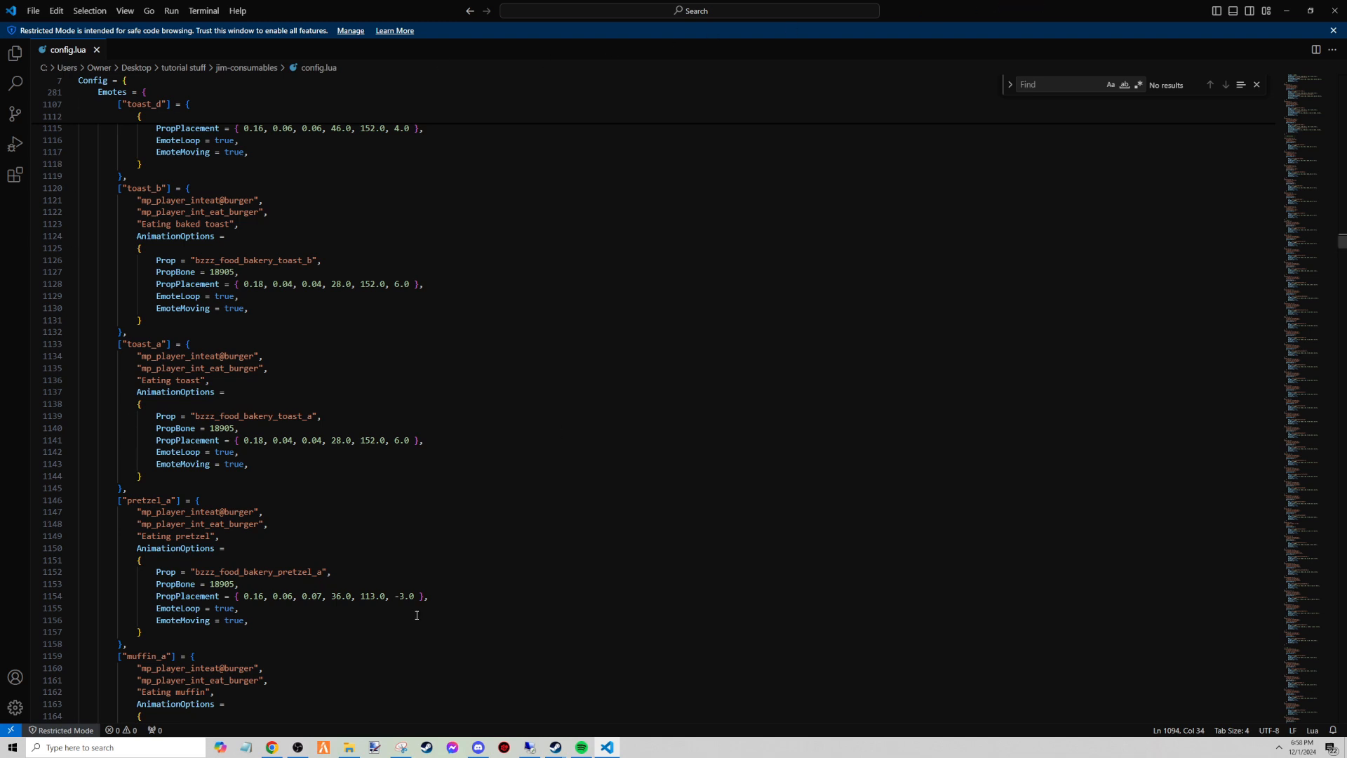
mouse_move(463, 518)
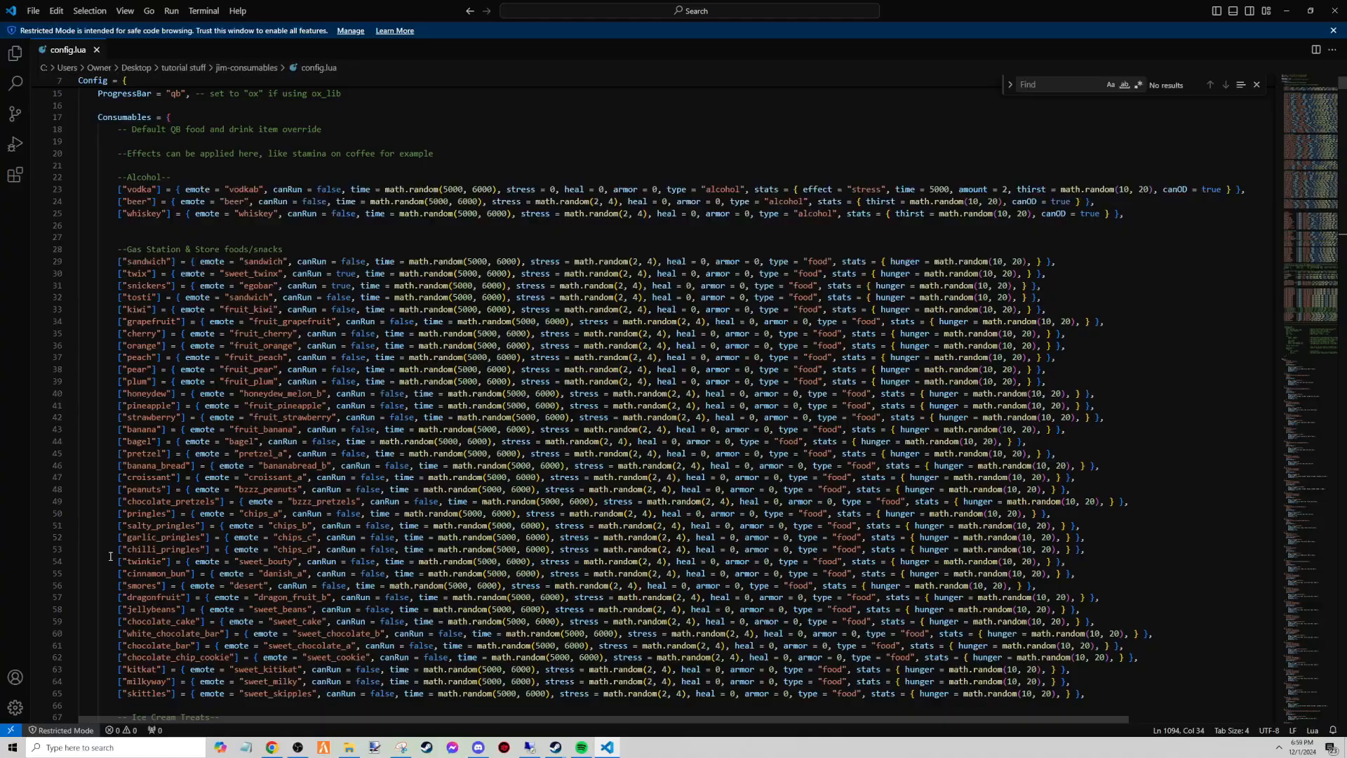
Scroll the Consumables item table, highlighting canRun uses and the churros entry.
scroll(down, 3)
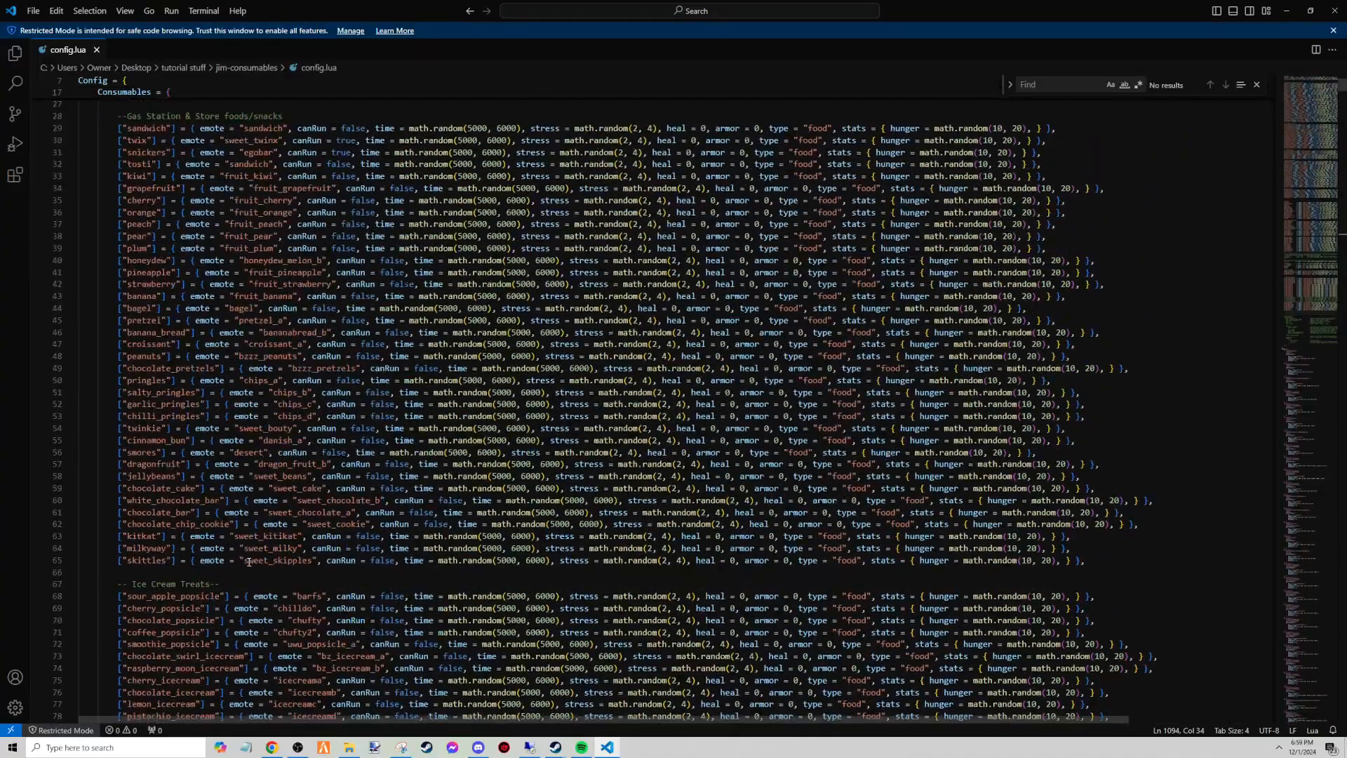
scroll(down, 3)
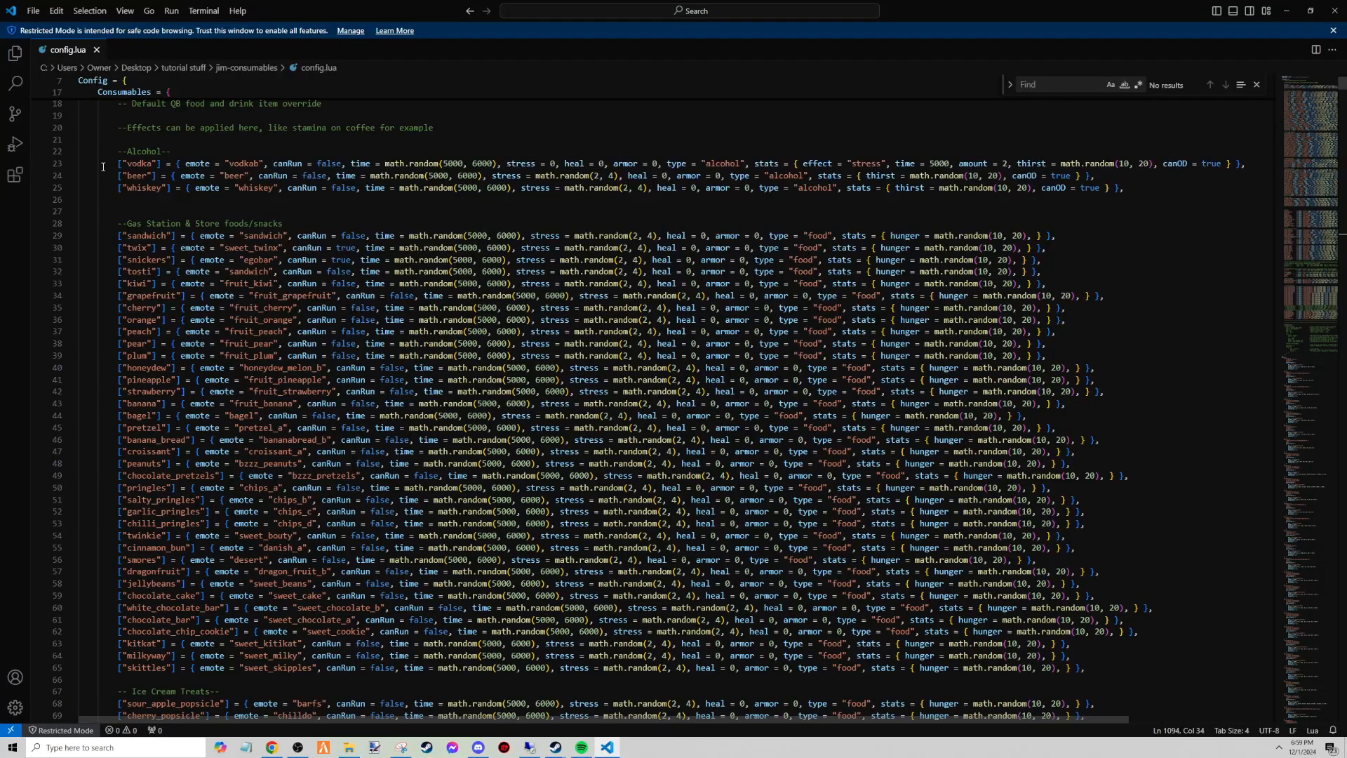
double_click(146, 235)
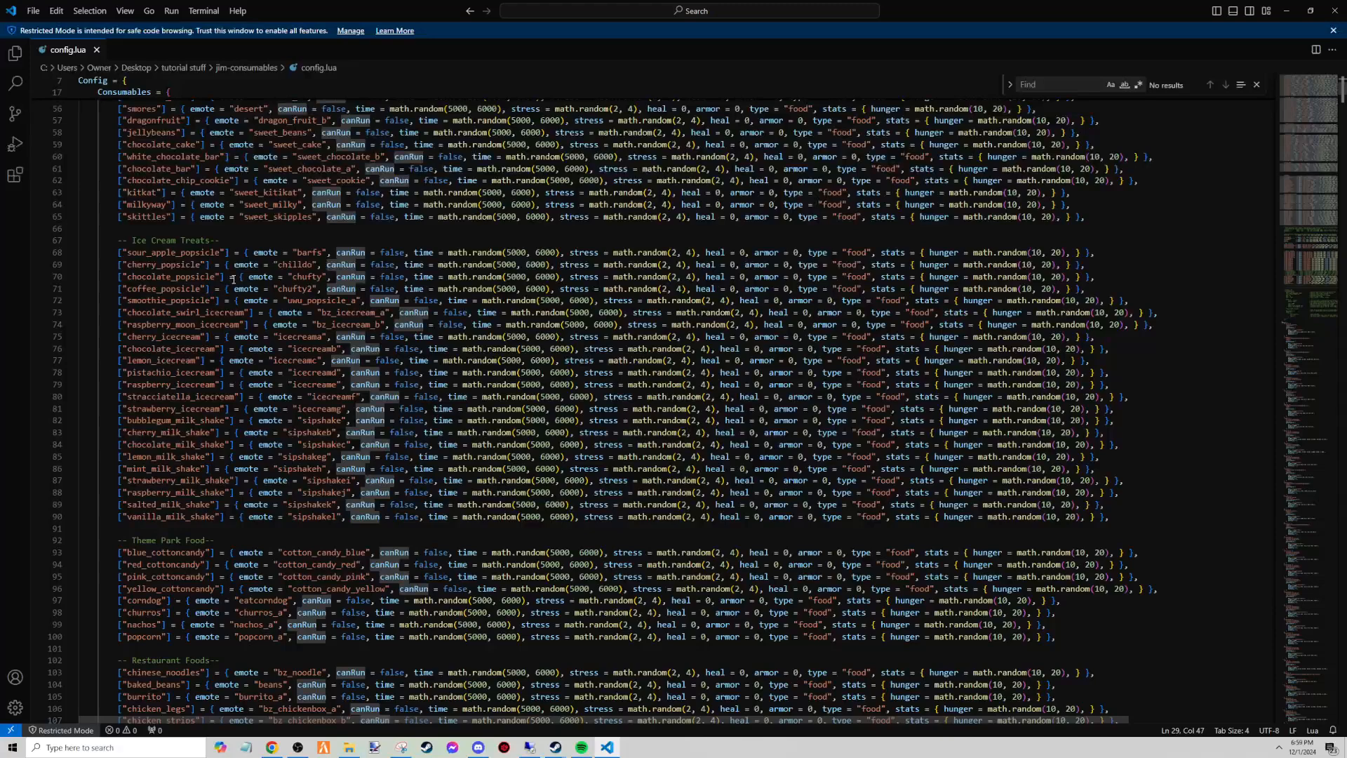
scroll(down, 3)
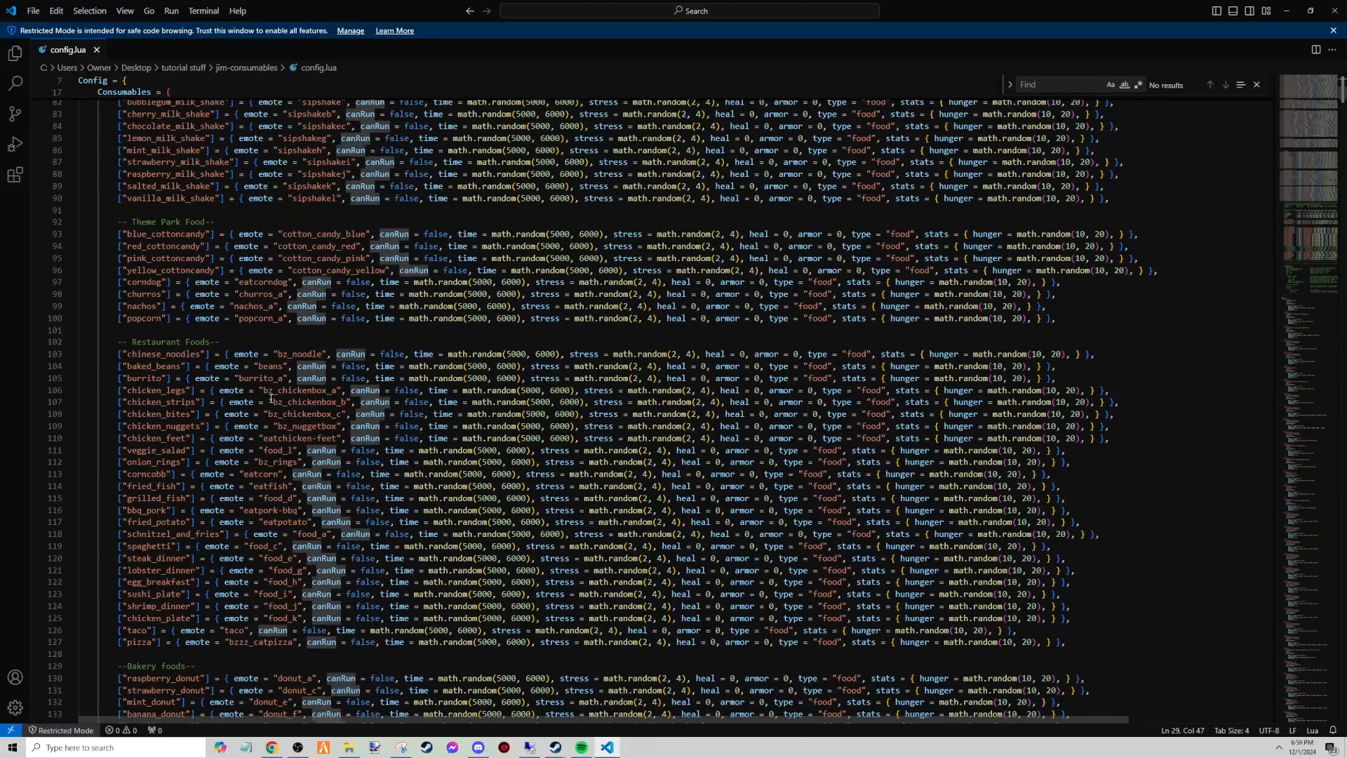
double_click(261, 294)
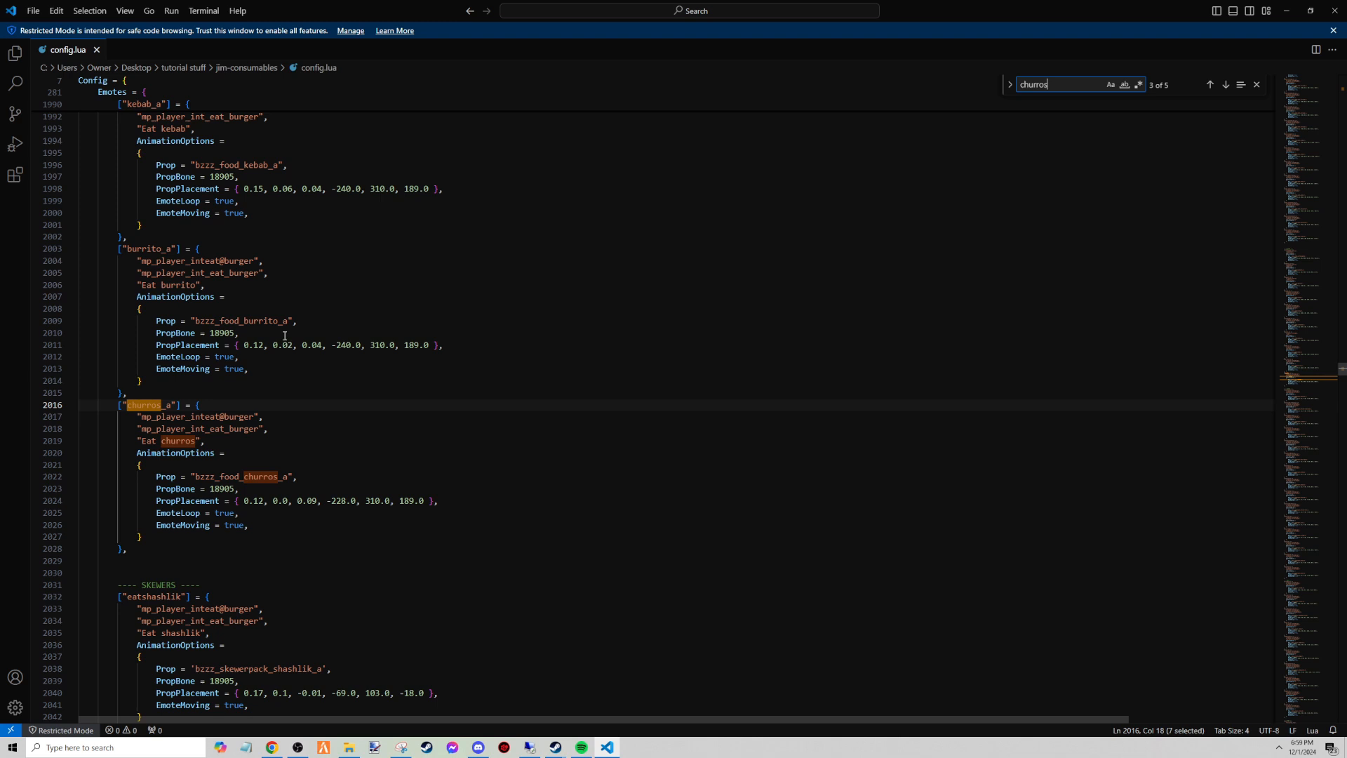
mouse_move(197, 406)
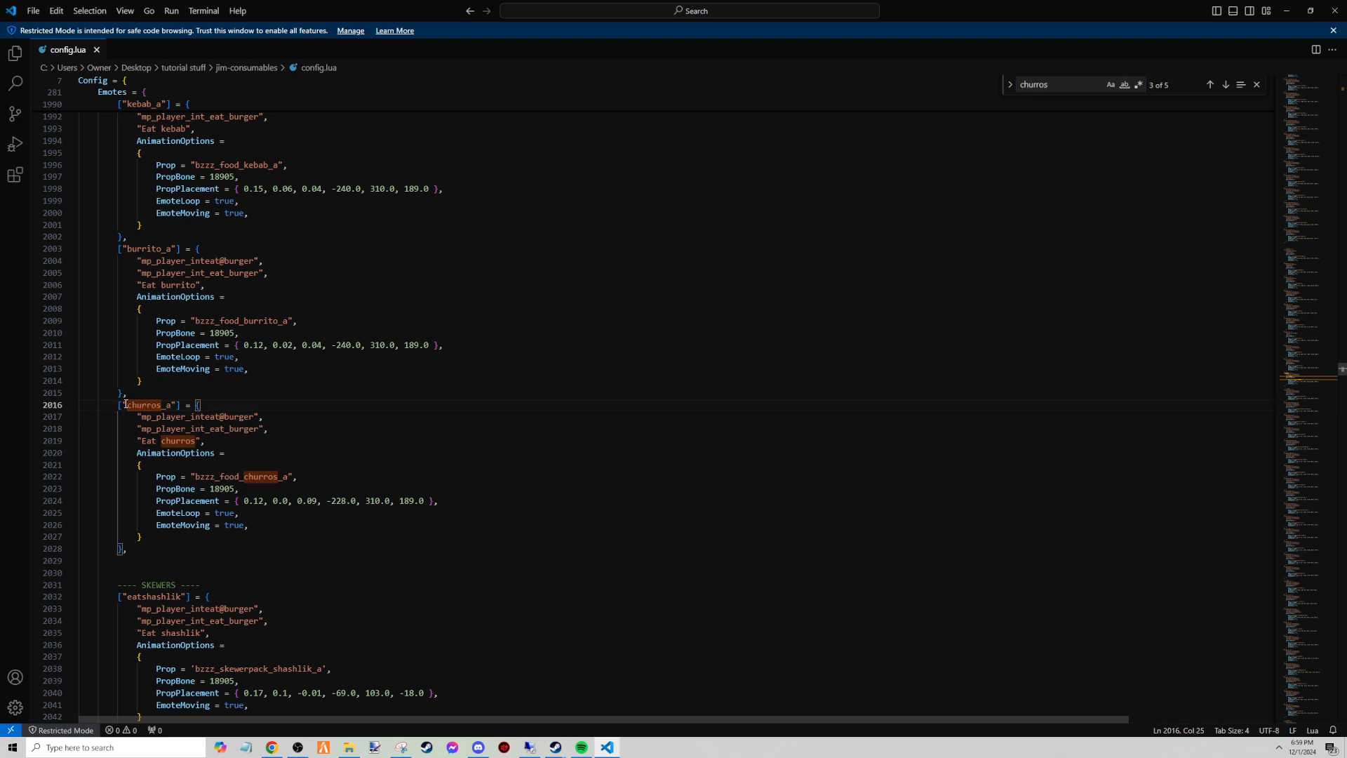
mouse_move(378, 262)
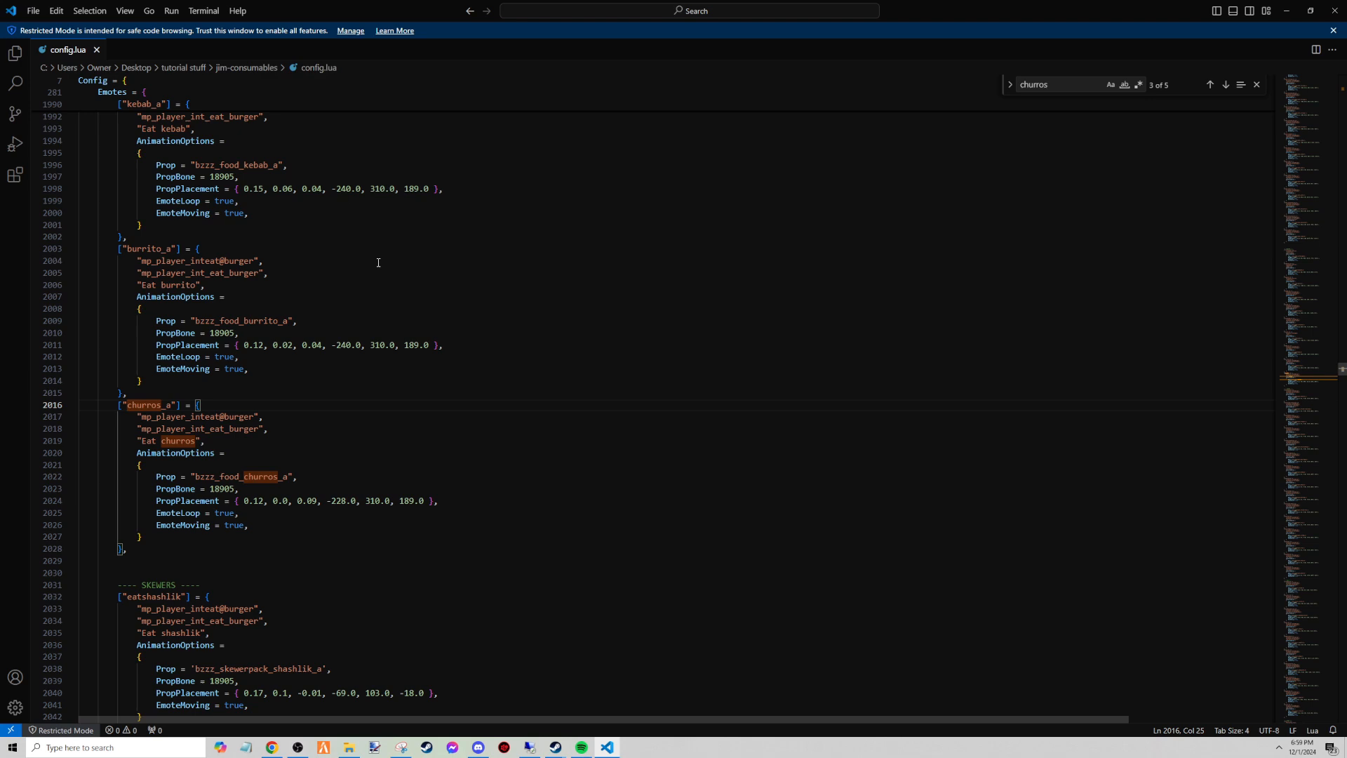
Jump to the churros item using churros_a, then look over the Restaurant Foods entries.
click(1208, 84)
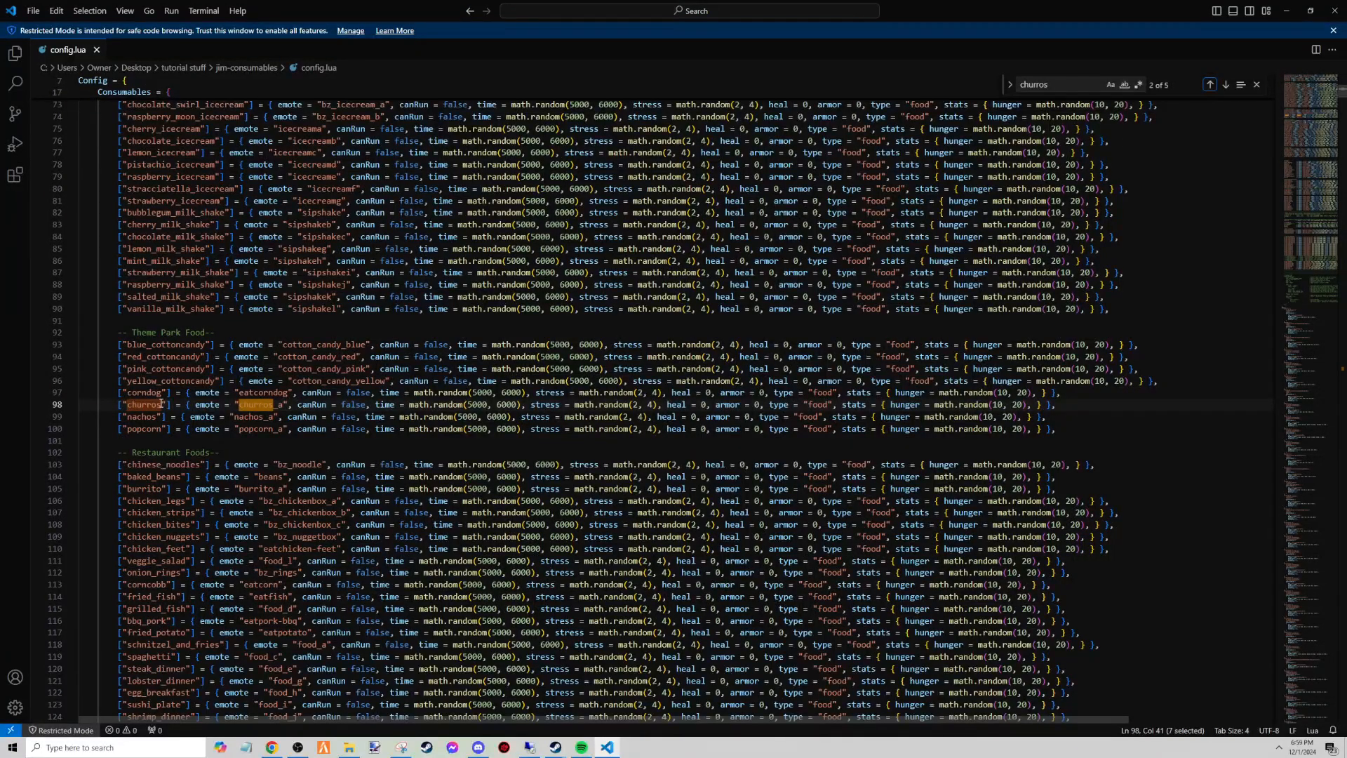
mouse_move(209, 405)
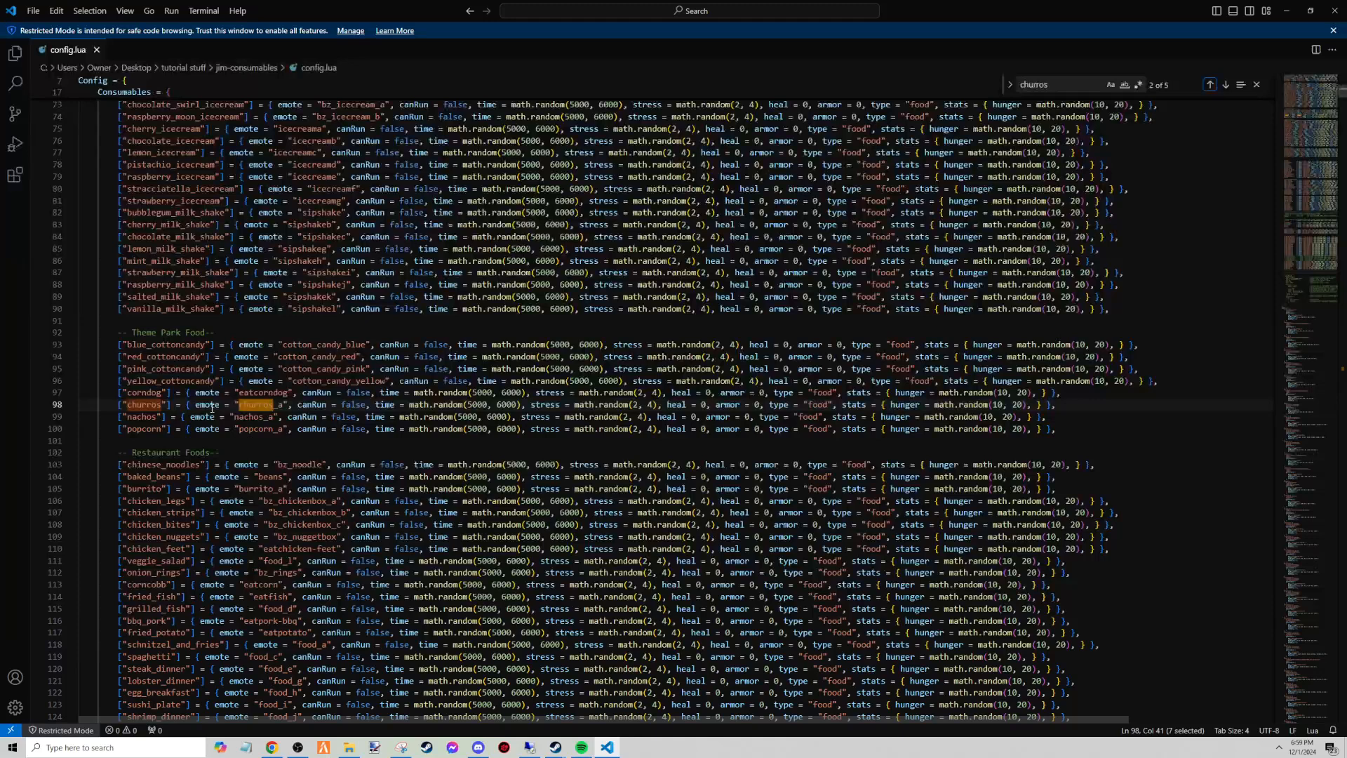
mouse_move(274, 404)
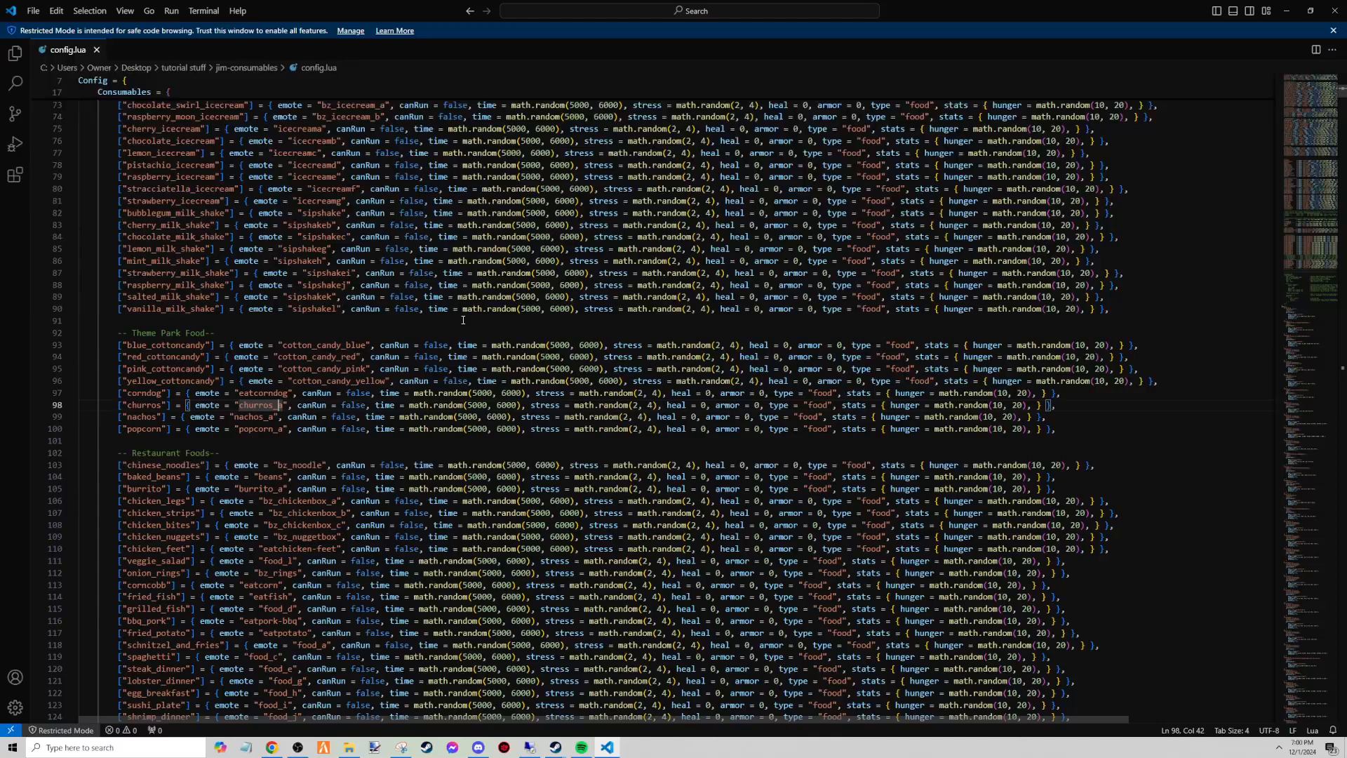
mouse_move(144, 437)
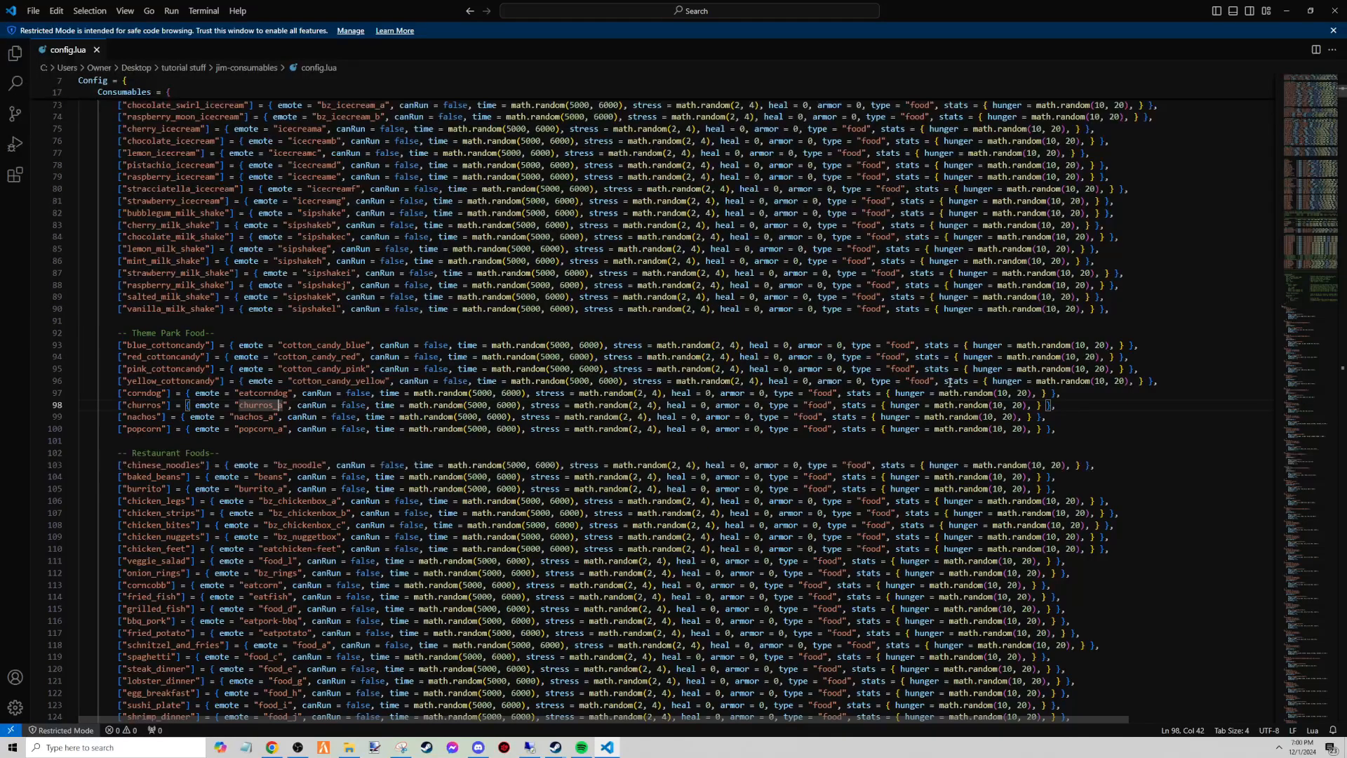
scroll(down, 3)
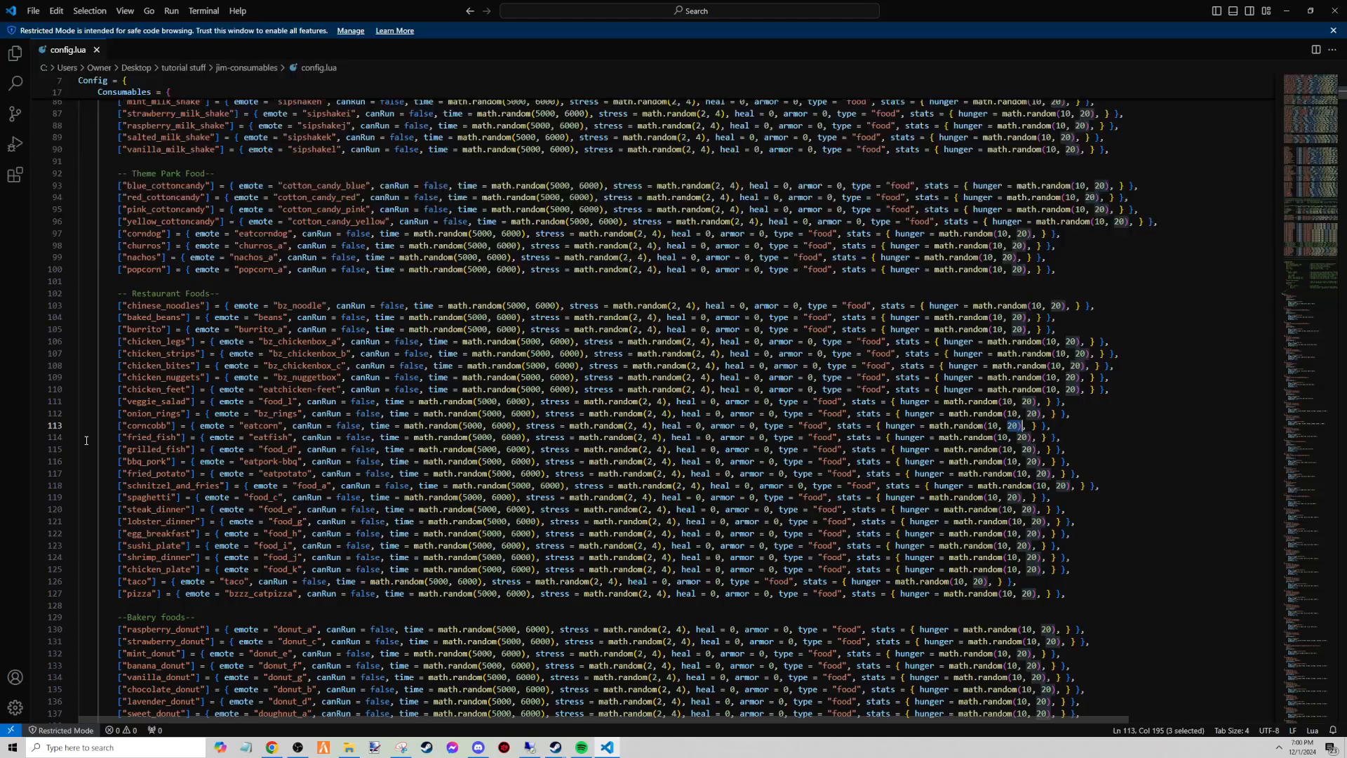
Select food_d on the grilled_fish line and step through its matches to 3 of 6.
double_click(154, 448)
text(food_d)
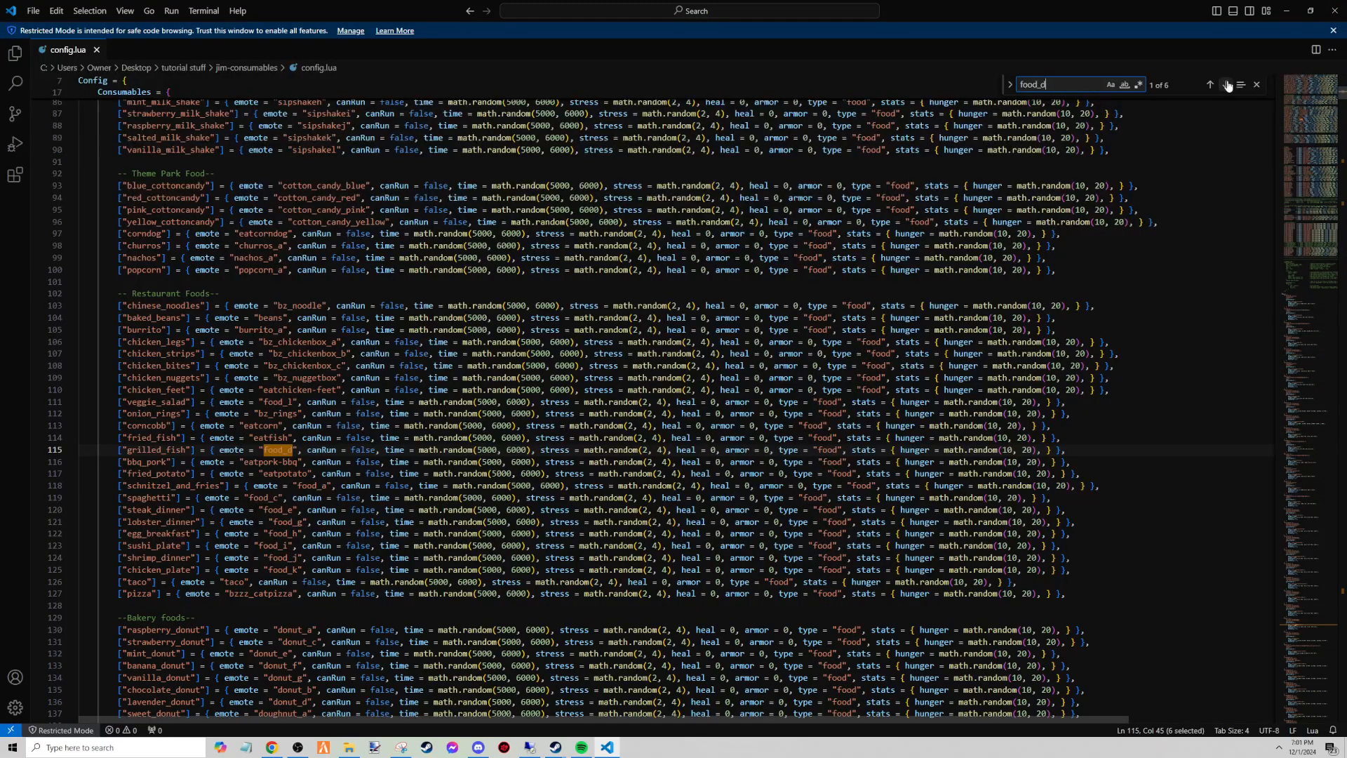
click(1225, 84)
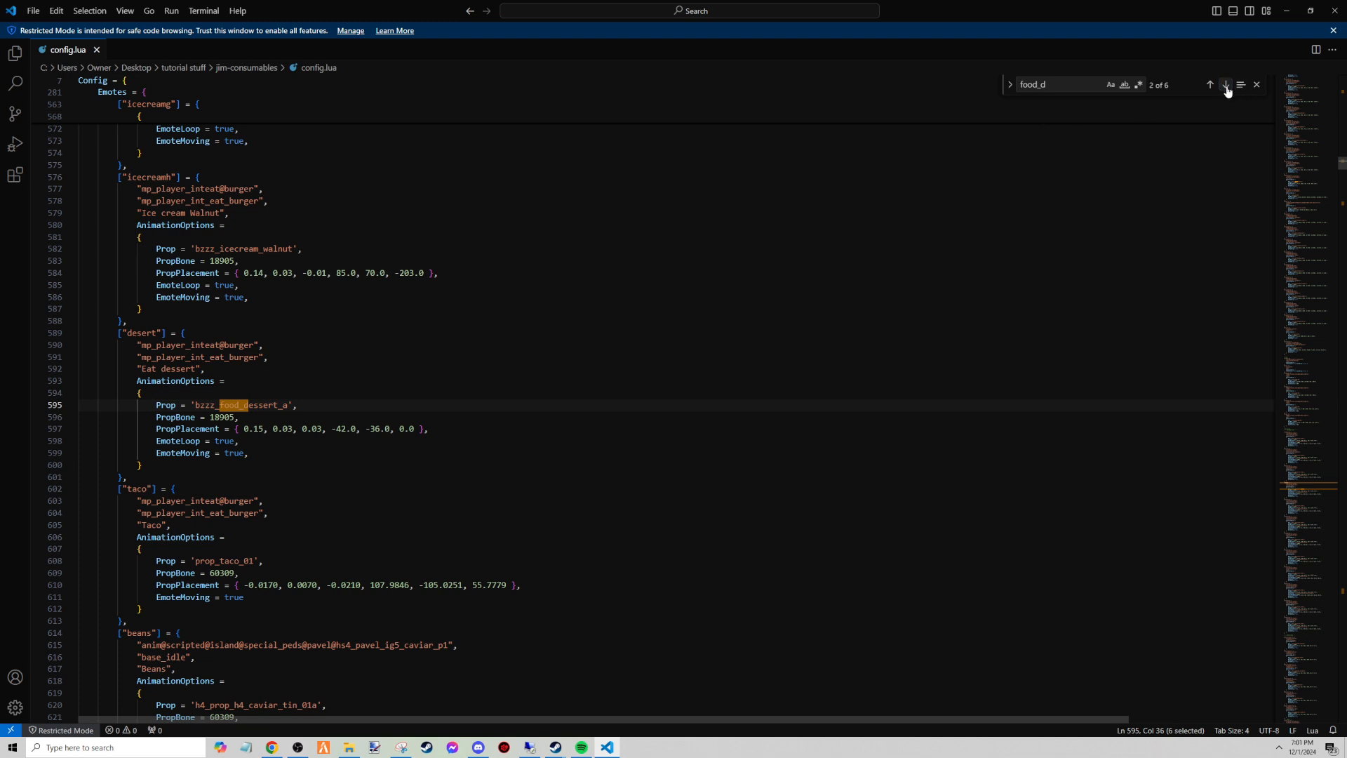
click(1226, 84)
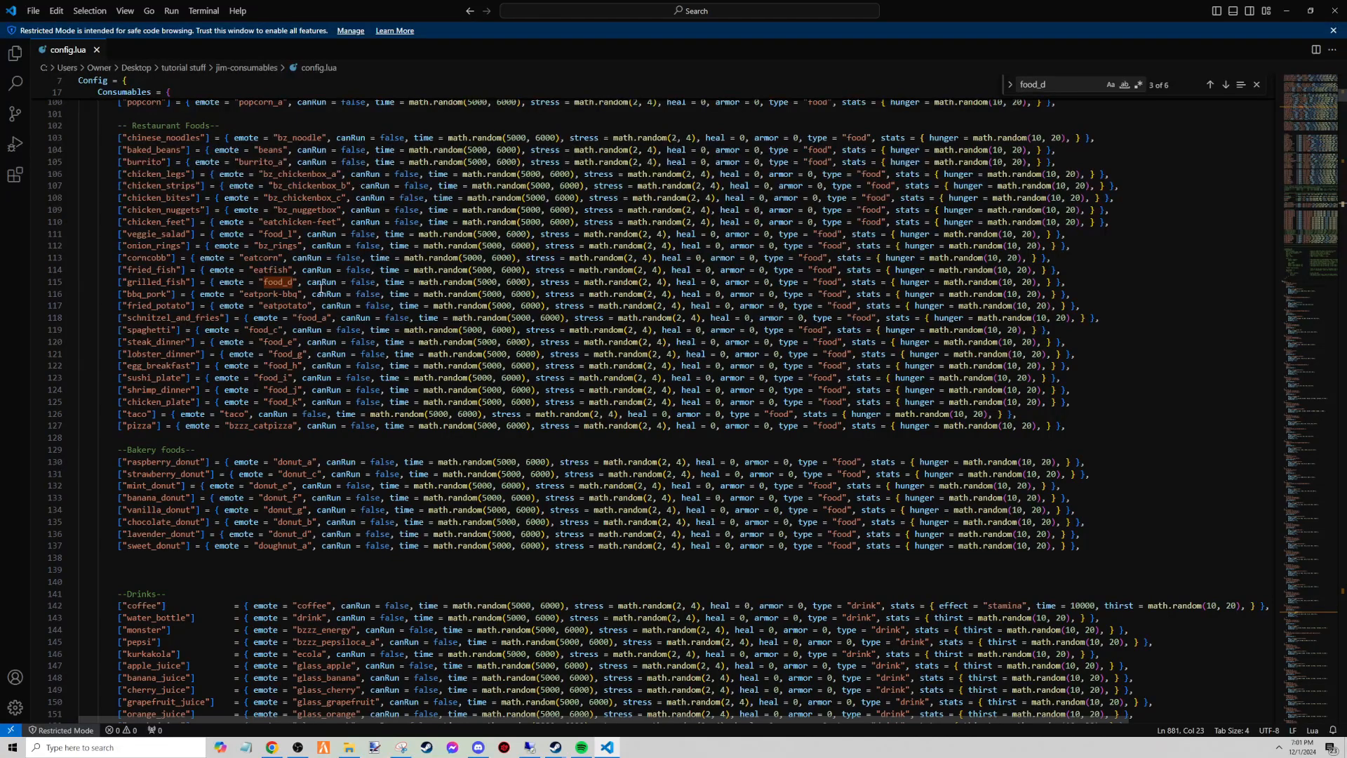
mouse_move(571, 282)
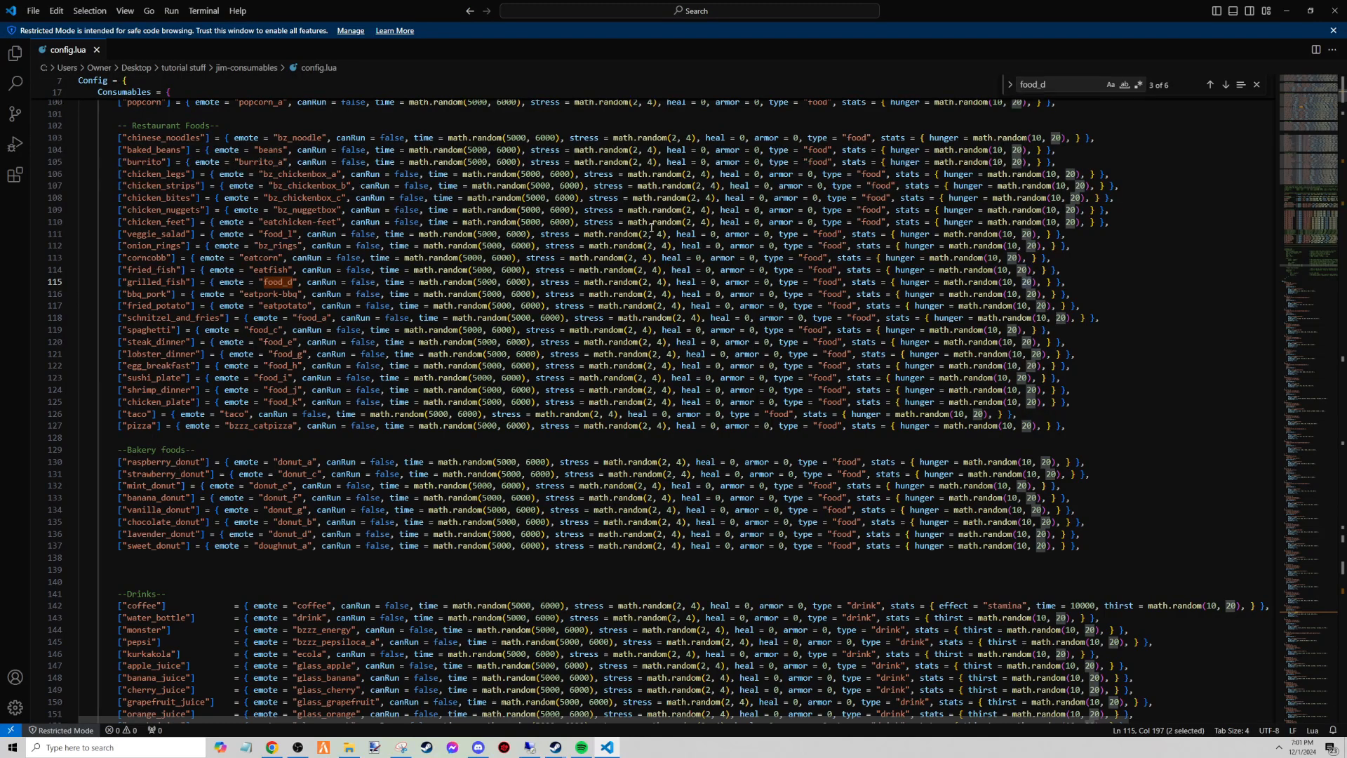
mouse_move(887, 4)
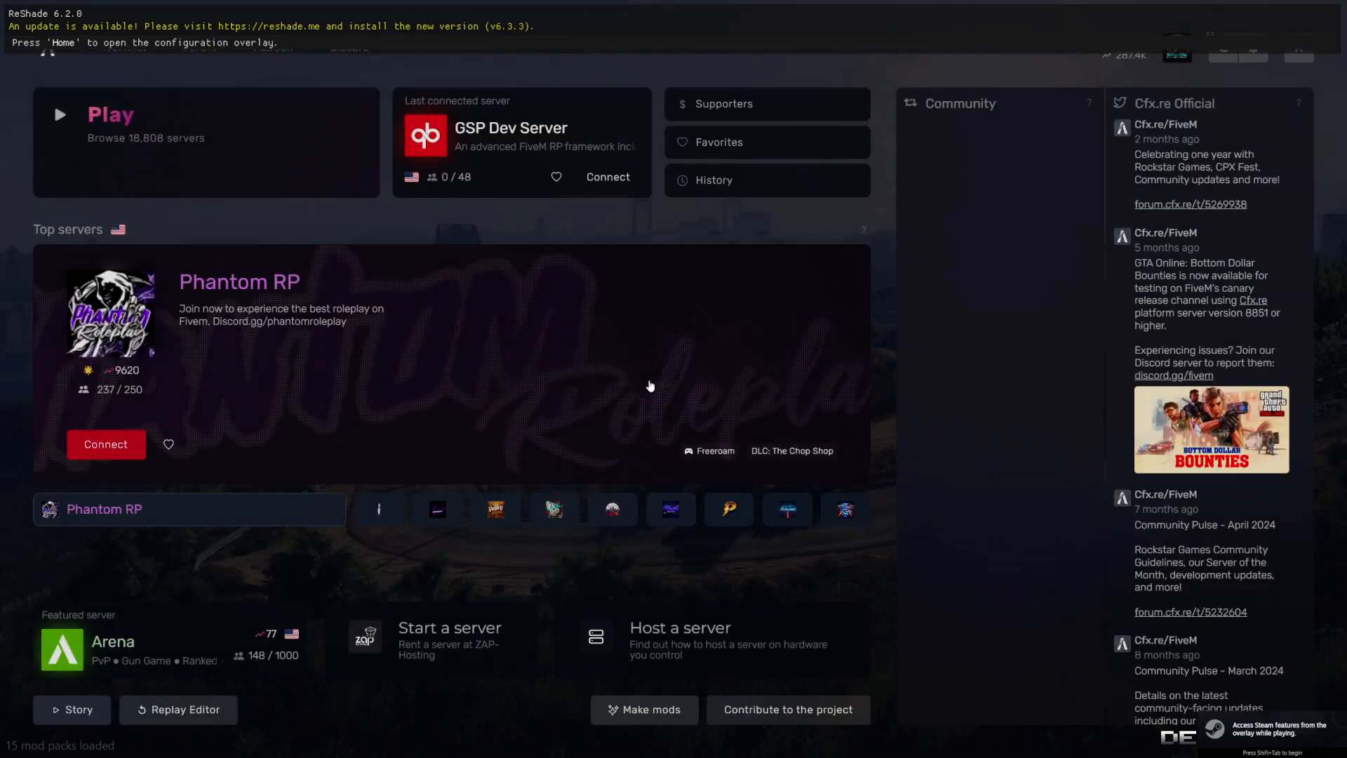
Connect to the last-used GSP Dev Server and wait for the Character Selector.
click(607, 177)
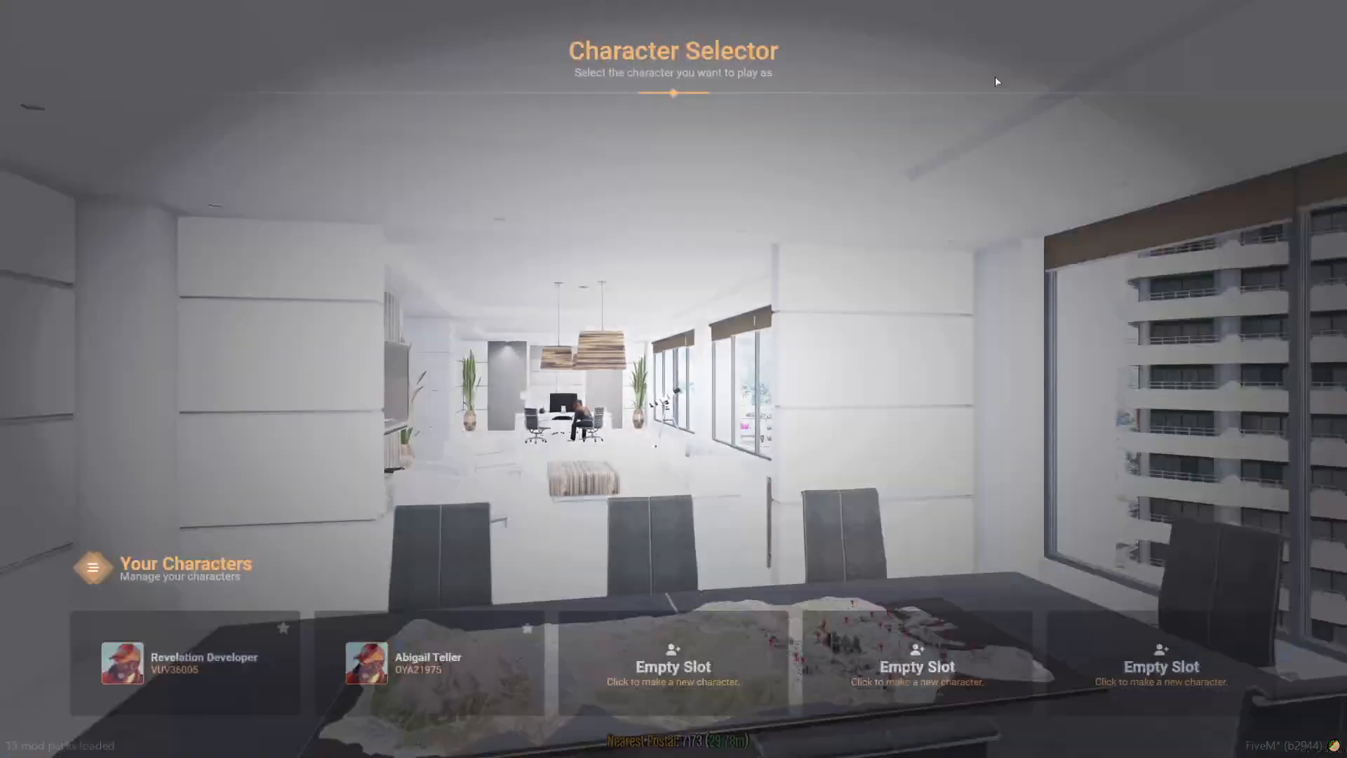
Choose the Revelation Developer character and spawn into the game.
click(185, 663)
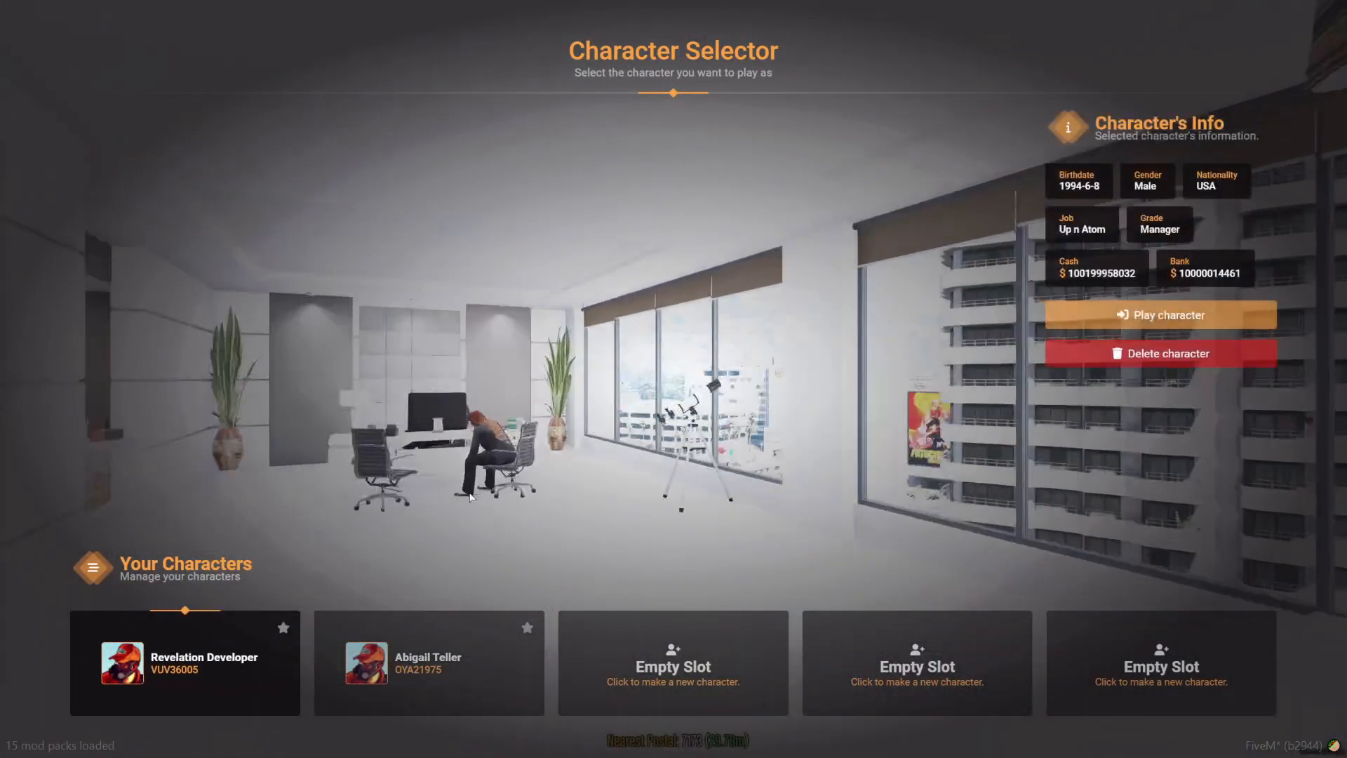
click(1160, 315)
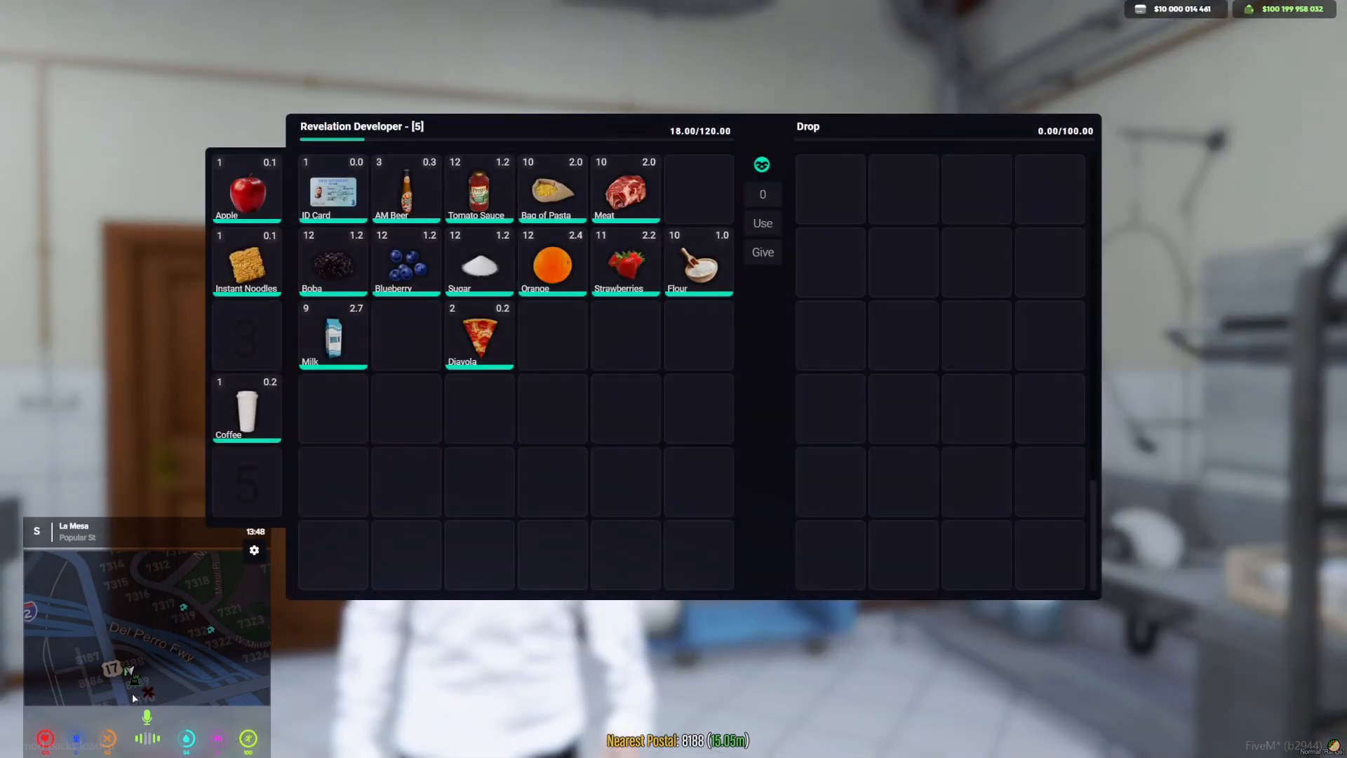
mouse_move(630, 195)
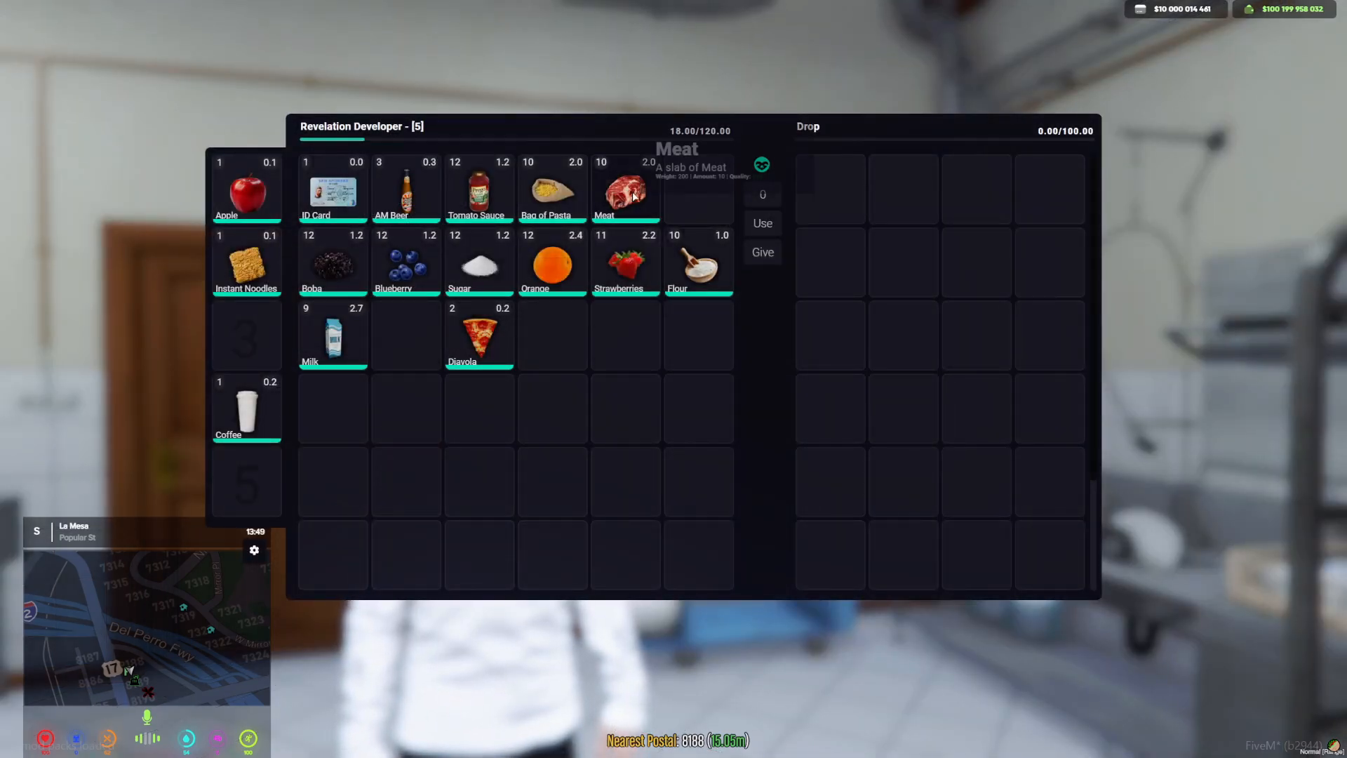
mouse_move(246, 262)
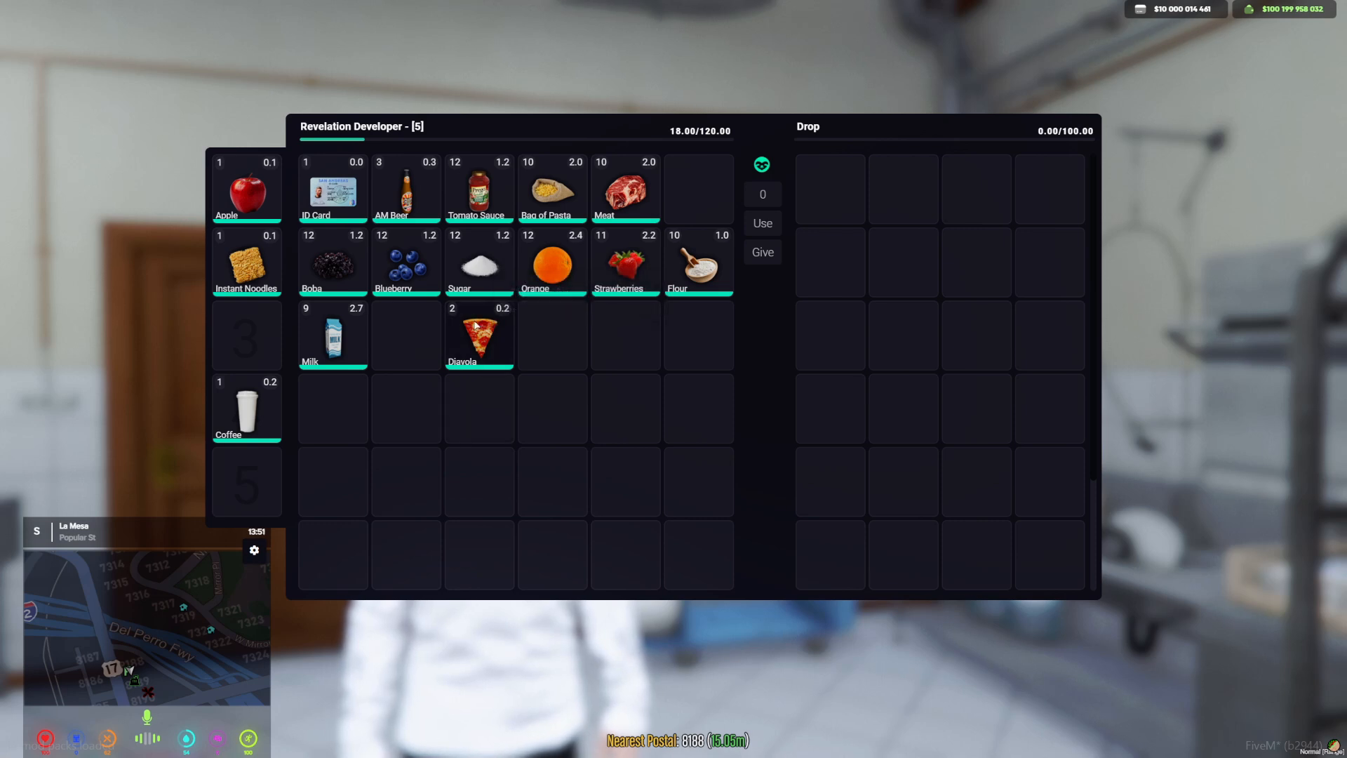
mouse_move(637, 352)
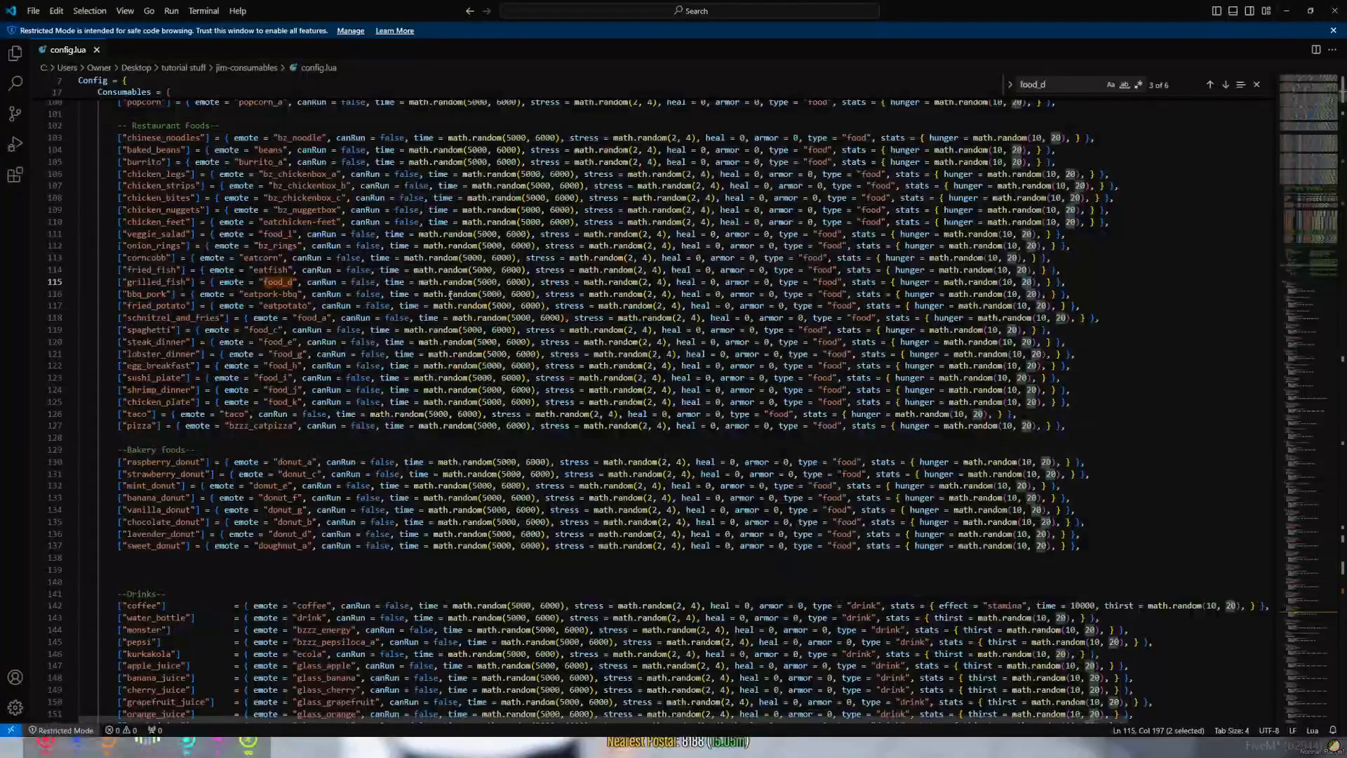
Browse the drink, vending and cigarette entries and search the config for 'diavola'.
scroll(down, 3)
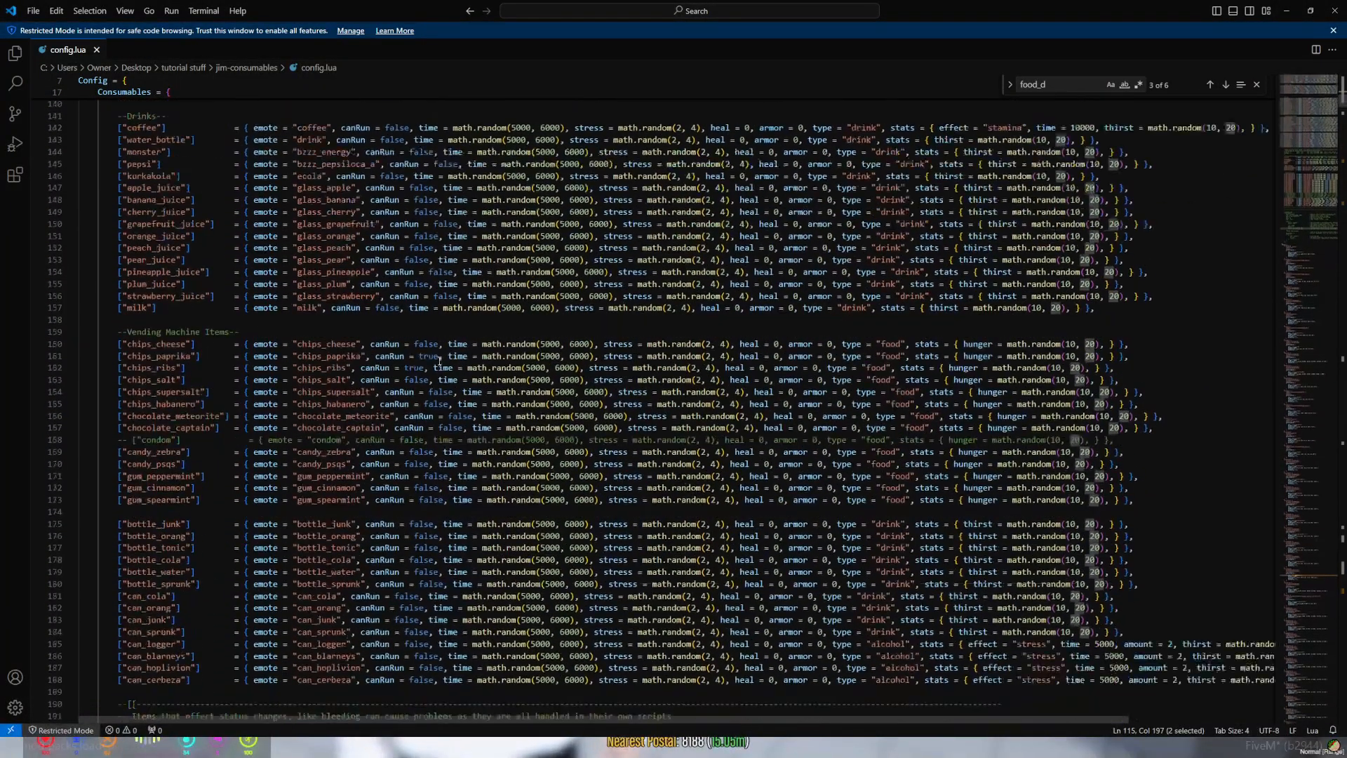
scroll(down, 3)
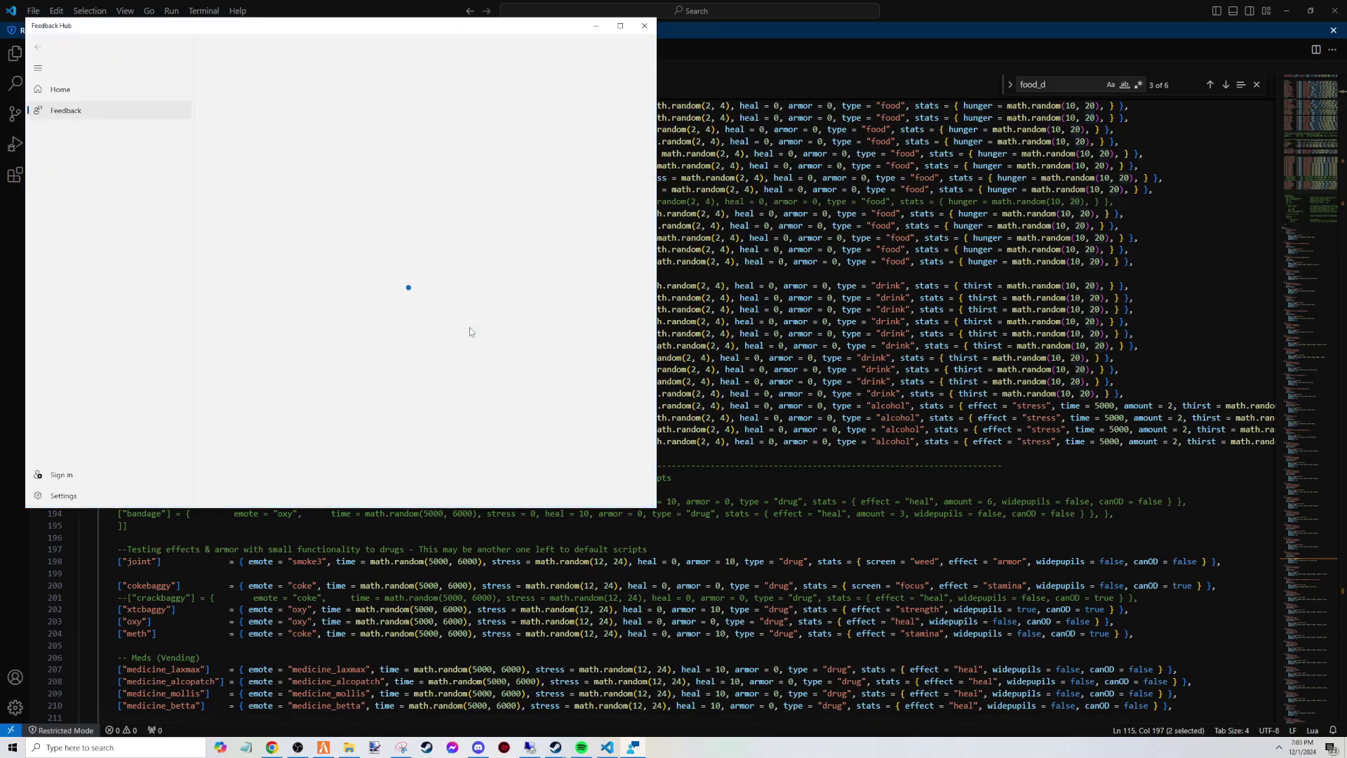
click(643, 26)
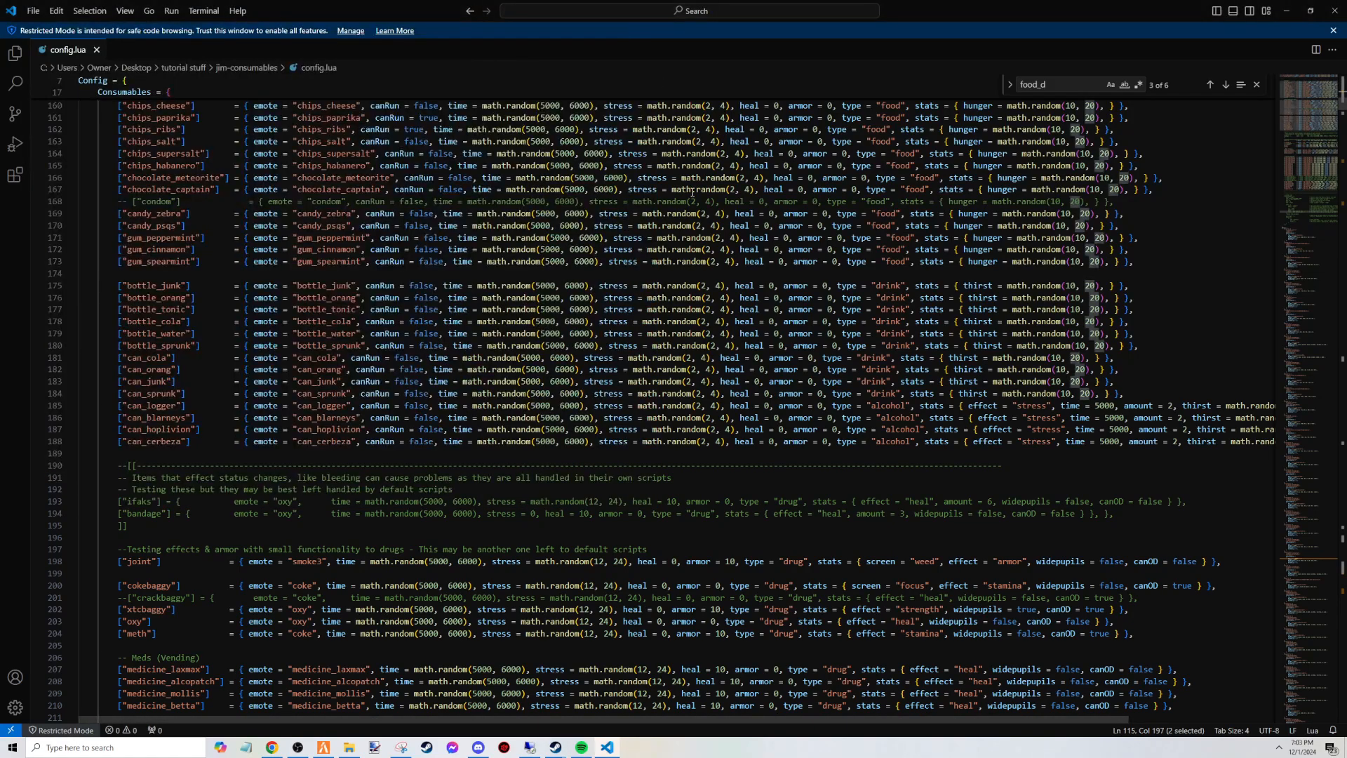
click(1056, 84)
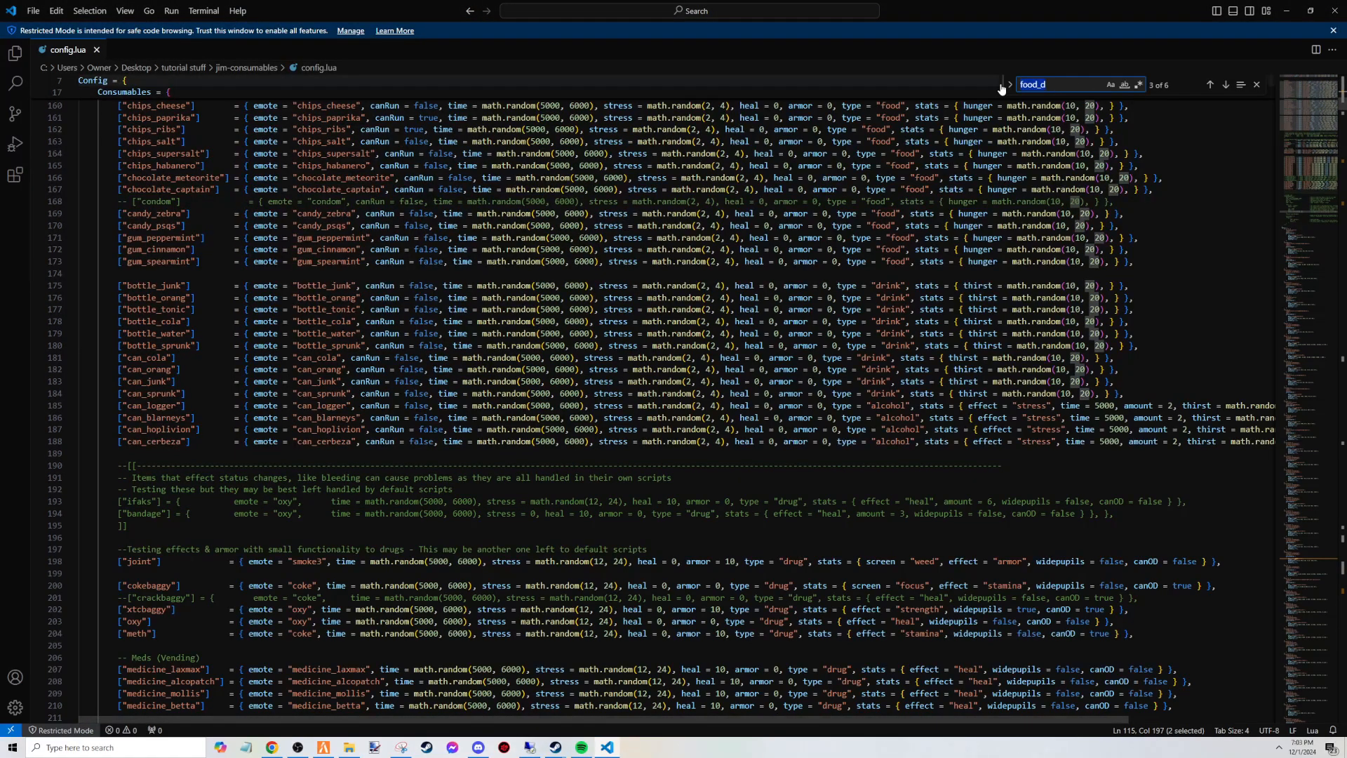
text(diavola)
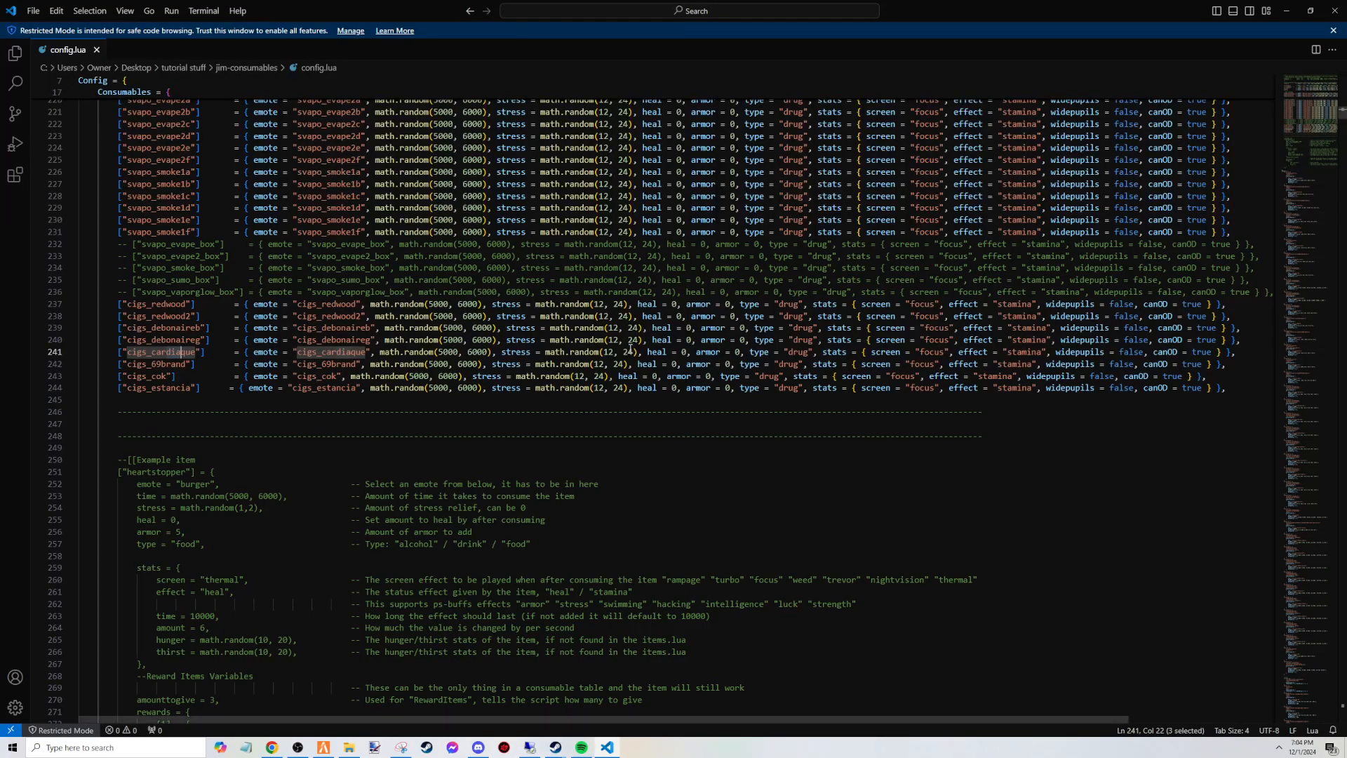
scroll(down, 3)
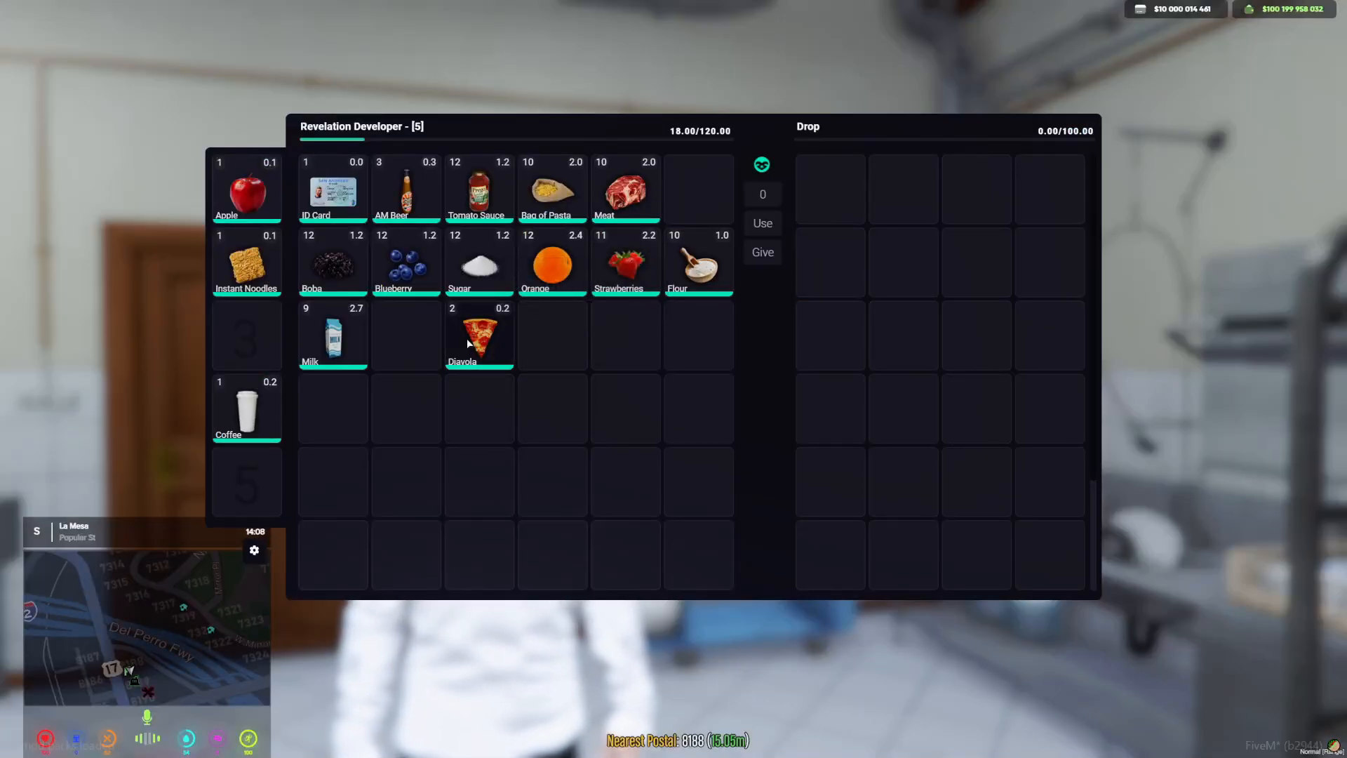
Enter a chat command giving 5 fried_fish to the character and submit it.
key(Escape)
text(/go)
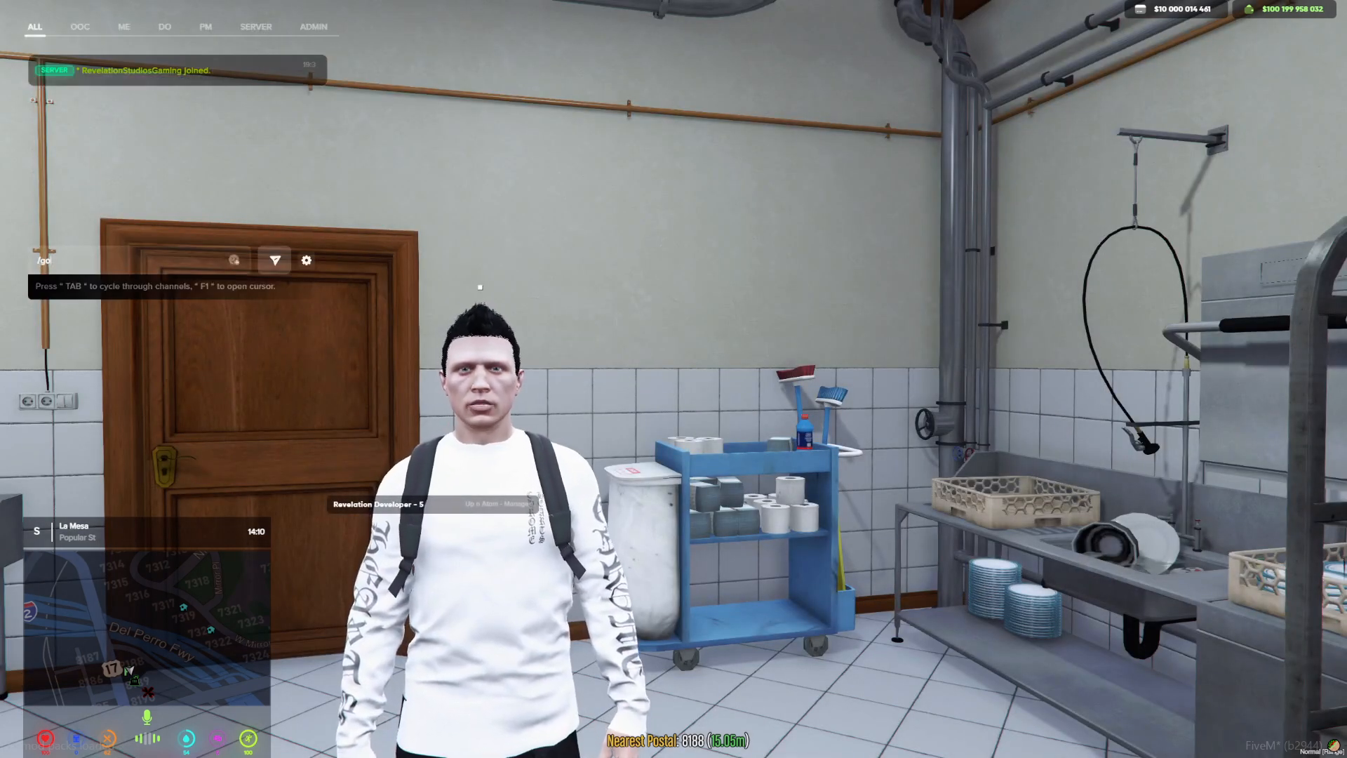
text(gethroffset)
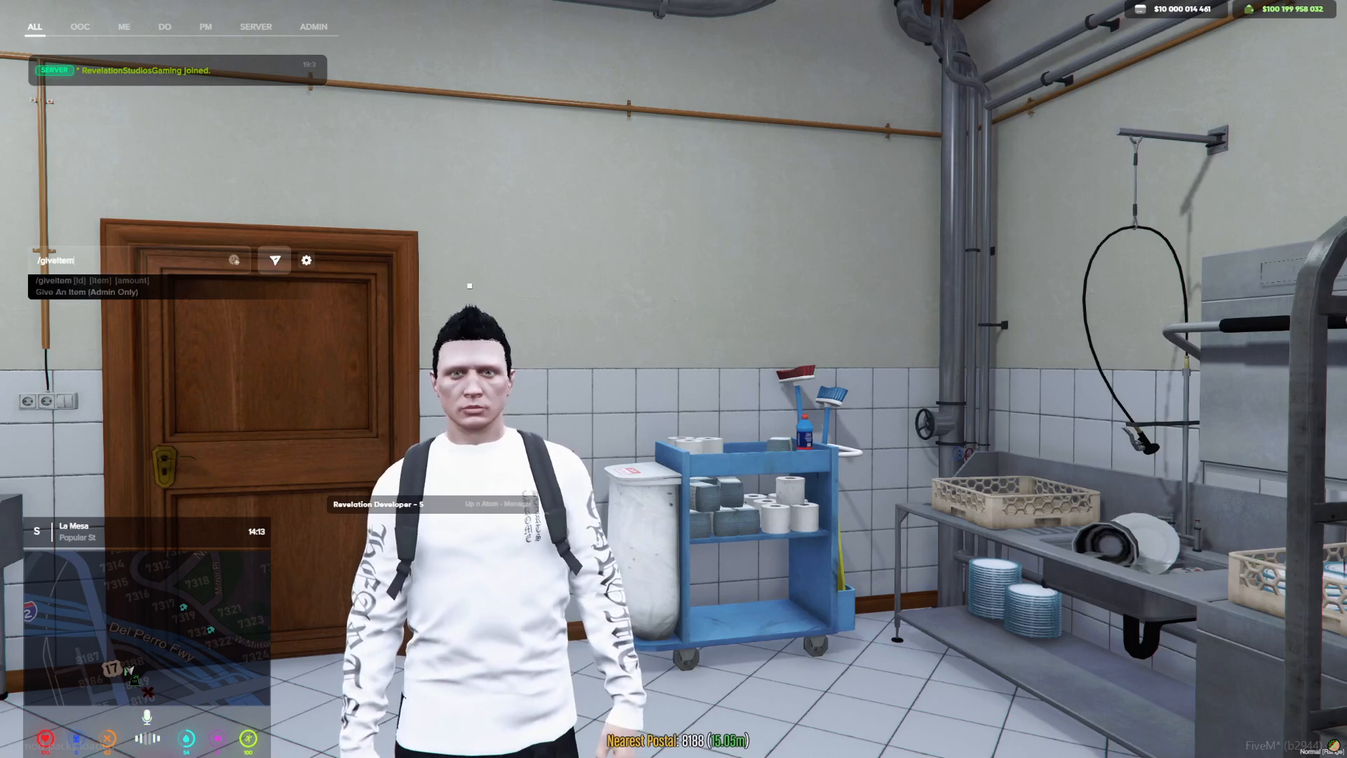
text(5)
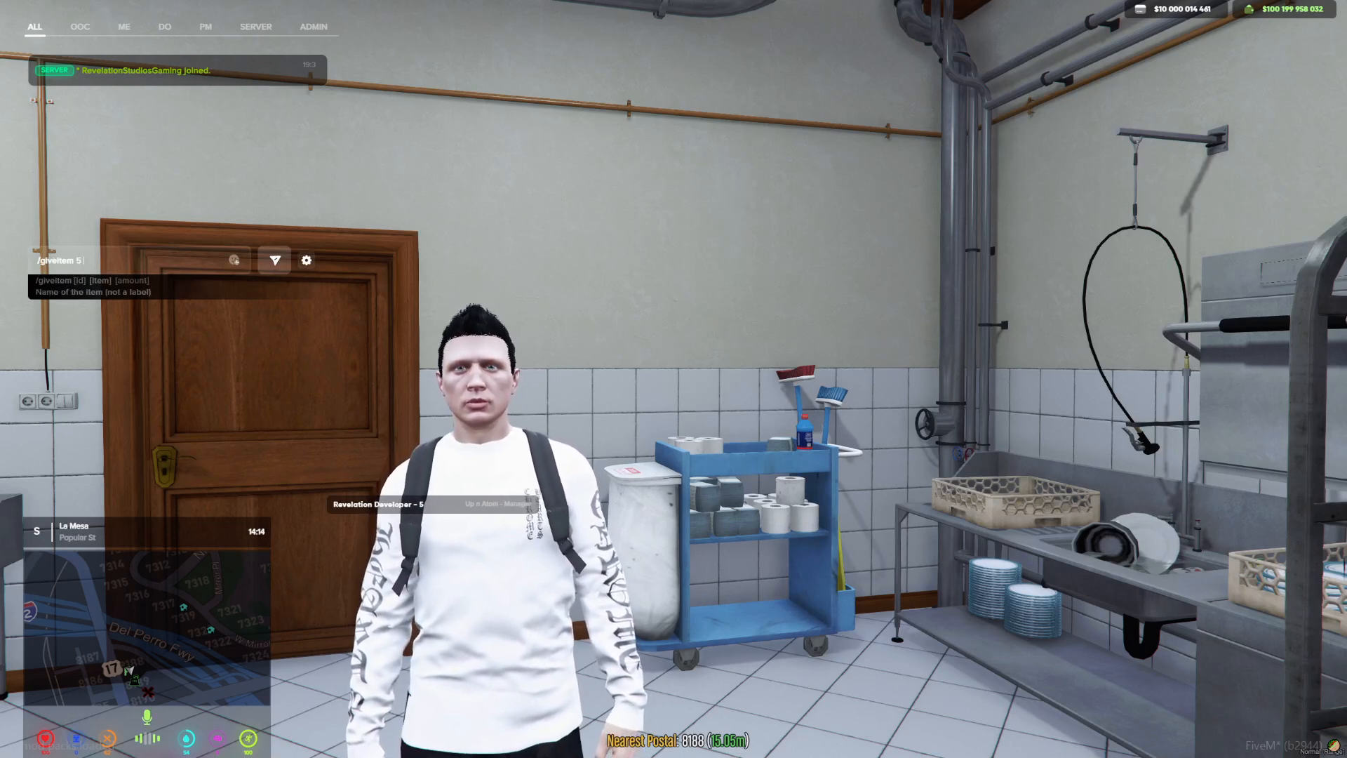
text(fried_fish)
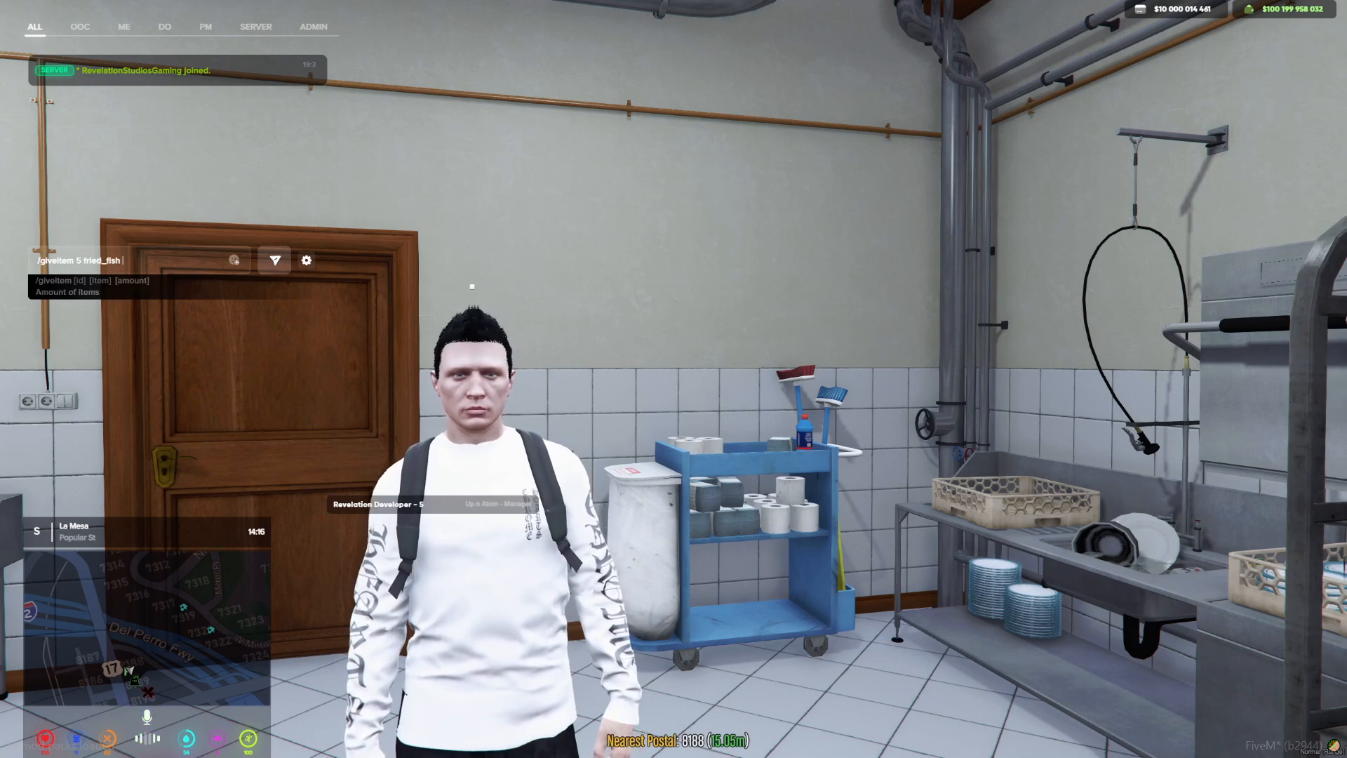
key(Enter)
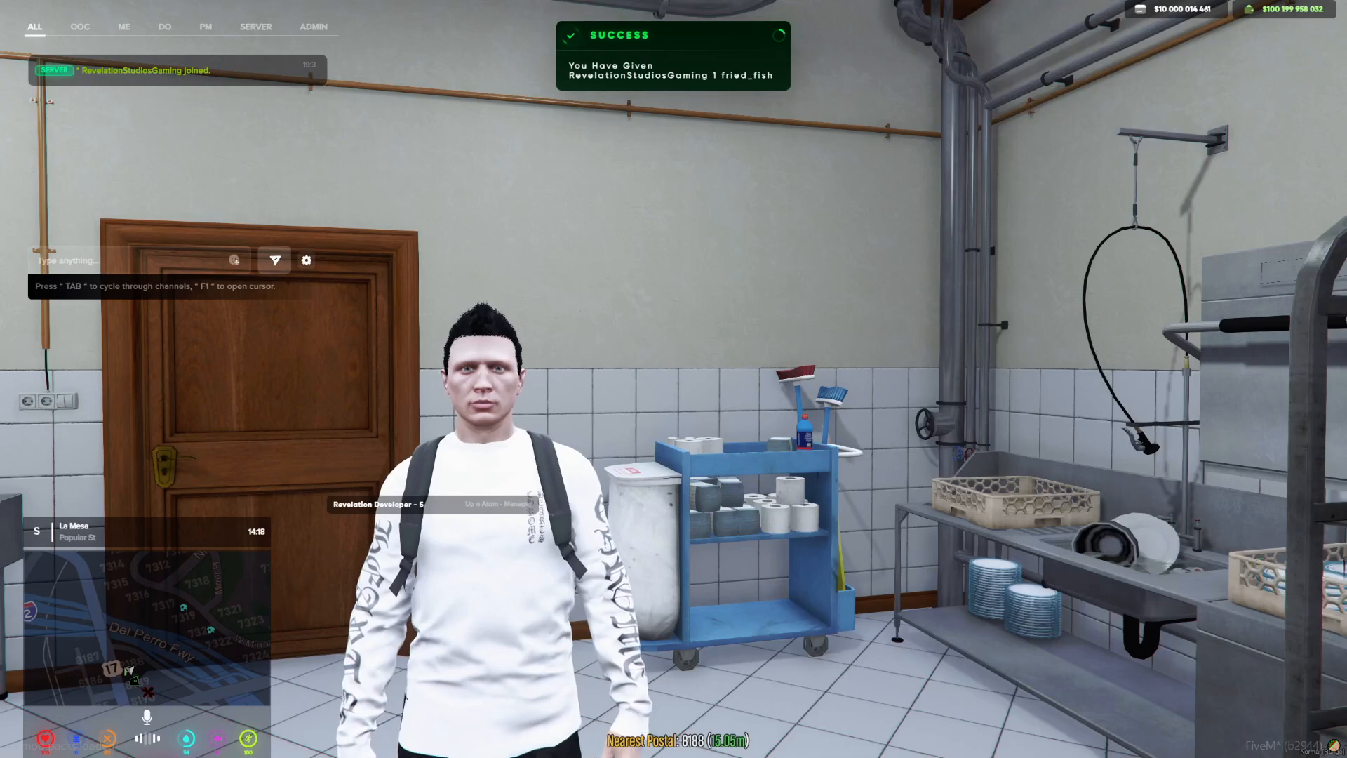
Give grilled_fish and check the Fried Fish and Grilled Fish items in the inventory.
click(9, 746)
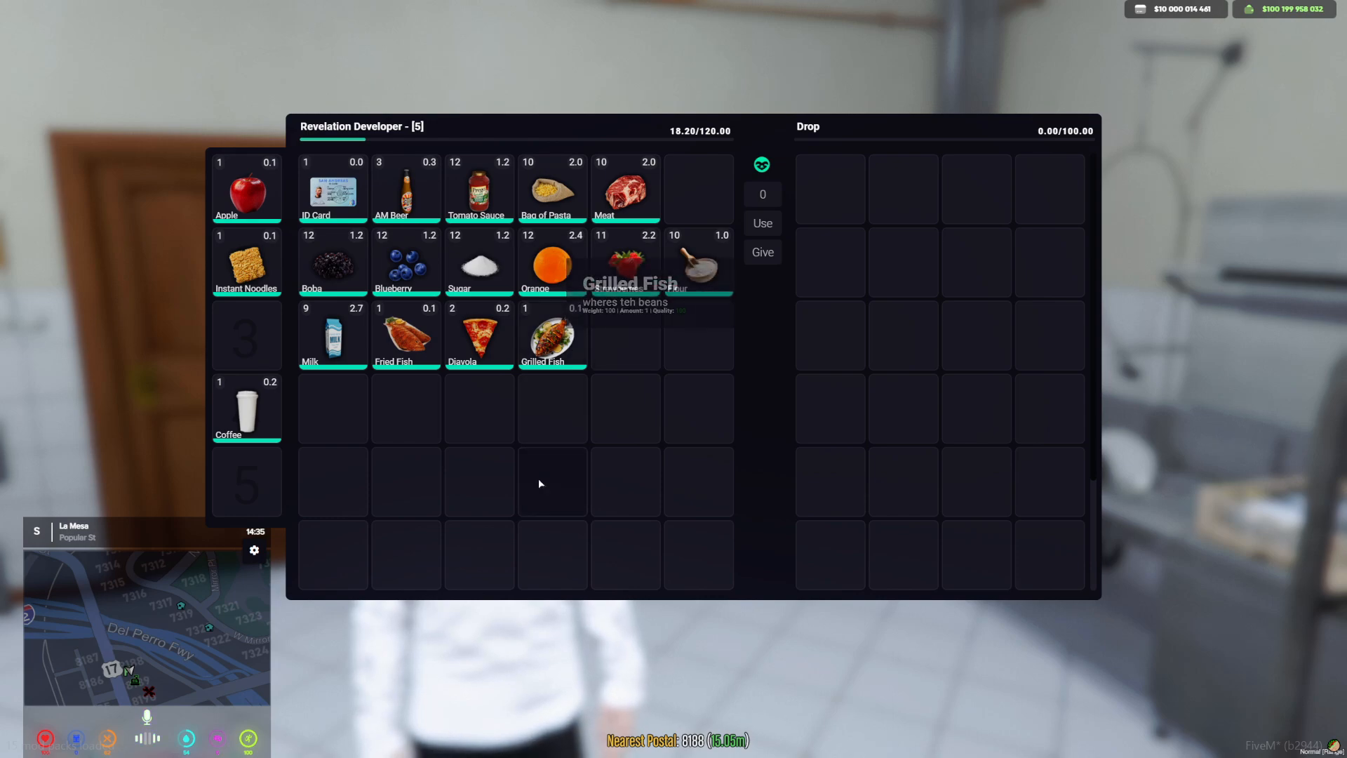
Eat the Grilled Fish to test its animation, then return to config.lua.
click(762, 223)
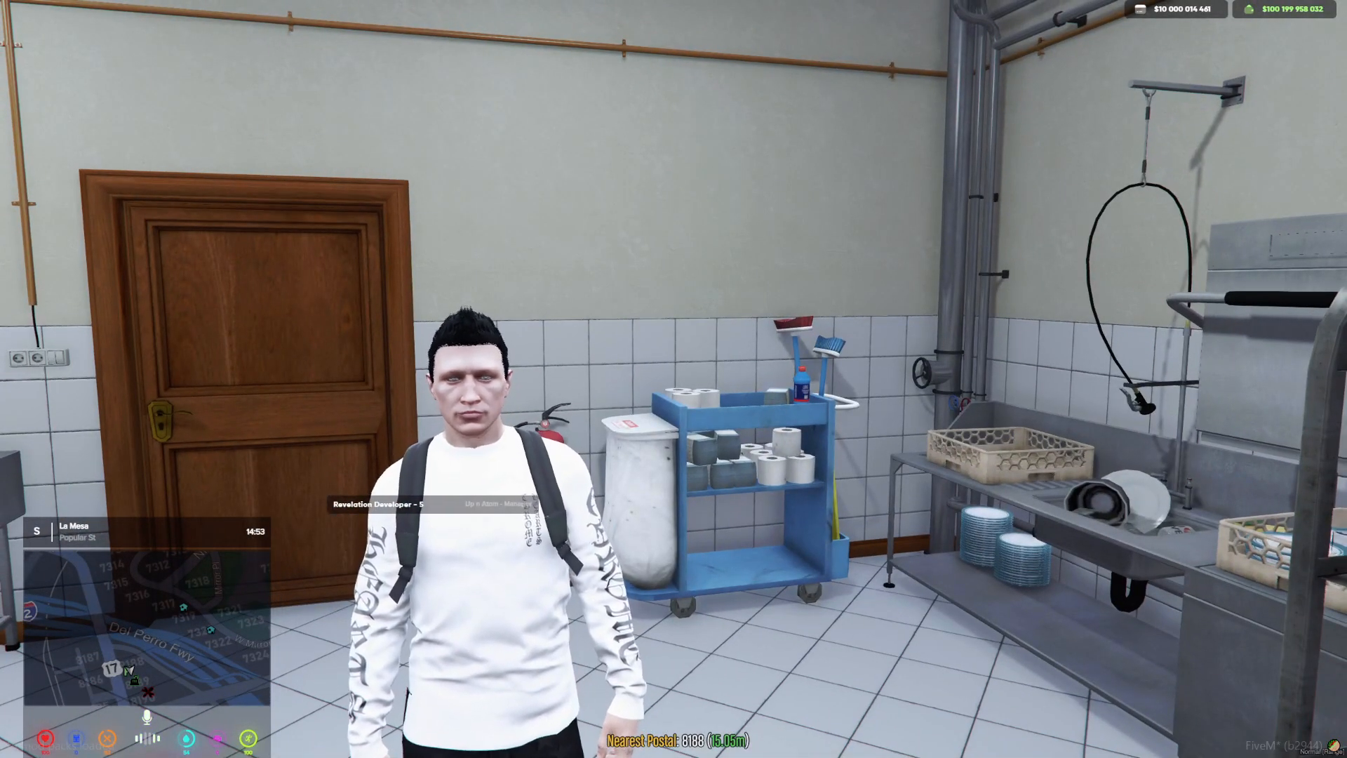
click(10, 747)
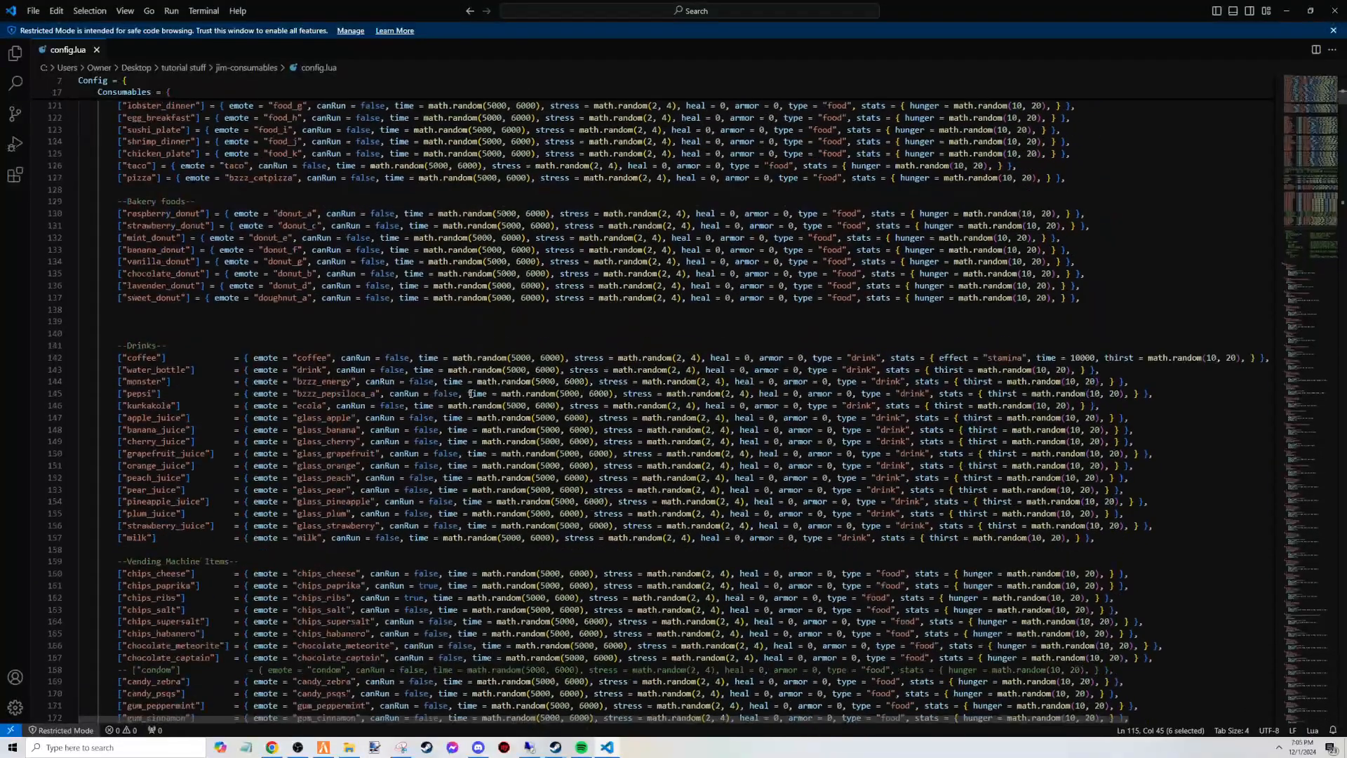
Reach the Drinks section and pick out orange_juice and its glass_orange emote.
scroll(down, 3)
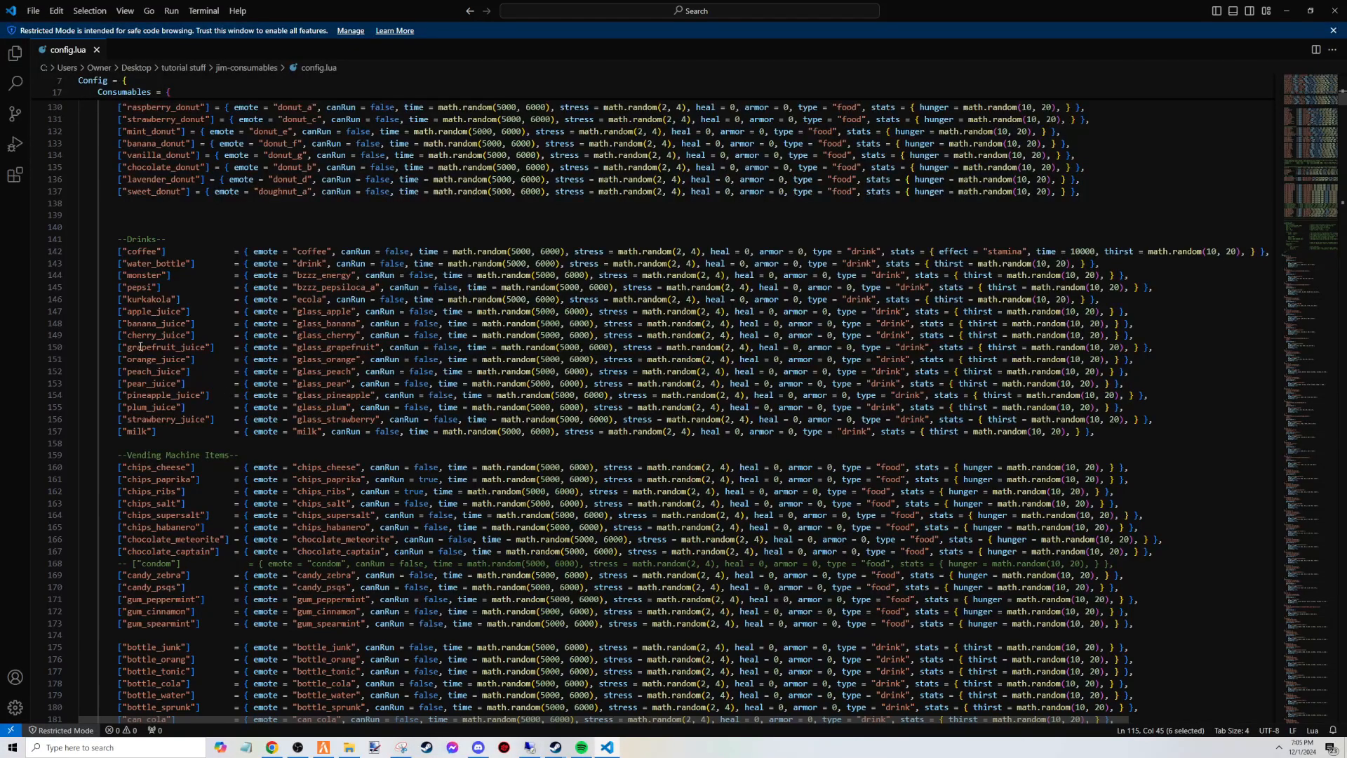
double_click(156, 358)
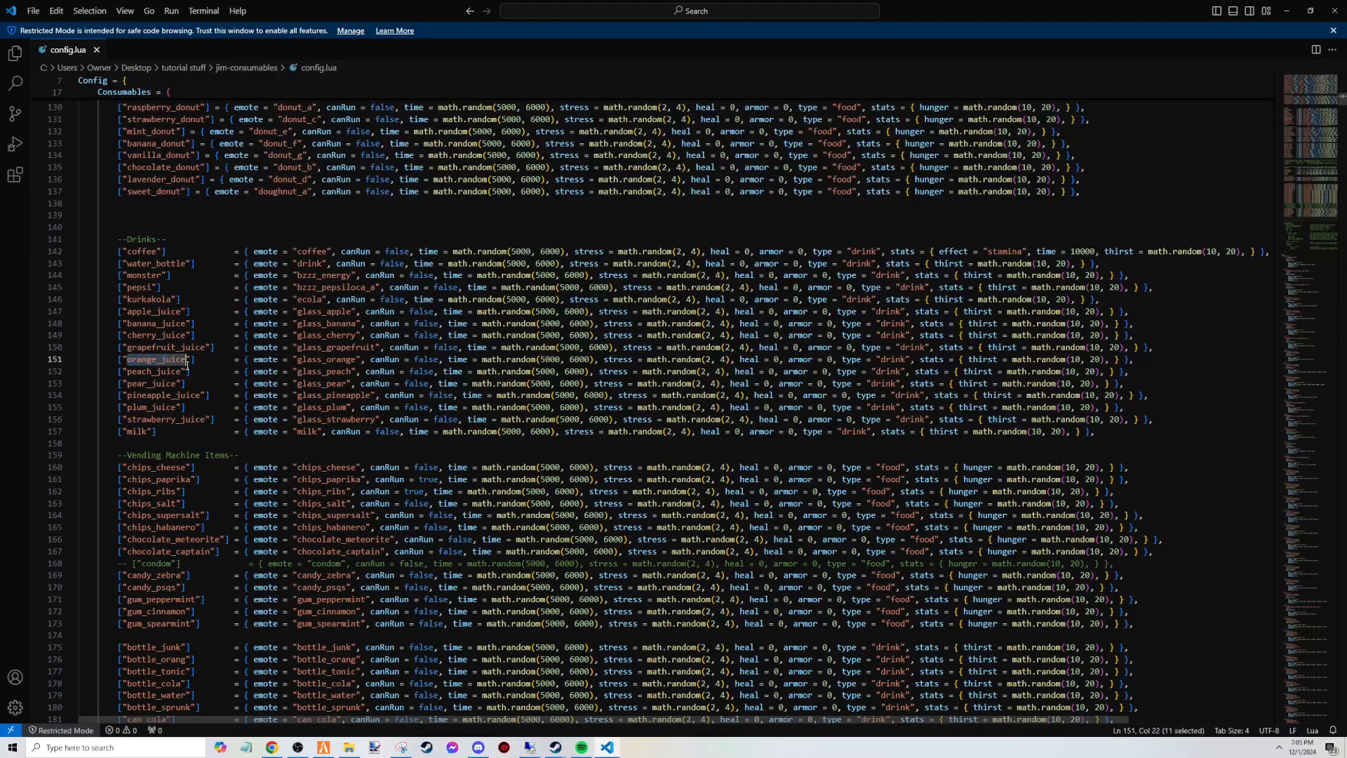
double_click(328, 359)
text(glass_o)
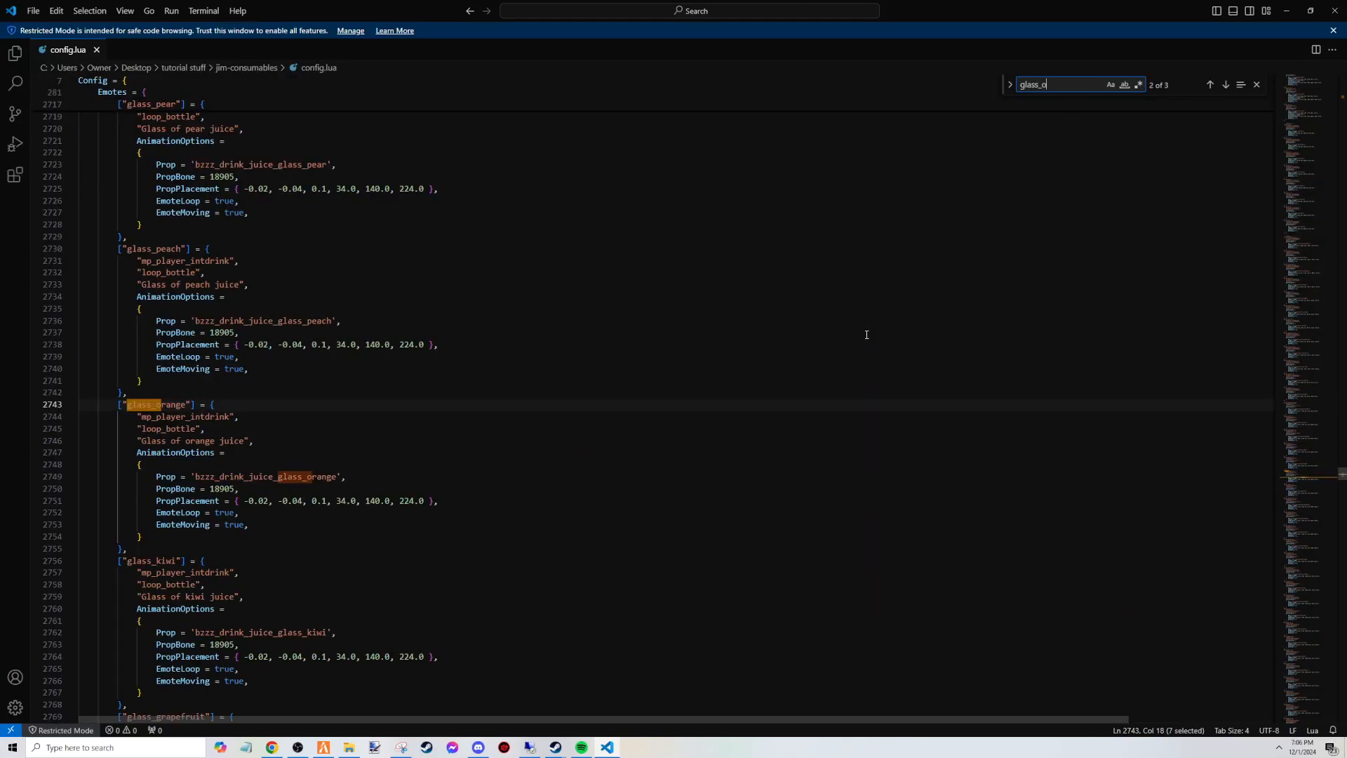
Search for glass_orange to land on its emote definition with the bzzz glass prop.
text(ra)
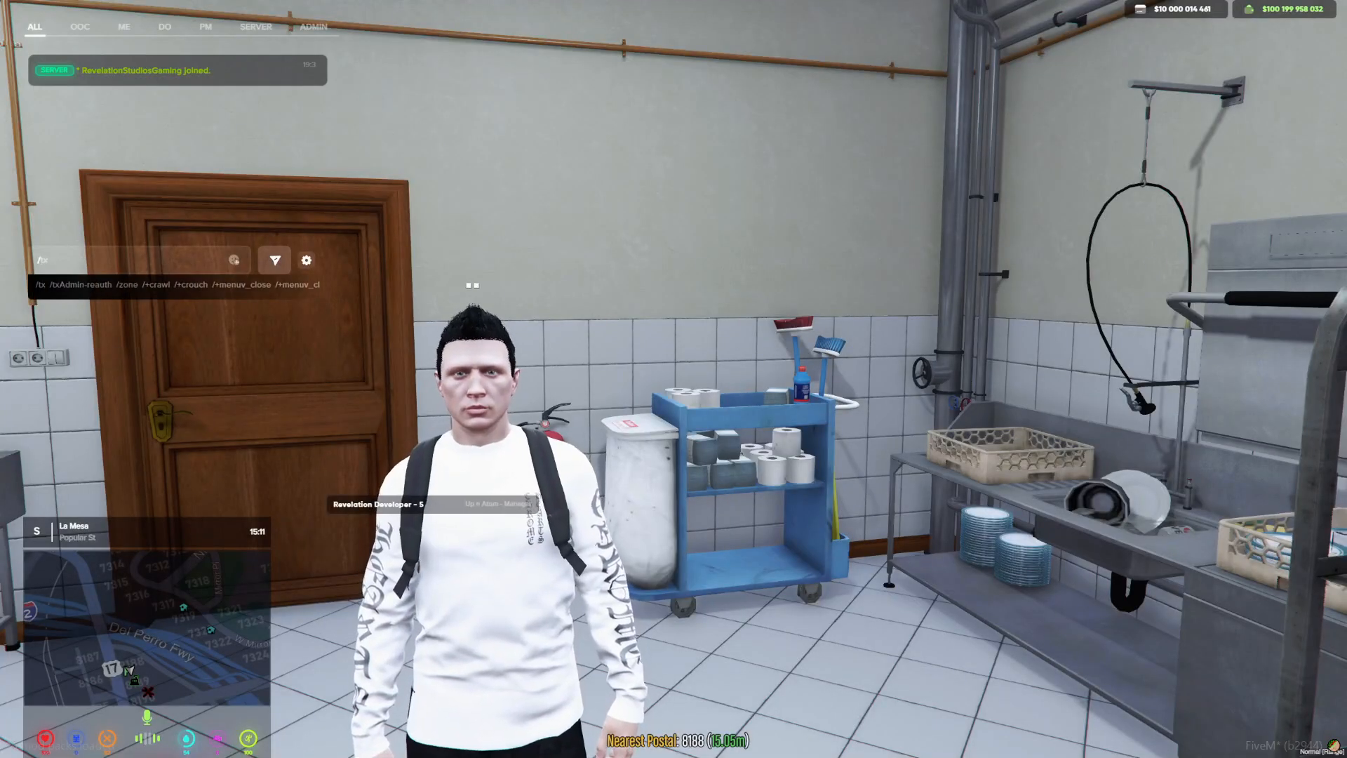
Give the character an orange_juice item through a /giveitem 5 chat command.
text(/giveitem 5 grill)
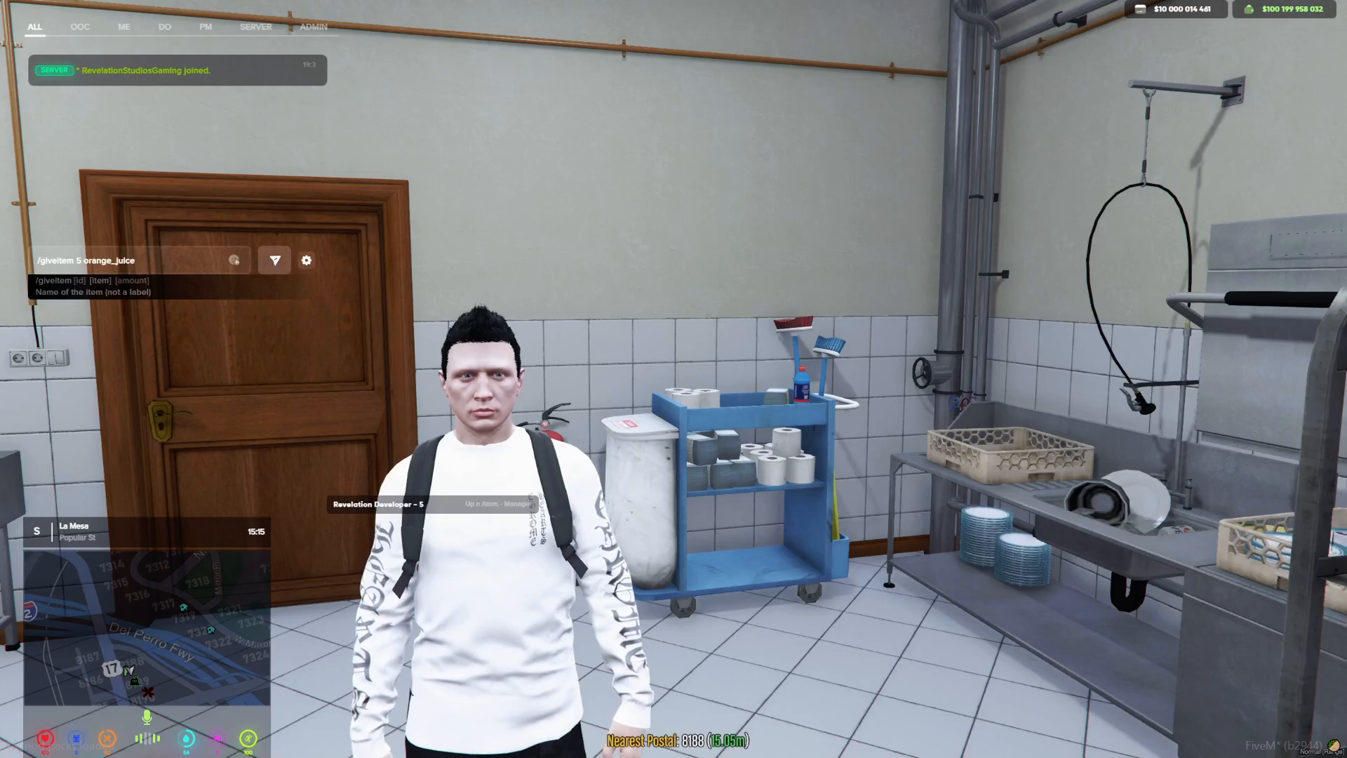
key(Enter)
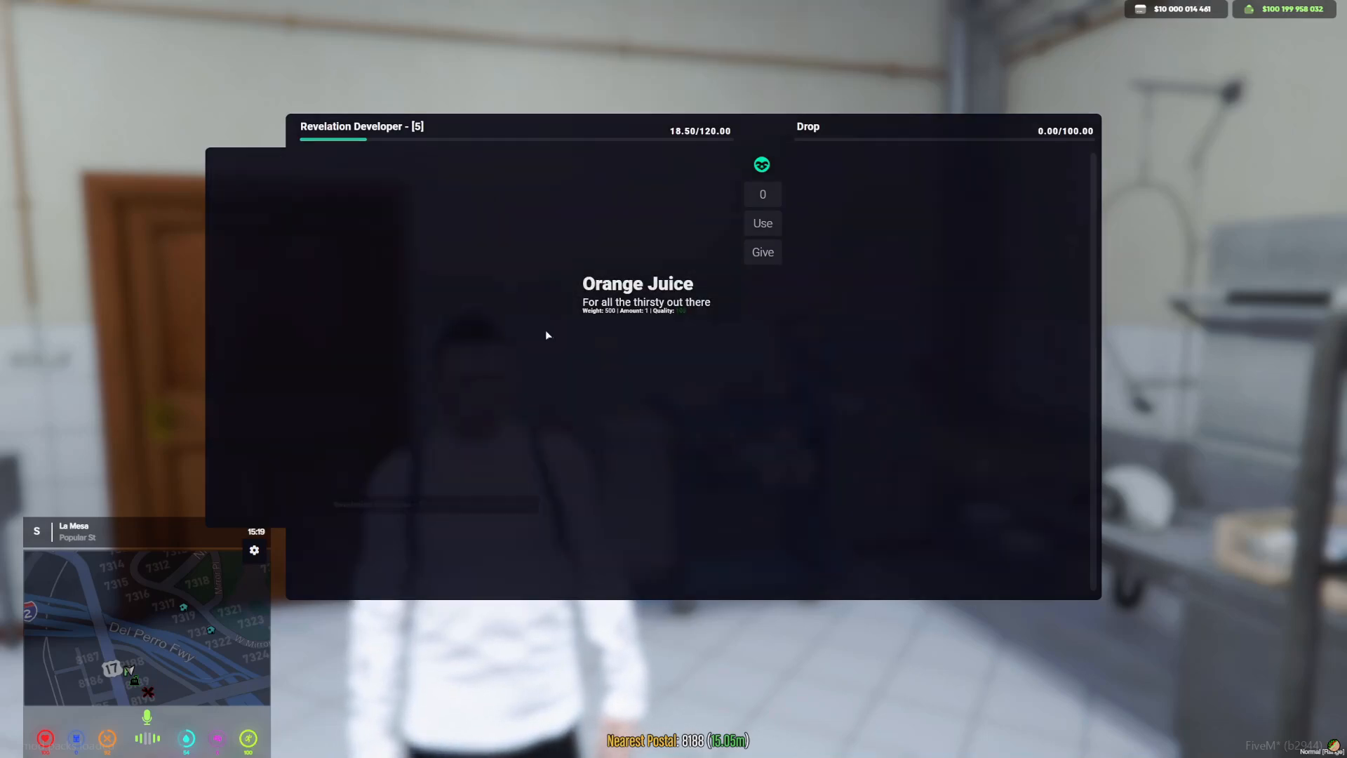
Use the Orange Juice from the inventory to see its glass drinking emote.
click(763, 223)
text(/giveitem 5 o)
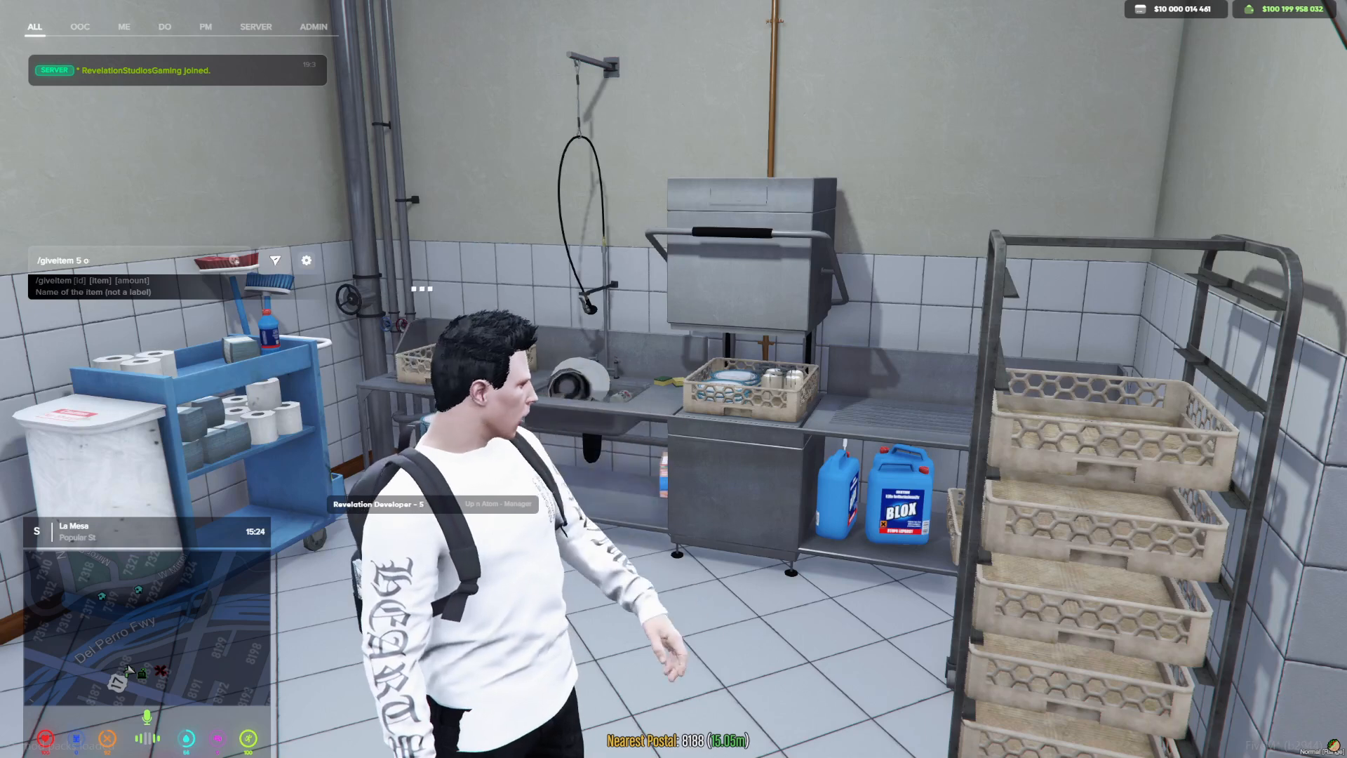
Give the character one churros item through a /giveitem 5 churros command.
text(hurros)
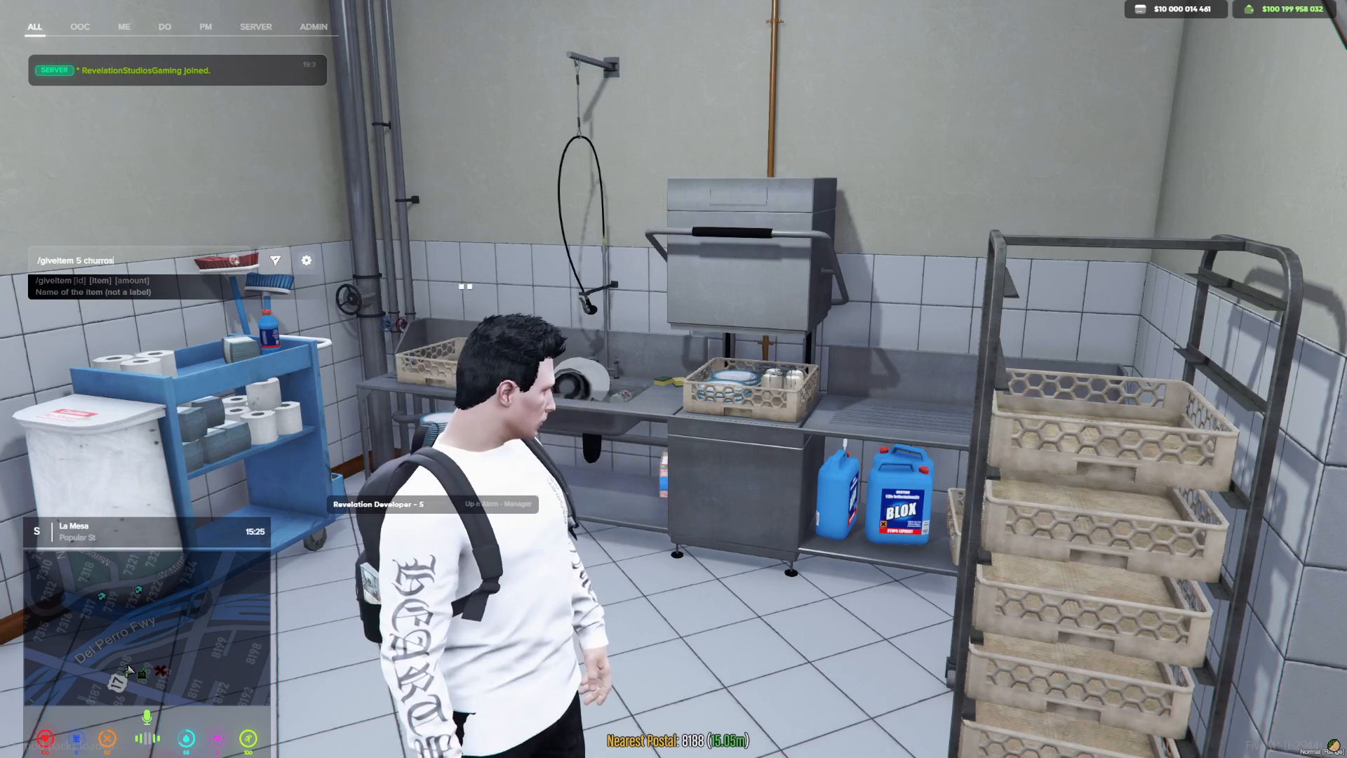
key(Enter)
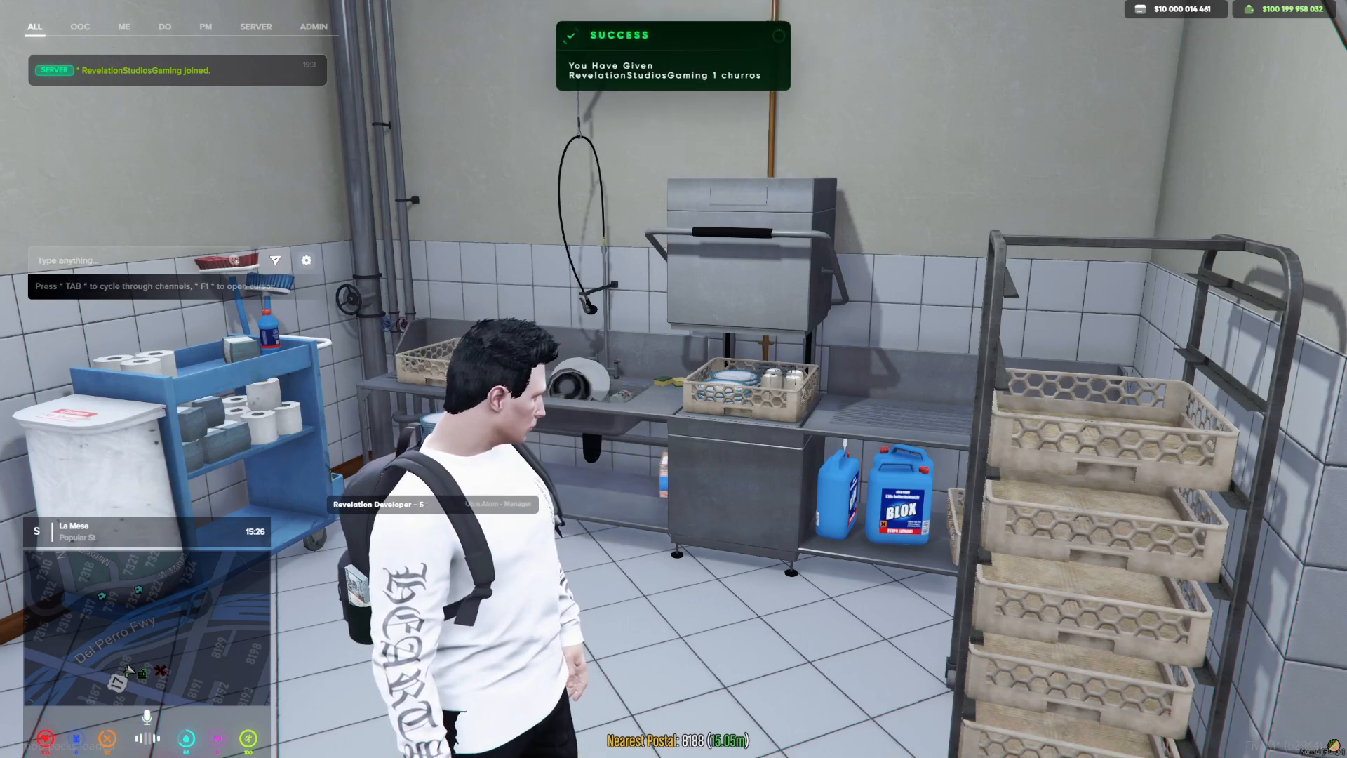